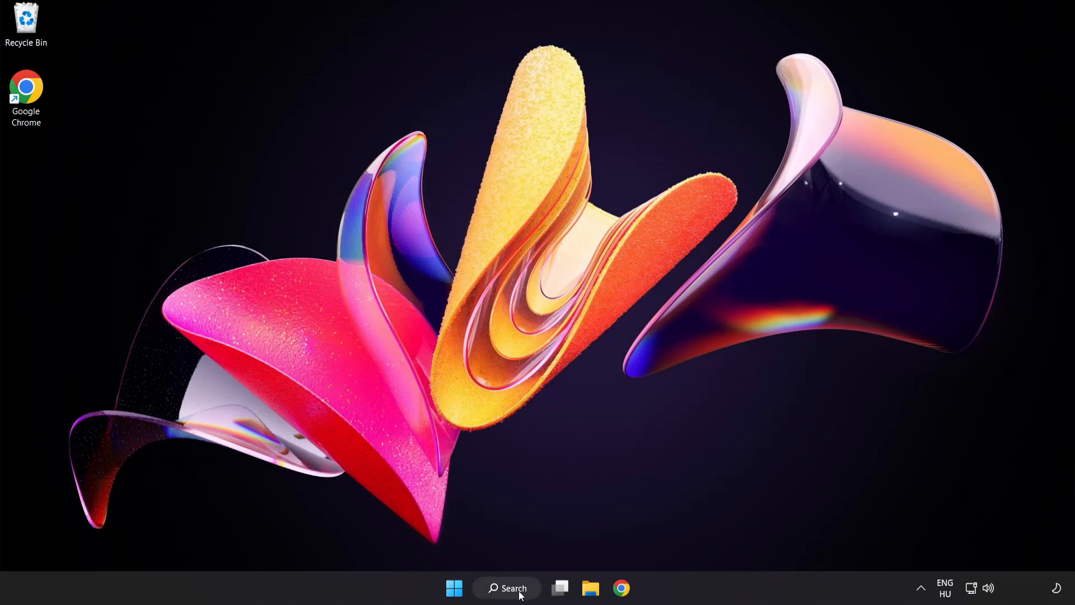
Step: Search for 'device manager' from the taskbar and launch Device Manager
left_click(506, 588)
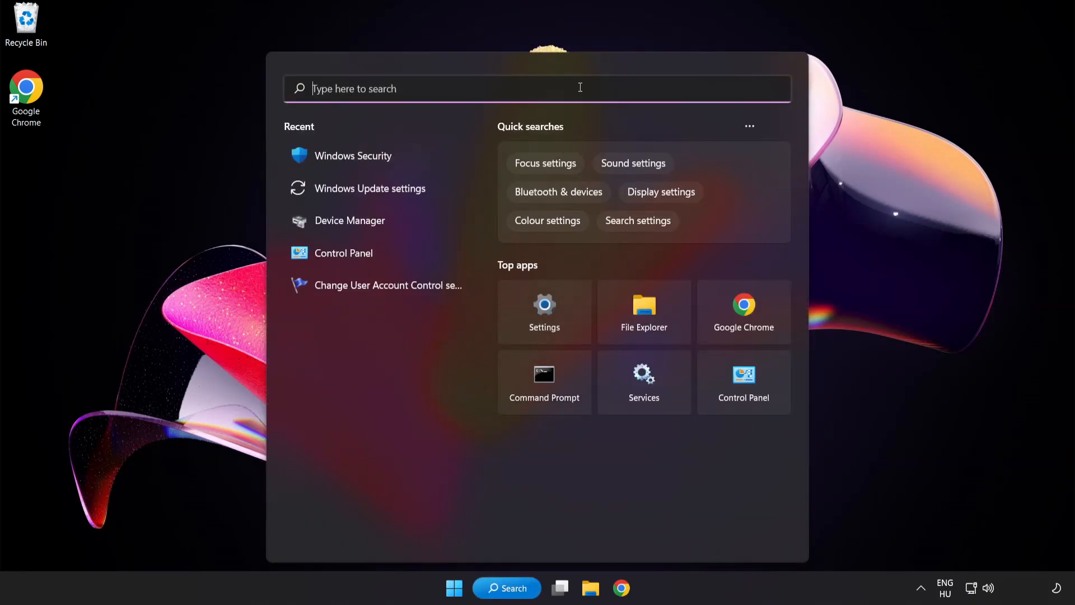
type("device manager")
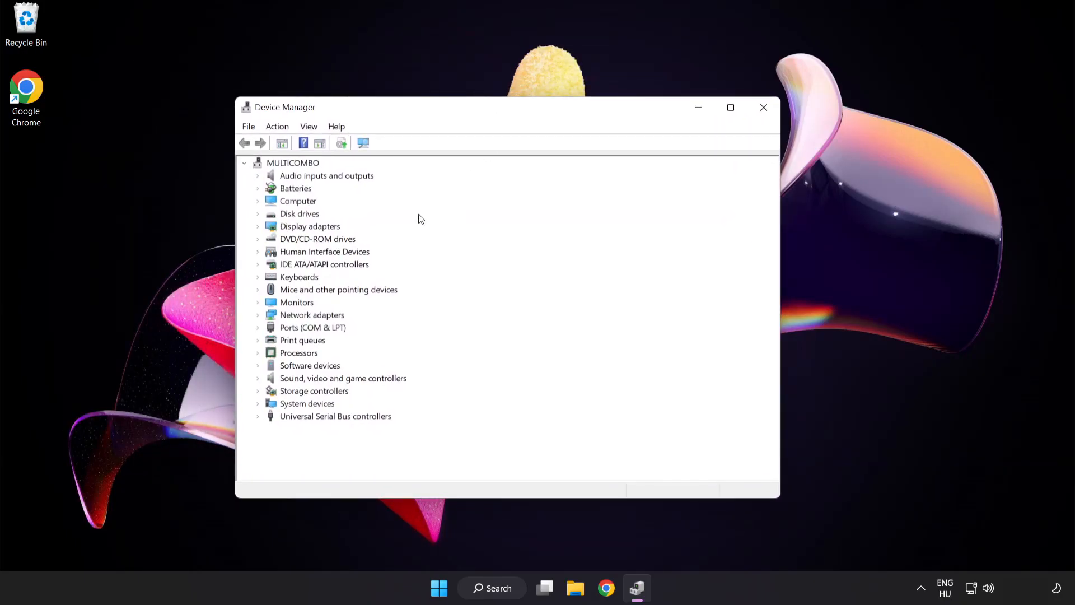
Step: Expand Display adapters and bring up the context menu for VMware SVGA 3D
left_click(311, 226)
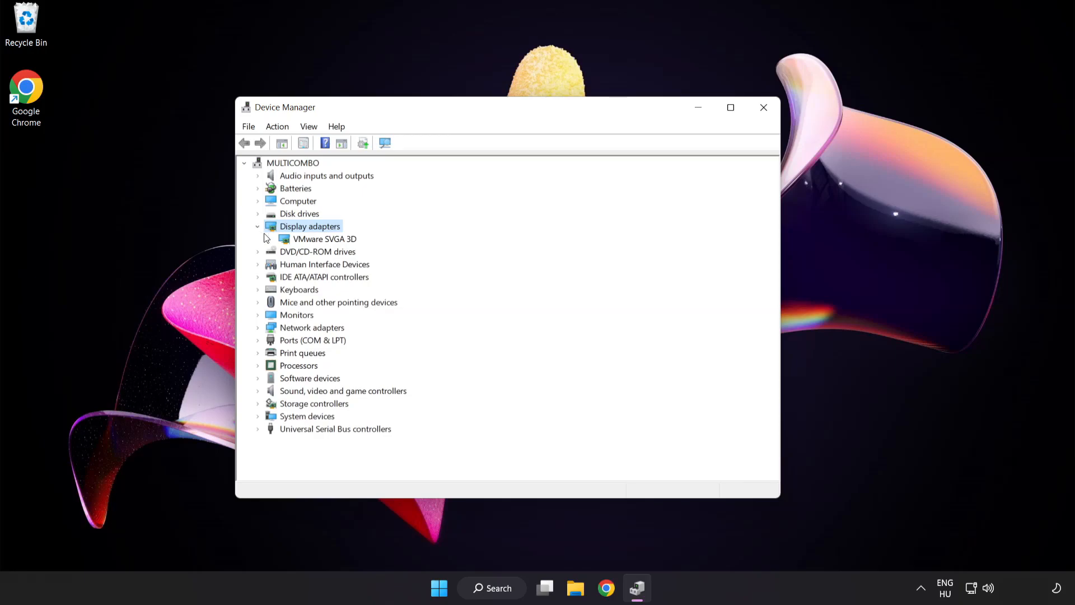
left_click(325, 238)
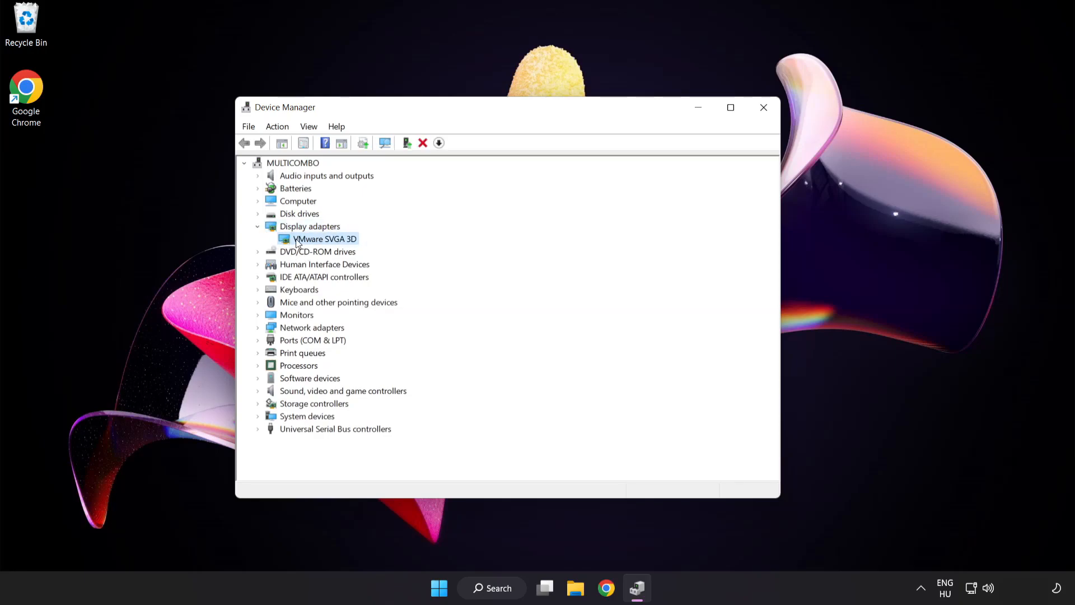
right_click(325, 239)
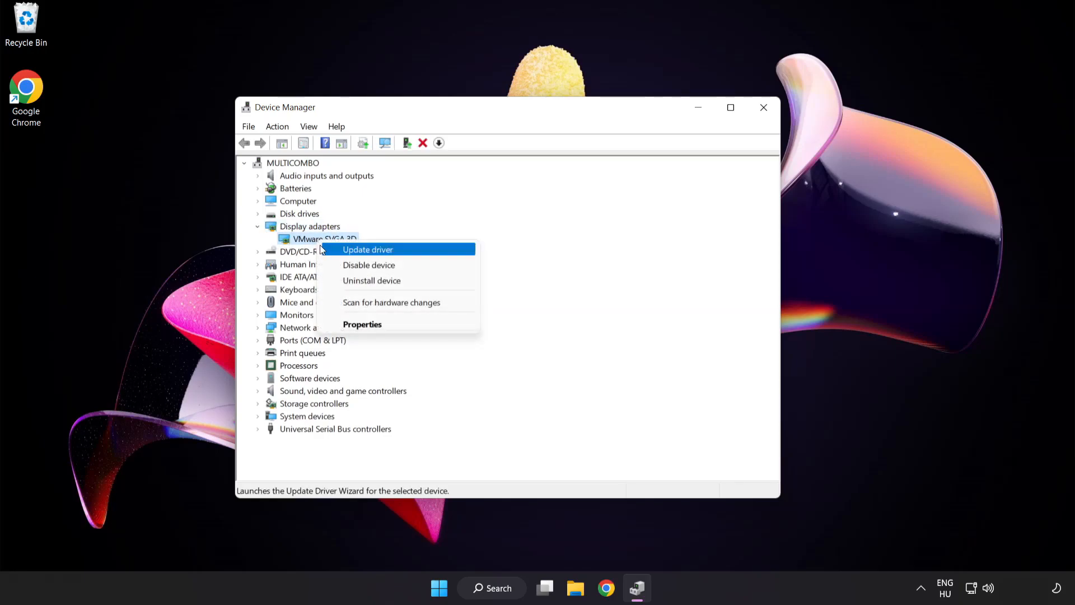
mouse_move(418, 252)
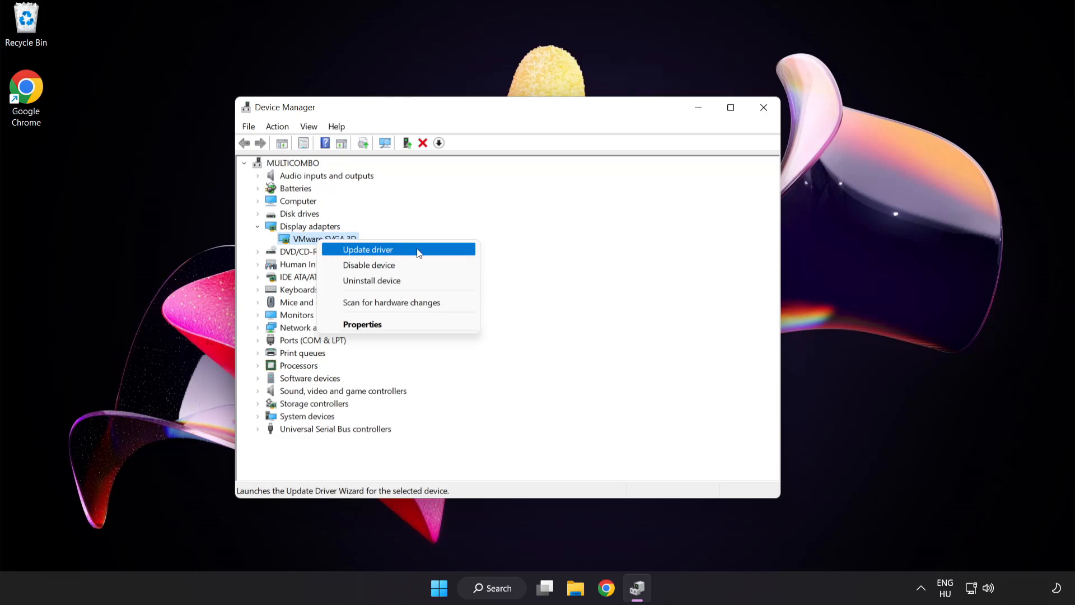
Step: Run an automatic driver search for VMware SVGA 3D and dismiss the best-driver-already-installed result
left_click(367, 248)
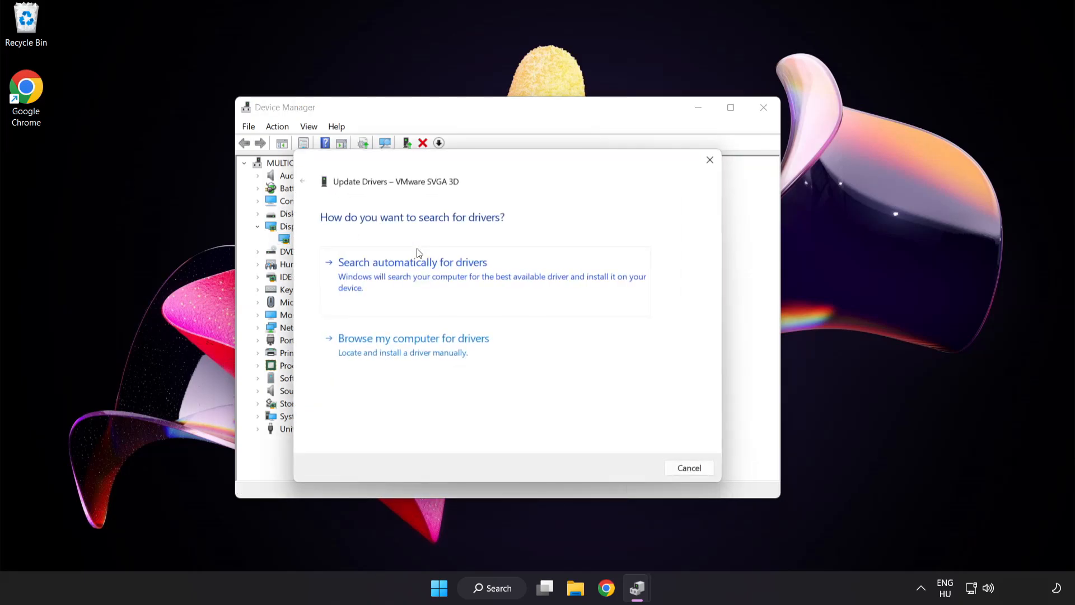
mouse_move(343, 236)
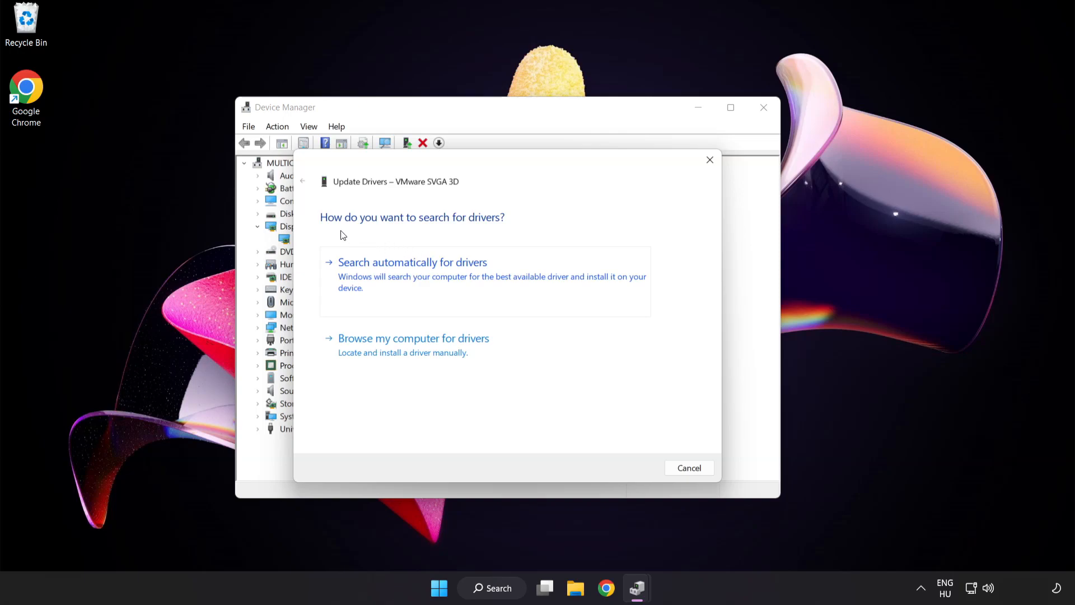
mouse_move(488, 270)
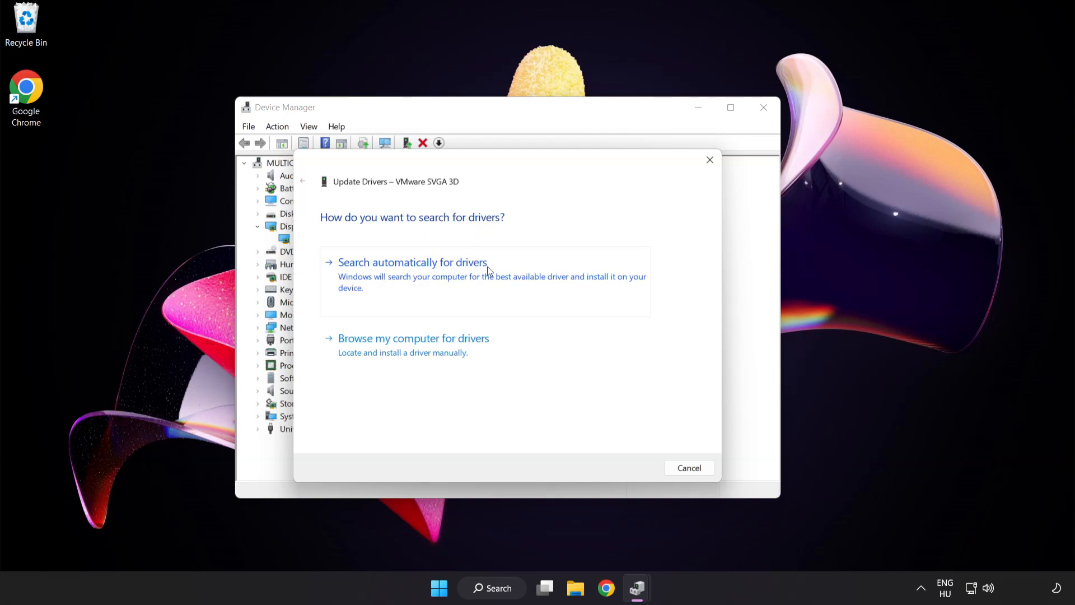
mouse_move(469, 278)
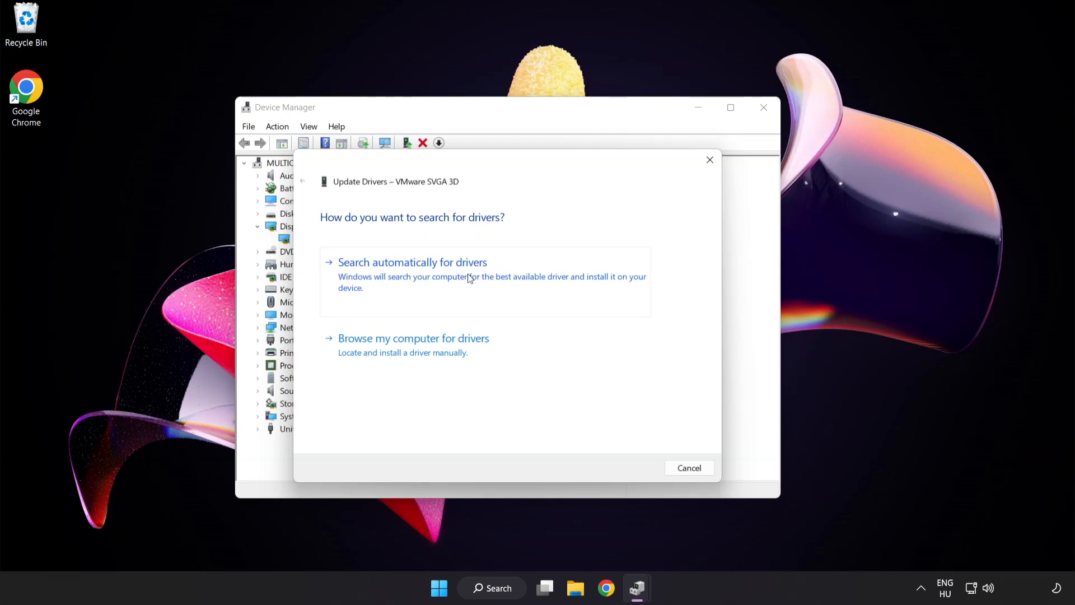
left_click(412, 262)
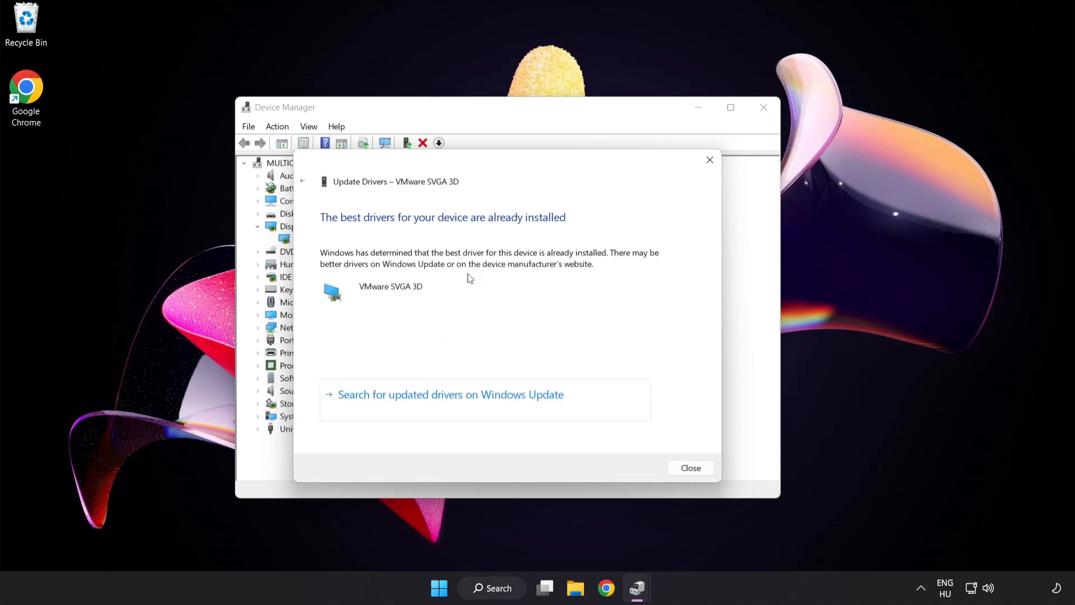
mouse_move(506, 230)
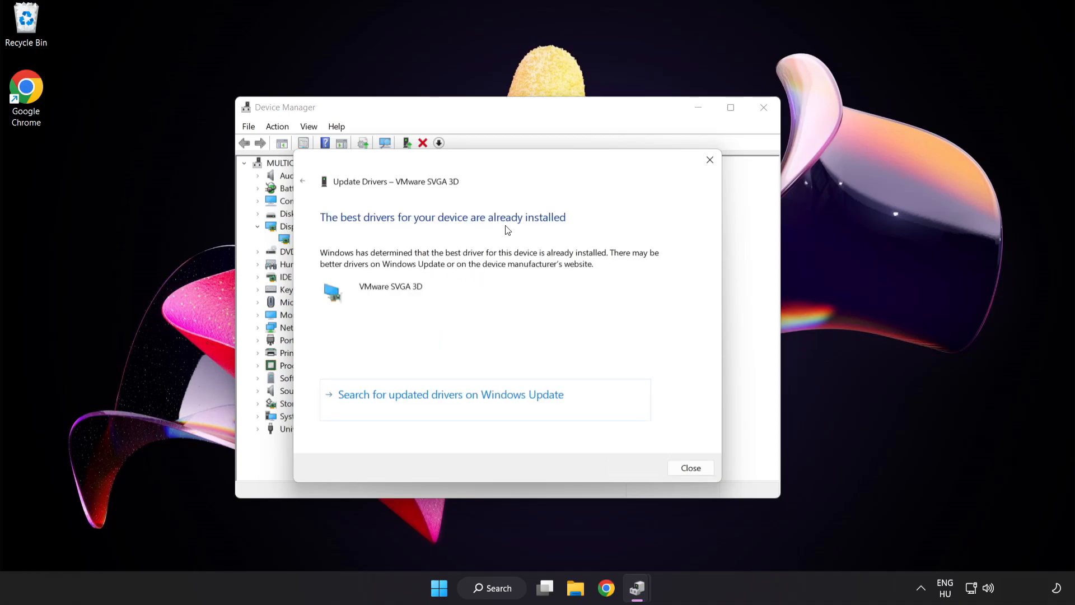
mouse_move(692, 468)
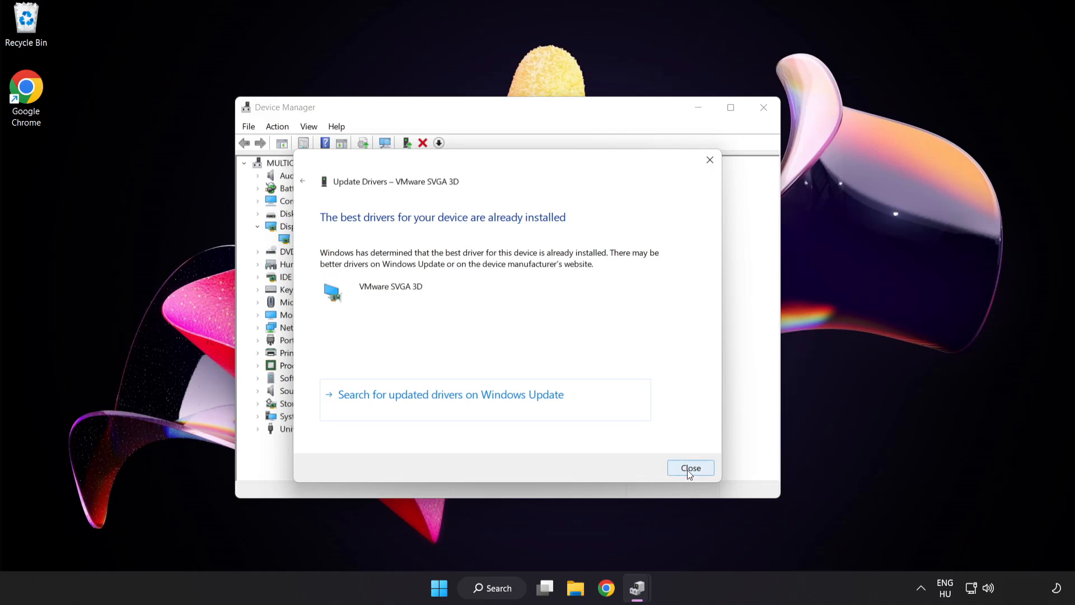
left_click(691, 468)
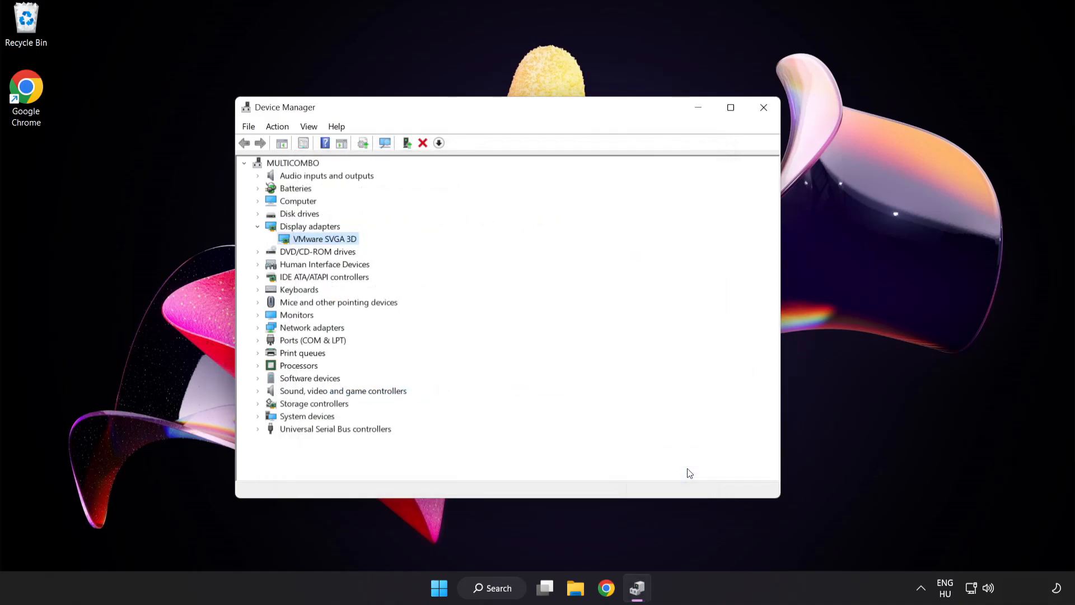
mouse_move(763, 107)
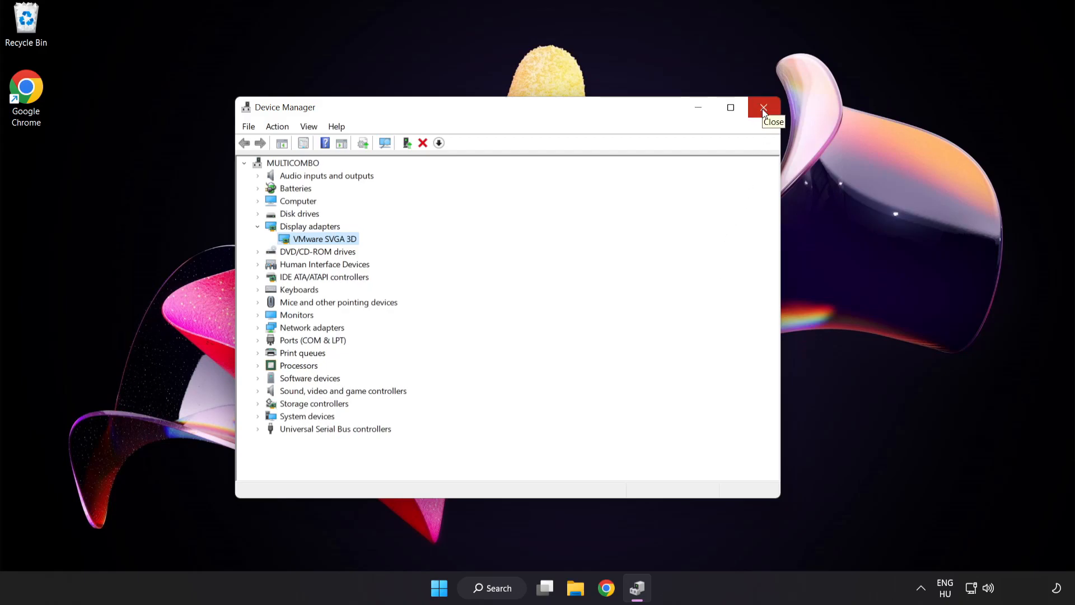
Step: Close Device Manager and search the taskbar for 'update' to find Windows Update settings
left_click(763, 108)
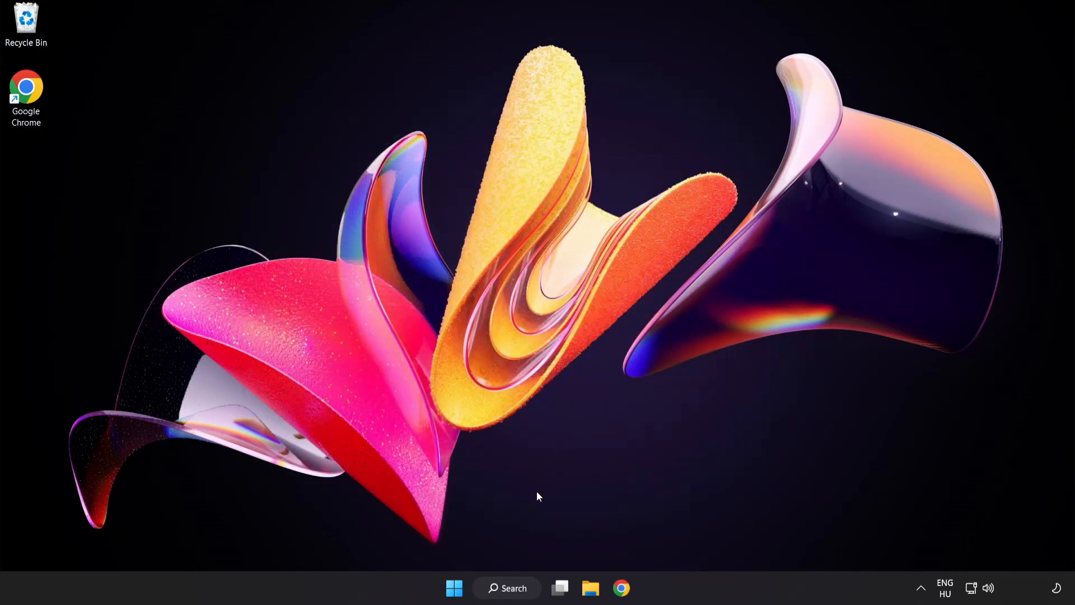
left_click(507, 588)
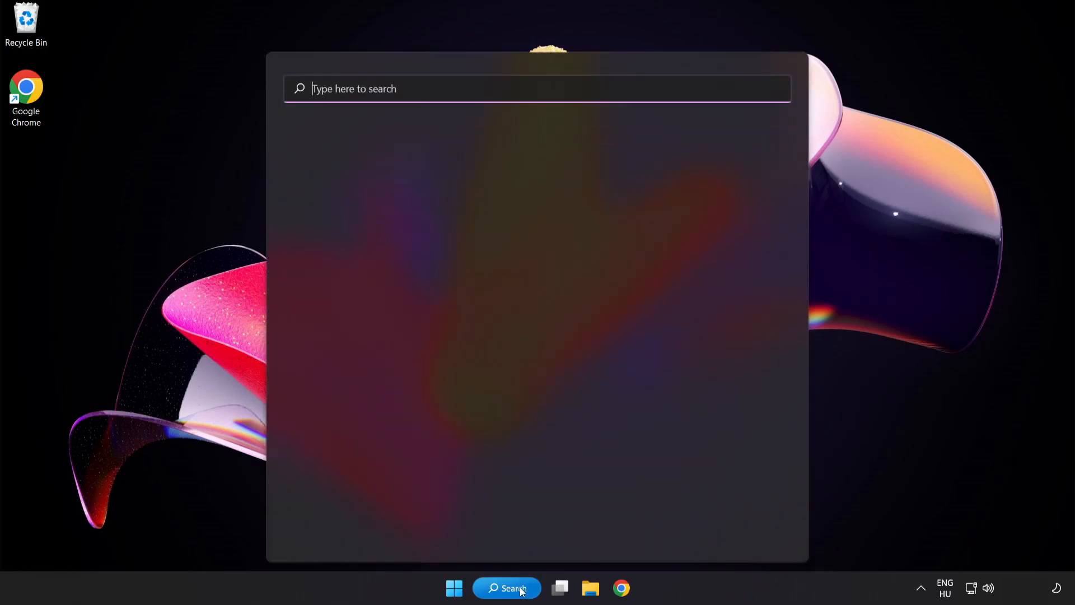
type("u")
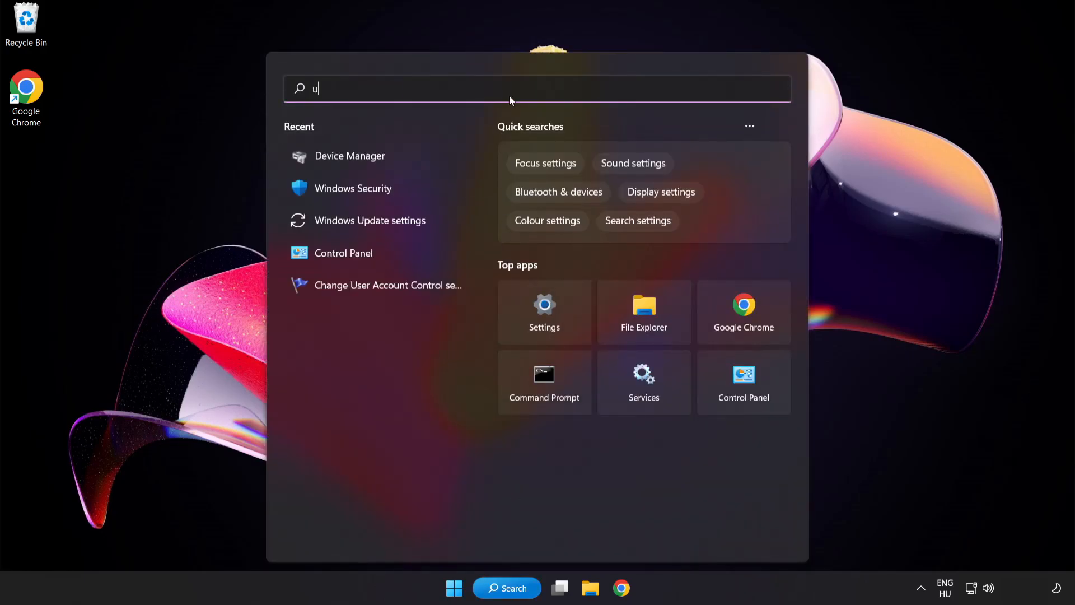
type("pdate")
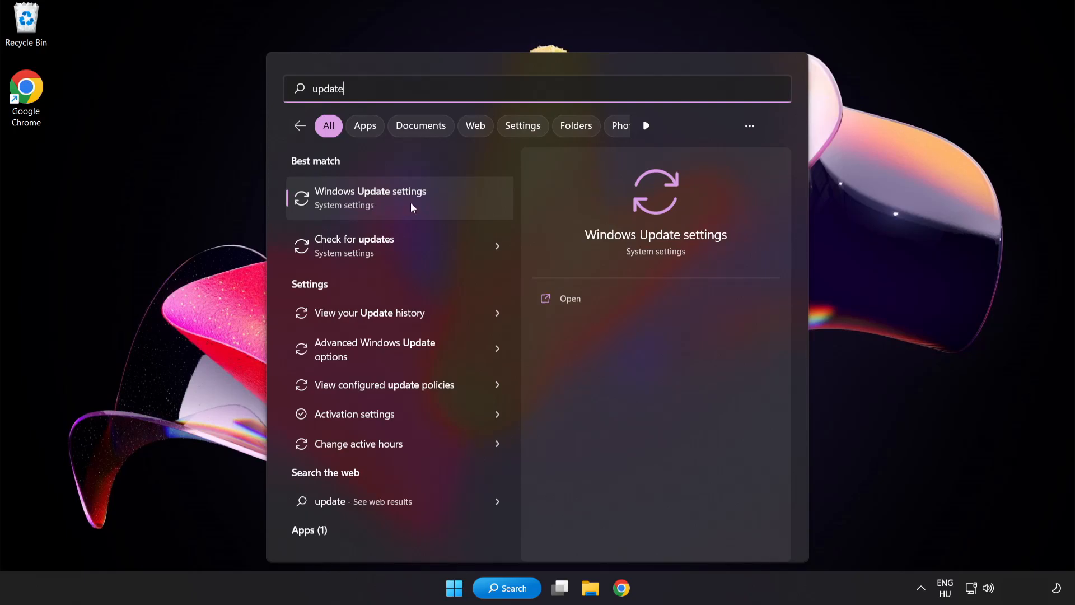
Step: Check for updates in Windows Update settings, confirm 'You're up to date', and close Settings
left_click(371, 198)
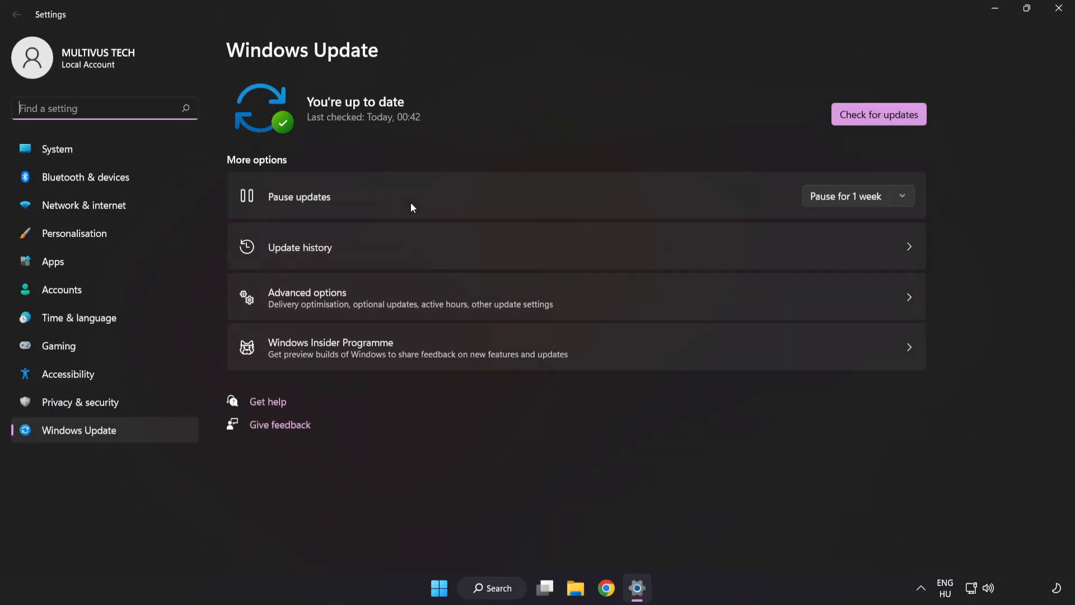
mouse_move(489, 109)
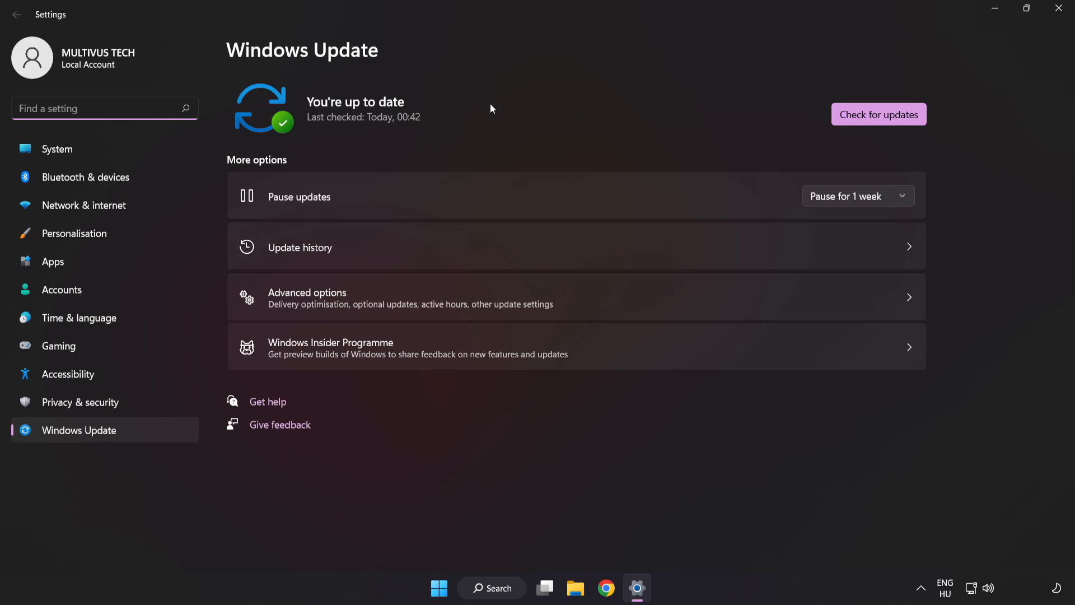
mouse_move(879, 124)
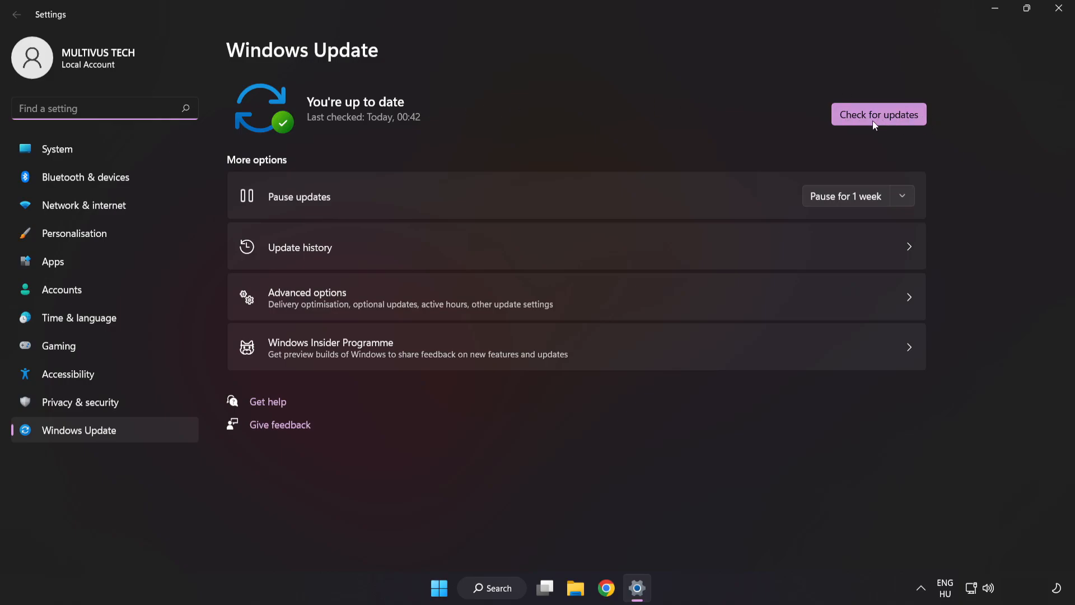
left_click(878, 114)
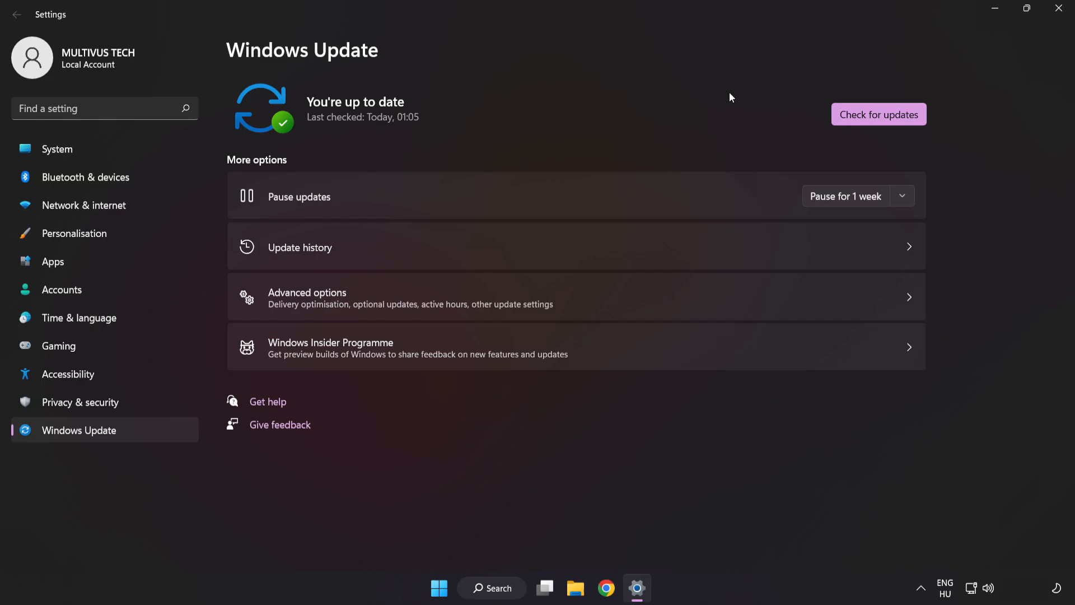
mouse_move(1059, 10)
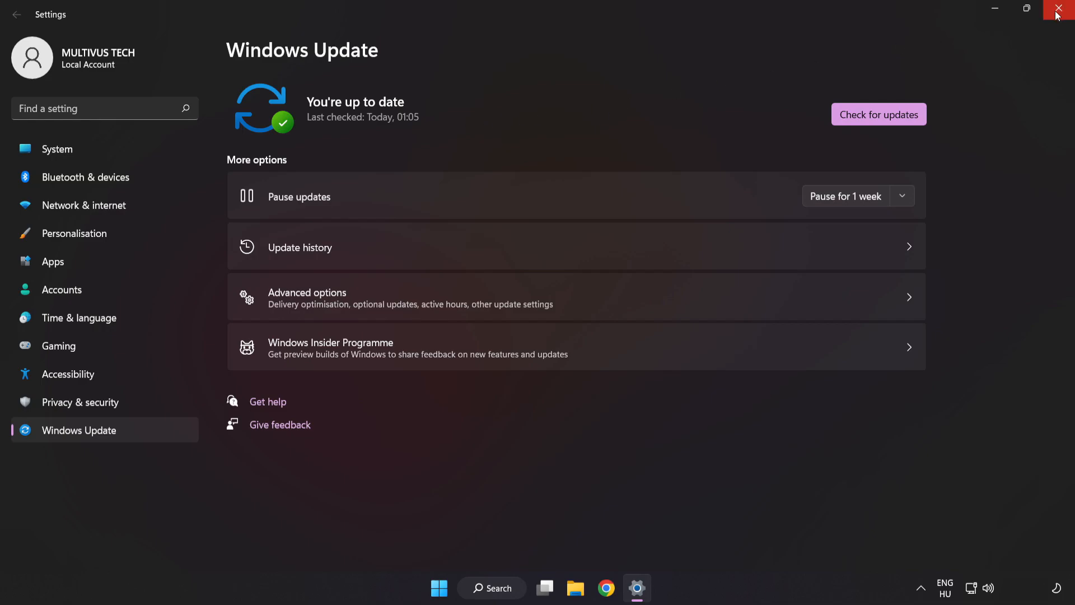
left_click(1062, 10)
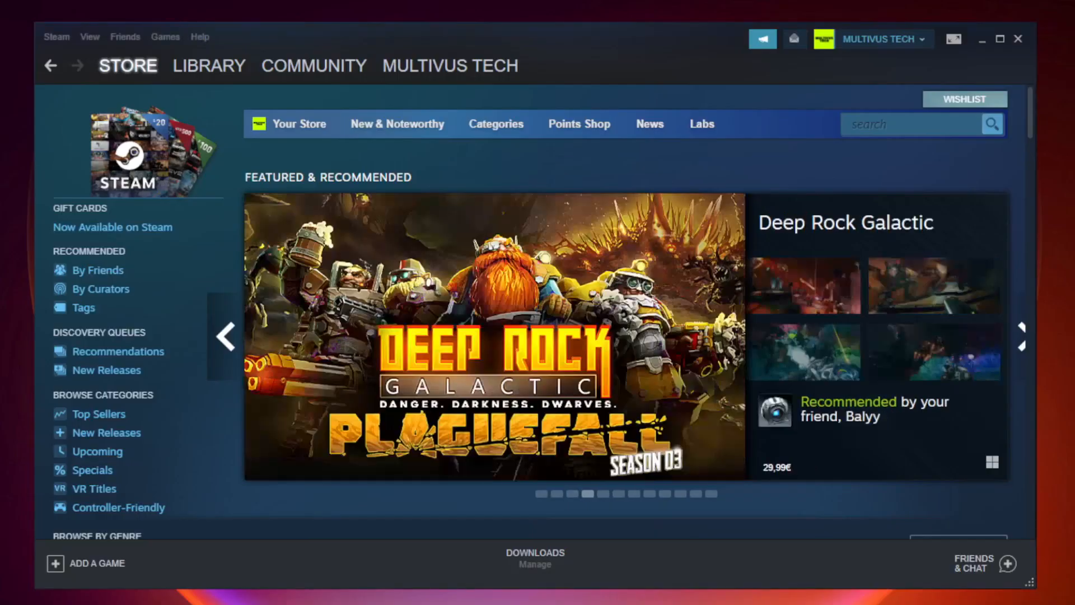
Step: Go to the Steam Library and bring up the options menu for YOUR NOT WORKING GAME
left_click(208, 65)
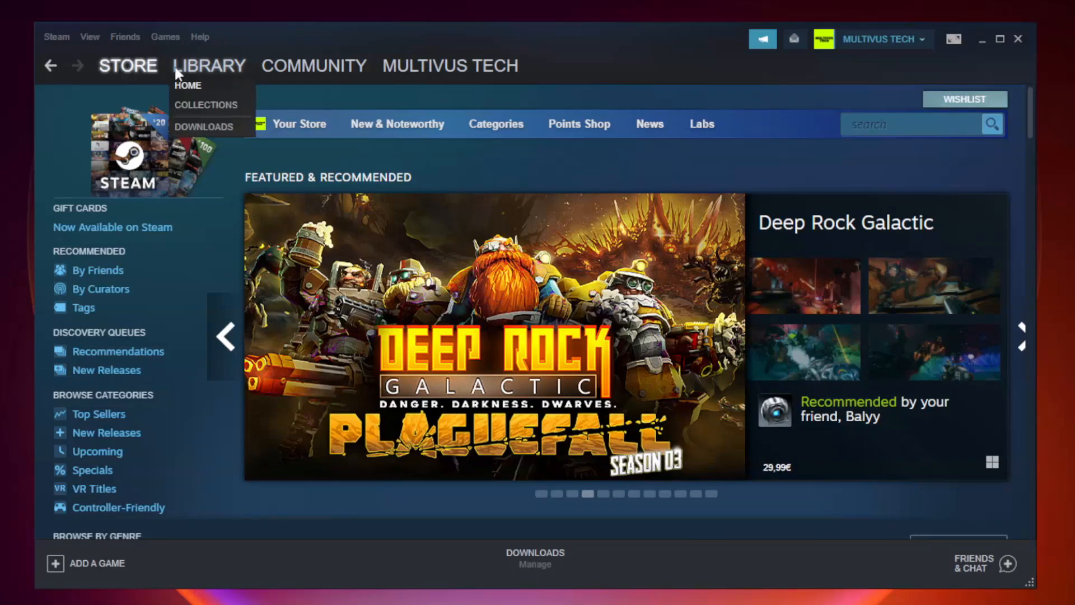
mouse_move(218, 73)
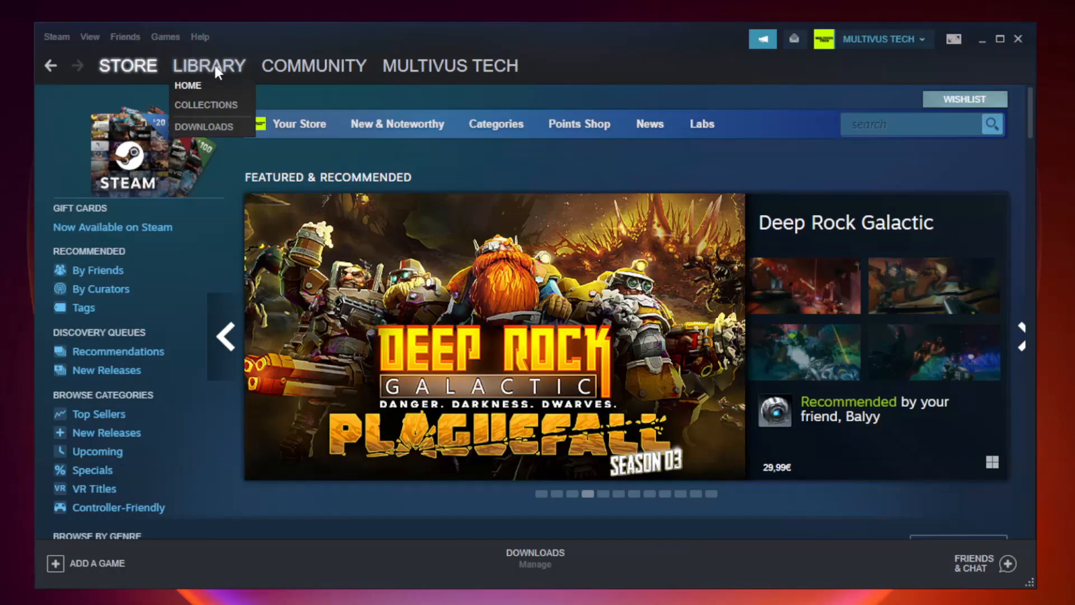
left_click(188, 85)
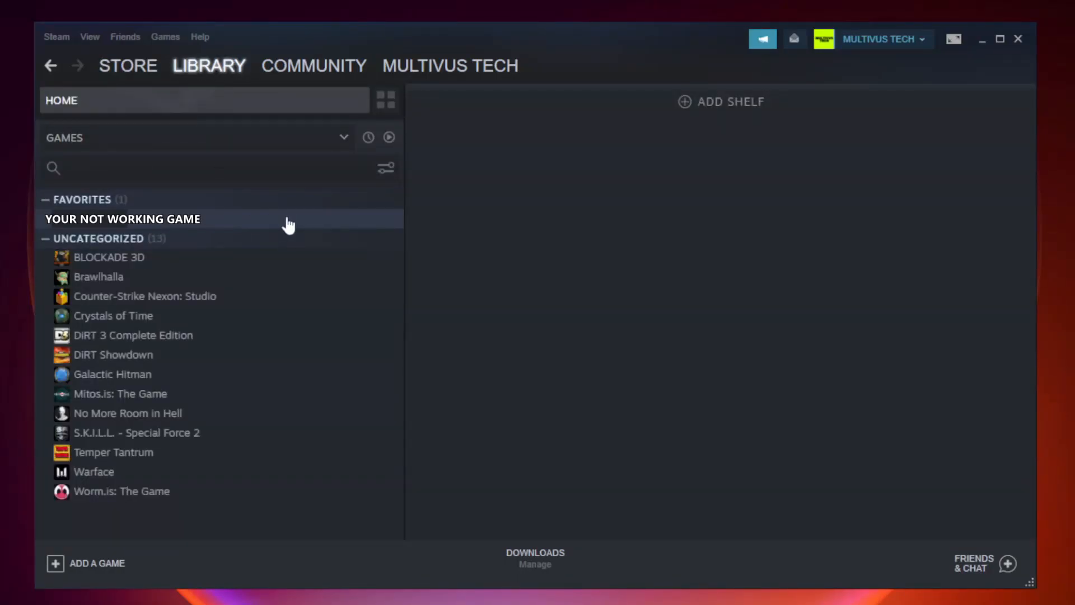
mouse_move(233, 225)
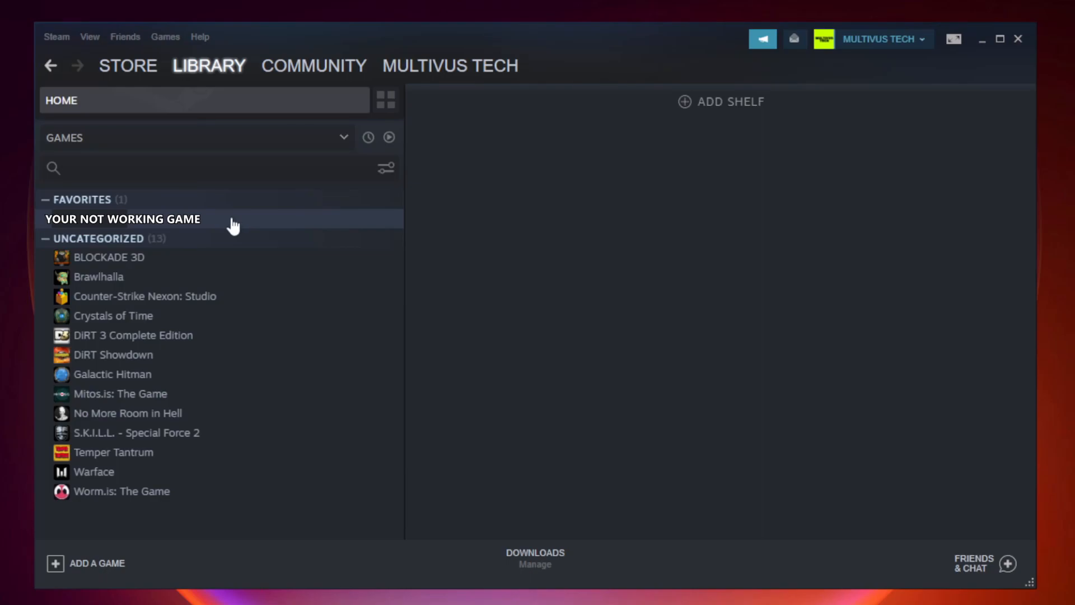
right_click(122, 218)
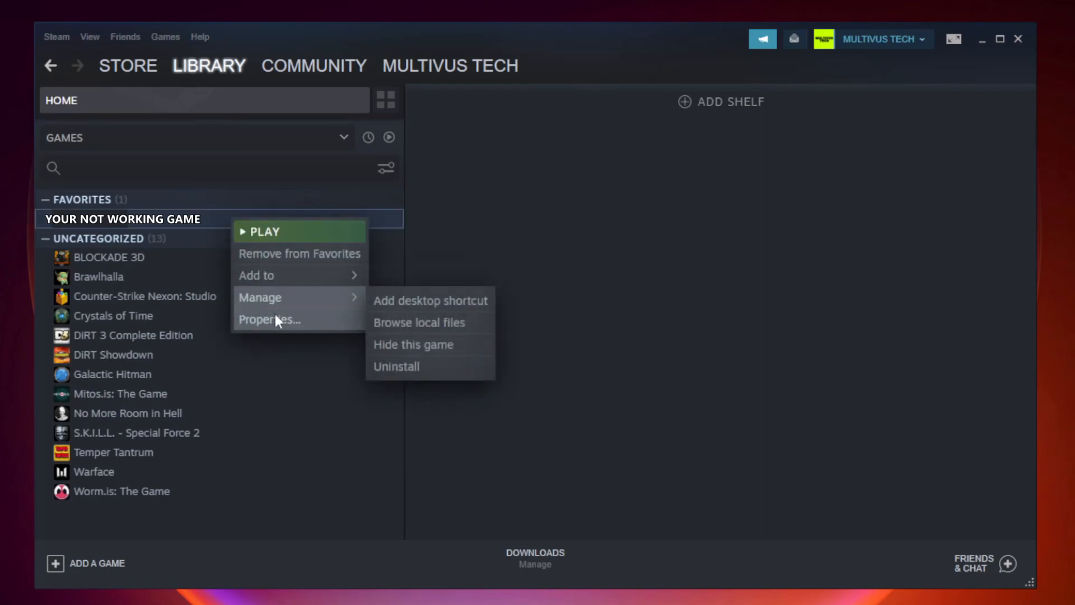
mouse_move(267, 319)
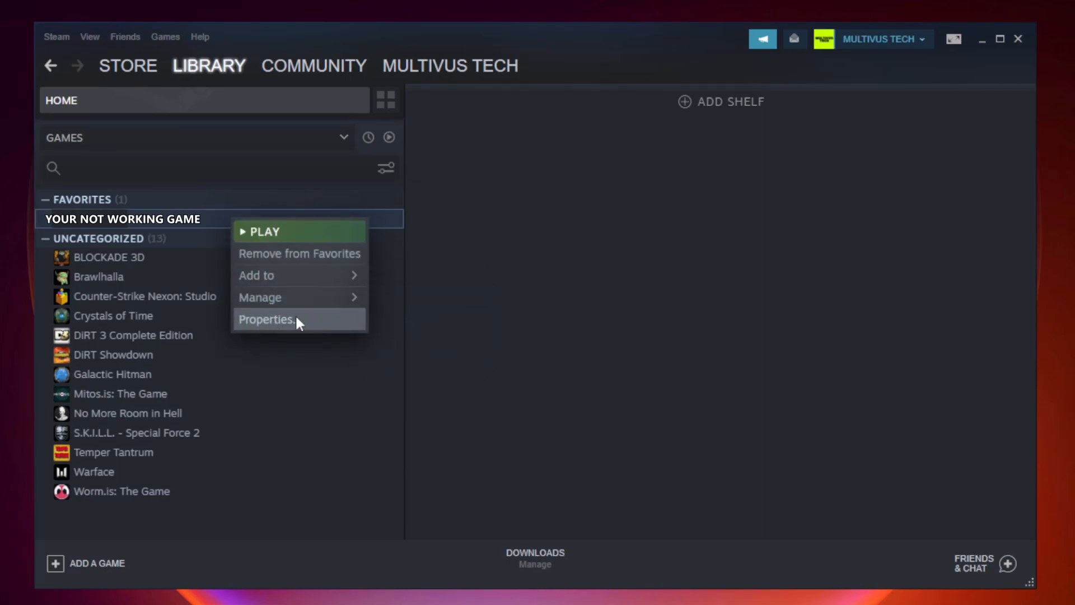
Step: Verify integrity of game files from Properties > Local Files, validating all 9192 files
left_click(267, 320)
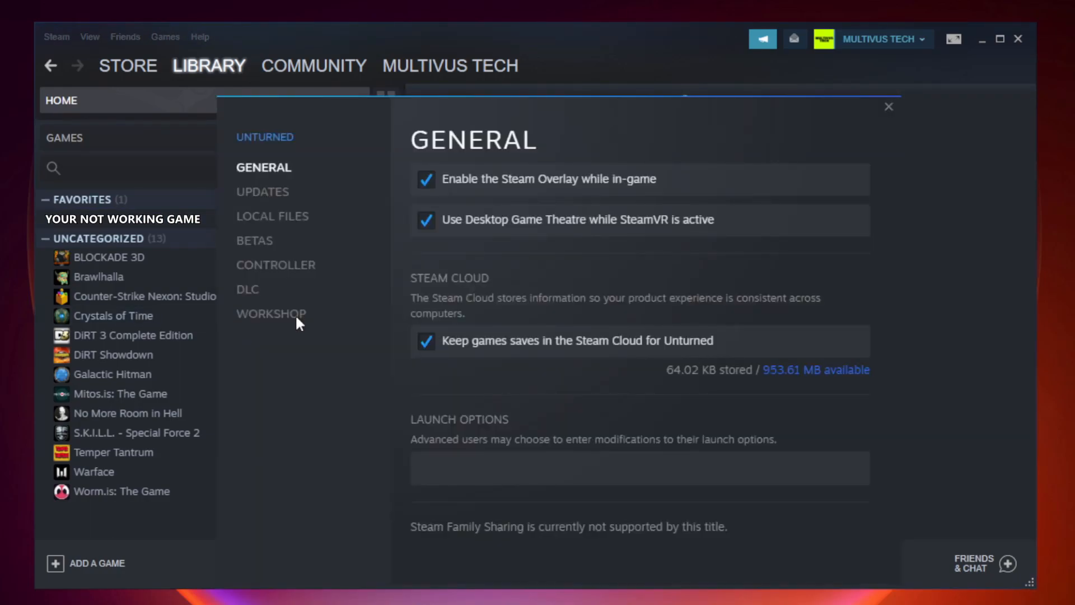
mouse_move(272, 216)
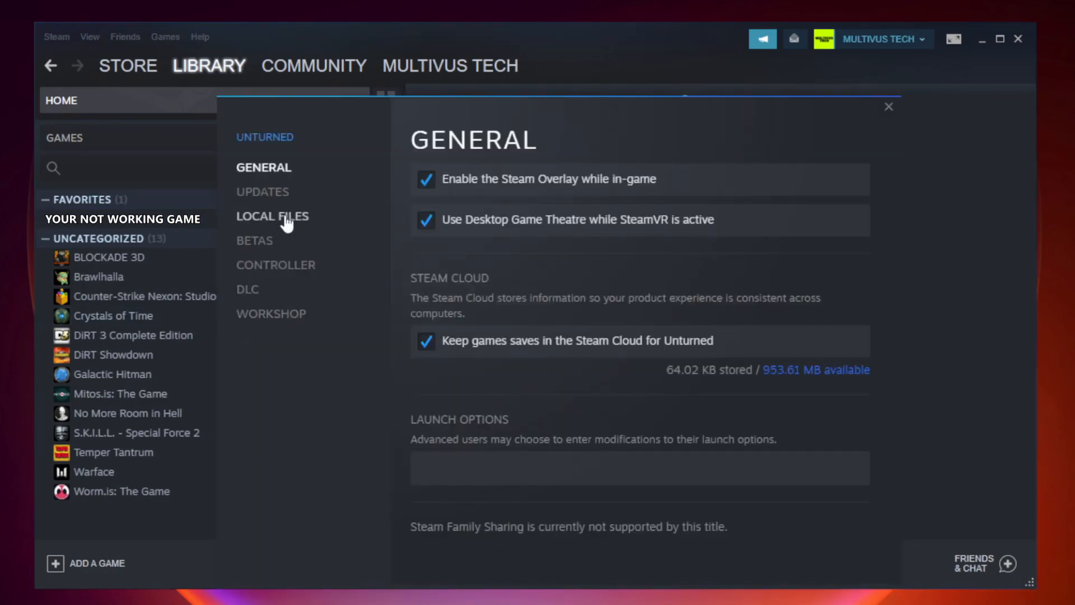
mouse_move(283, 233)
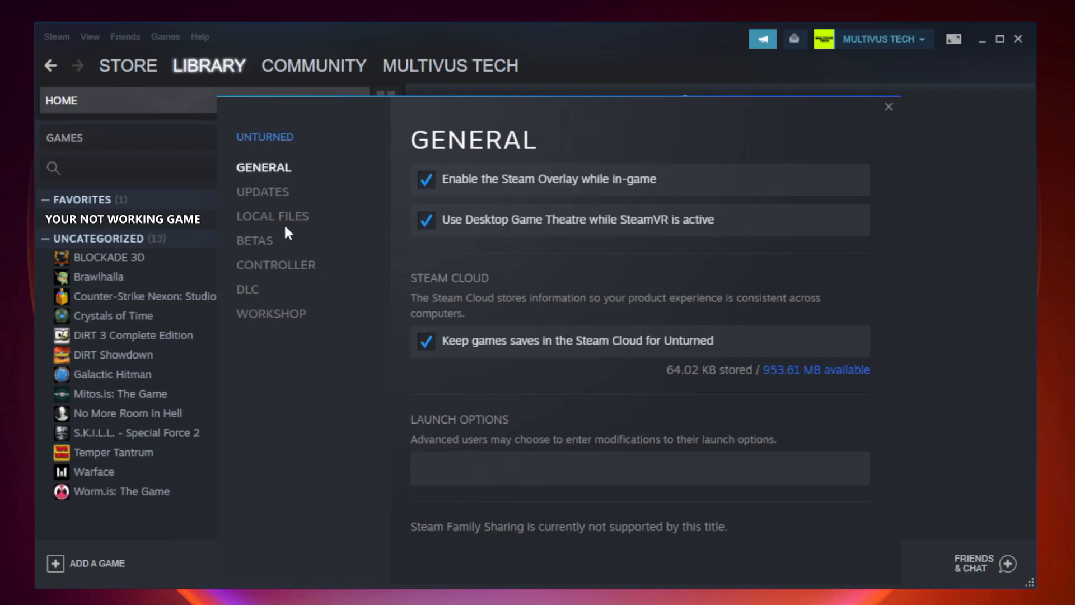
left_click(272, 216)
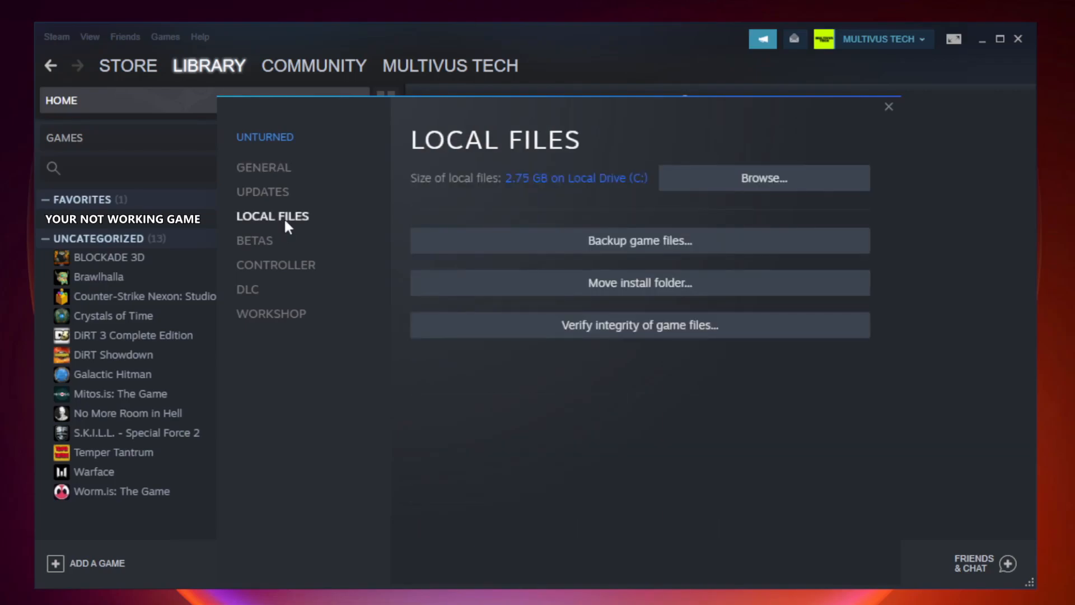
mouse_move(439, 314)
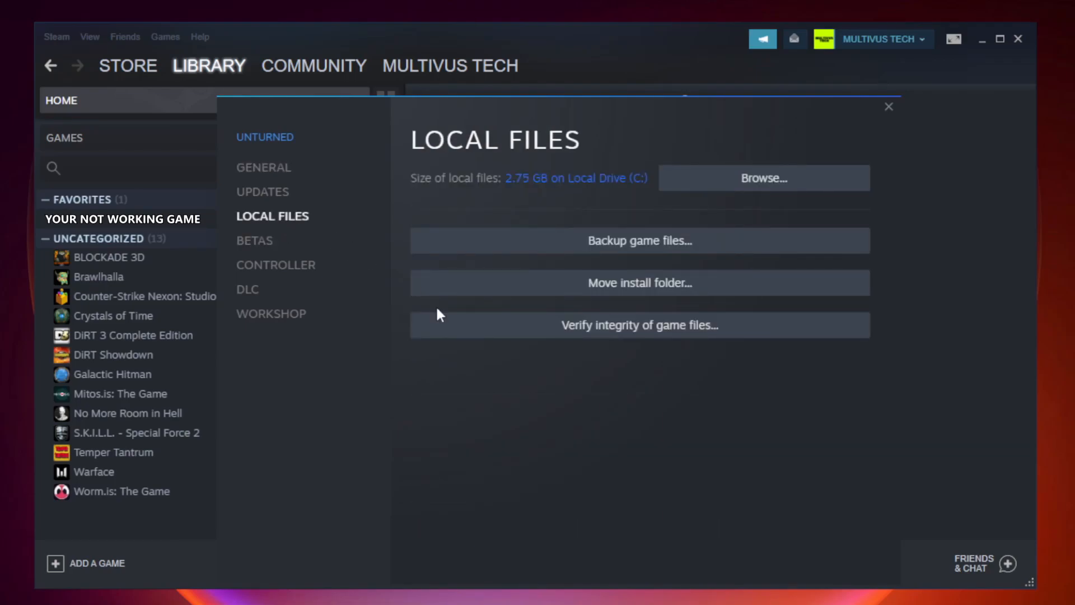
mouse_move(640, 325)
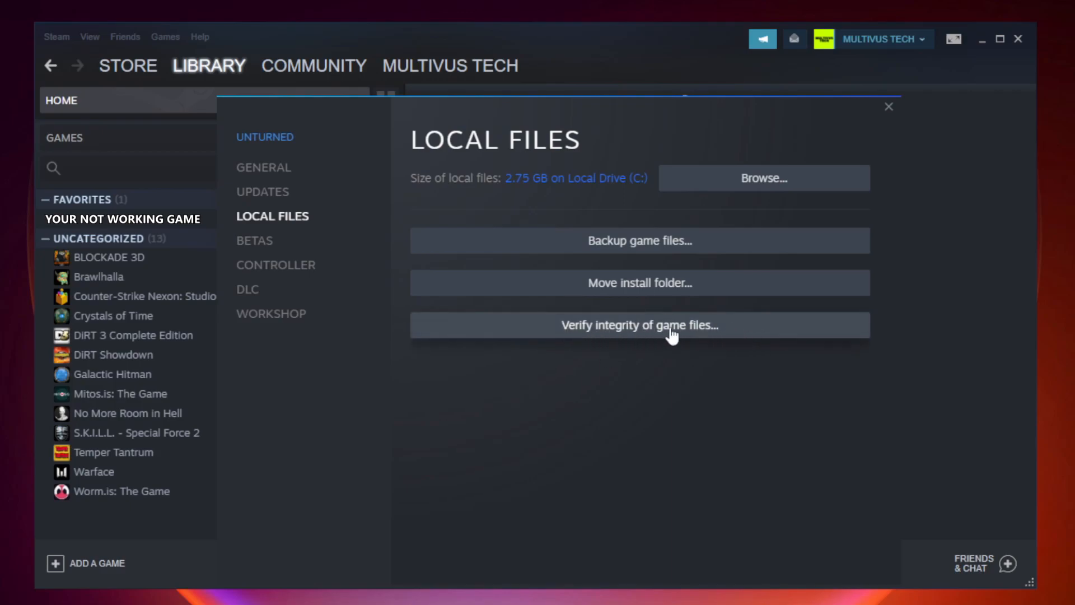
left_click(637, 325)
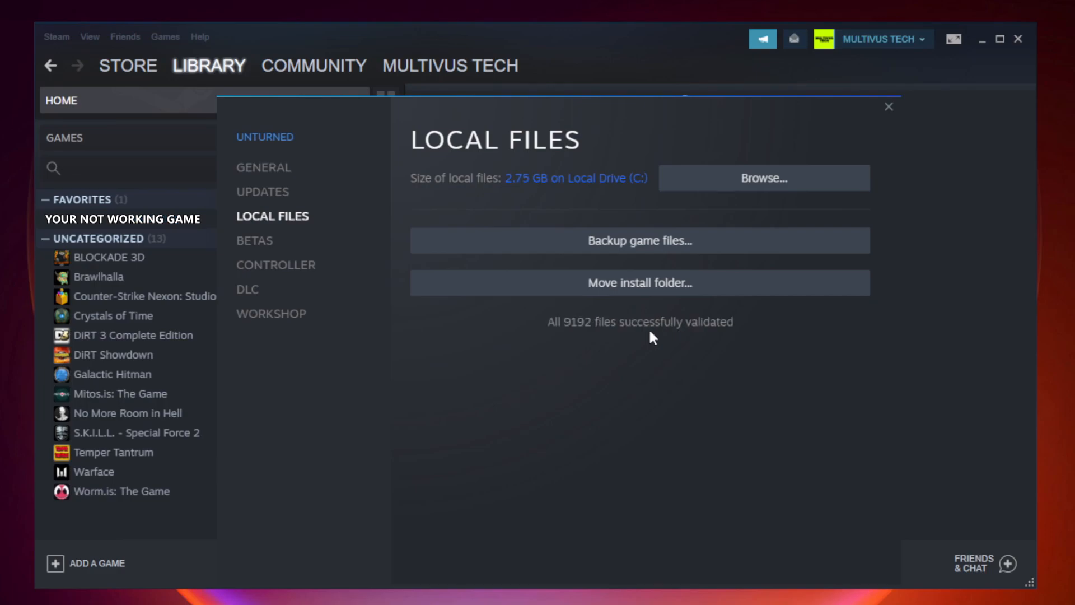
mouse_move(724, 348)
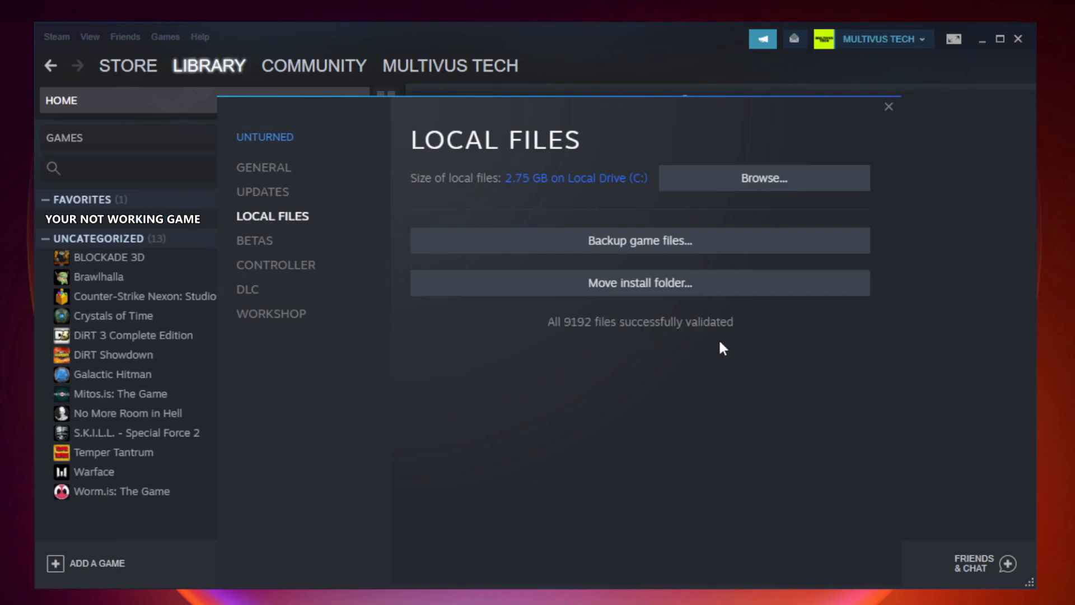
mouse_move(861, 204)
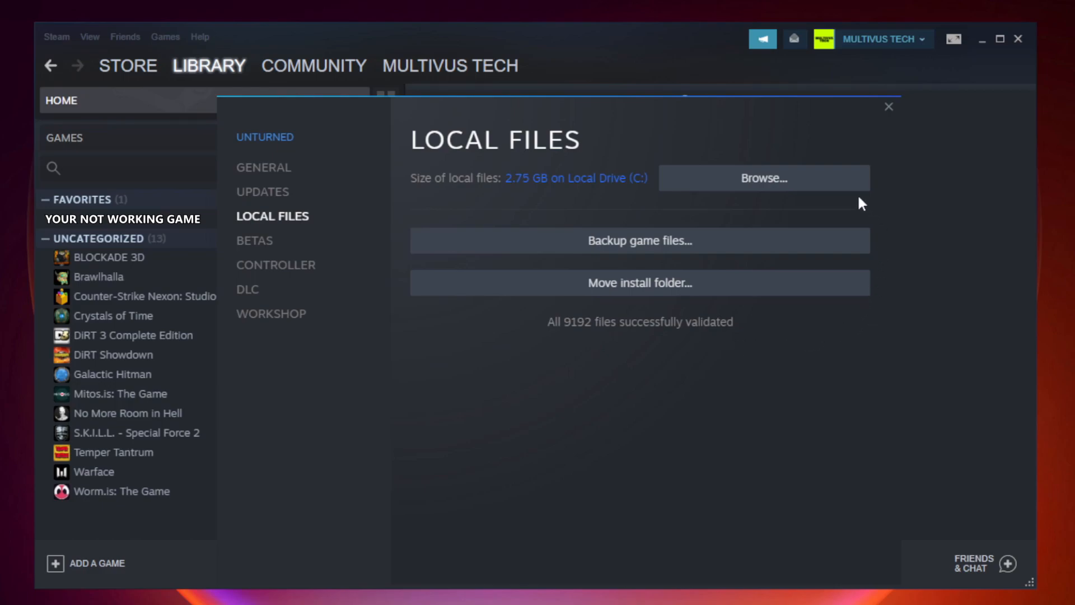
mouse_move(769, 191)
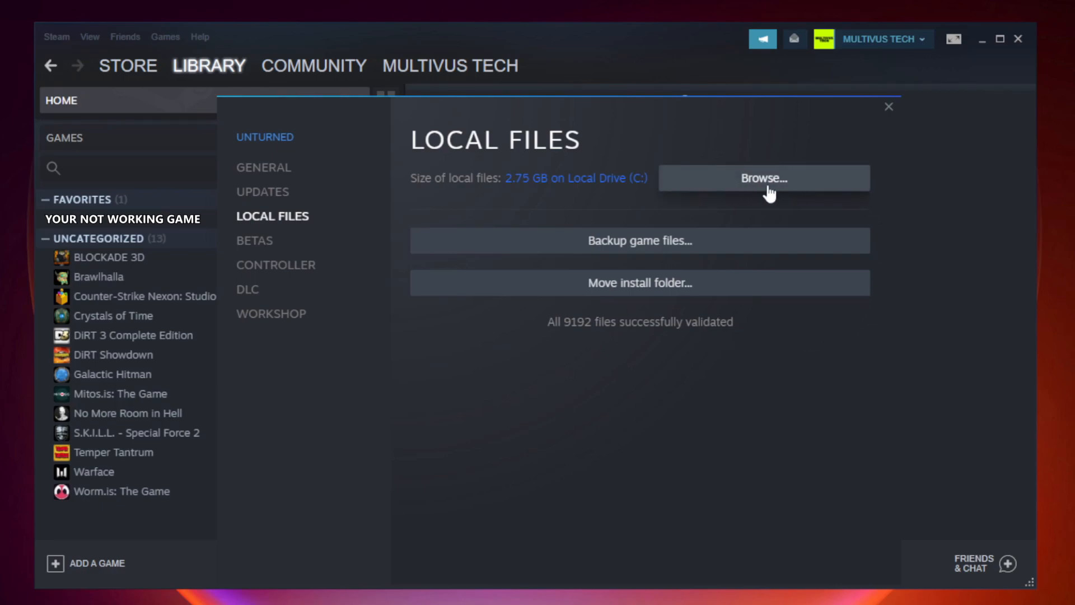
Step: Browse to the install folder and open Properties of the YOUR NOT WORKING GAME shortcut
left_click(763, 178)
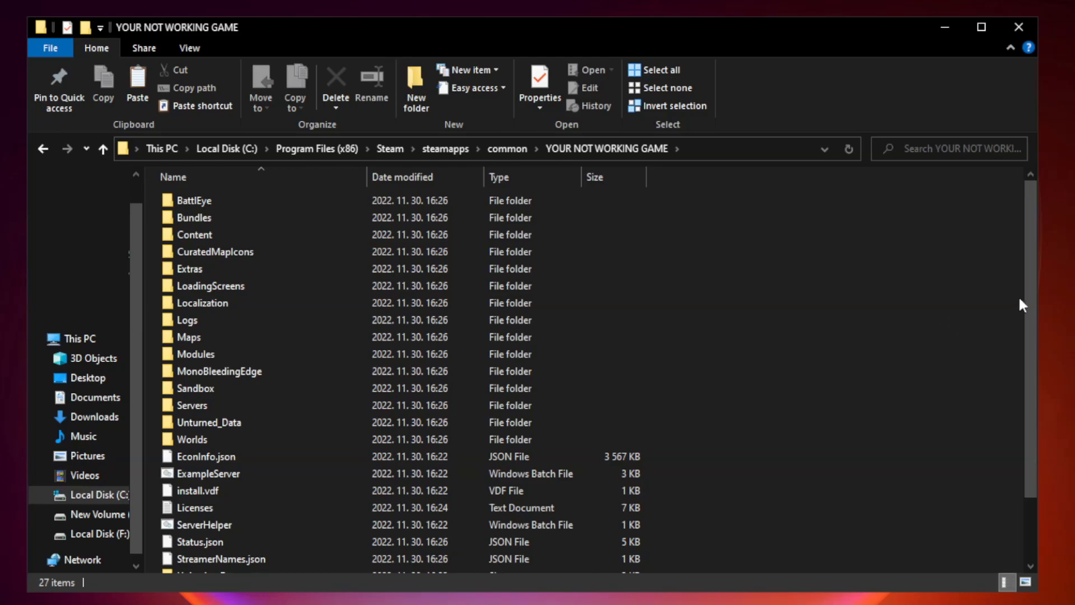
scroll("down", 3)
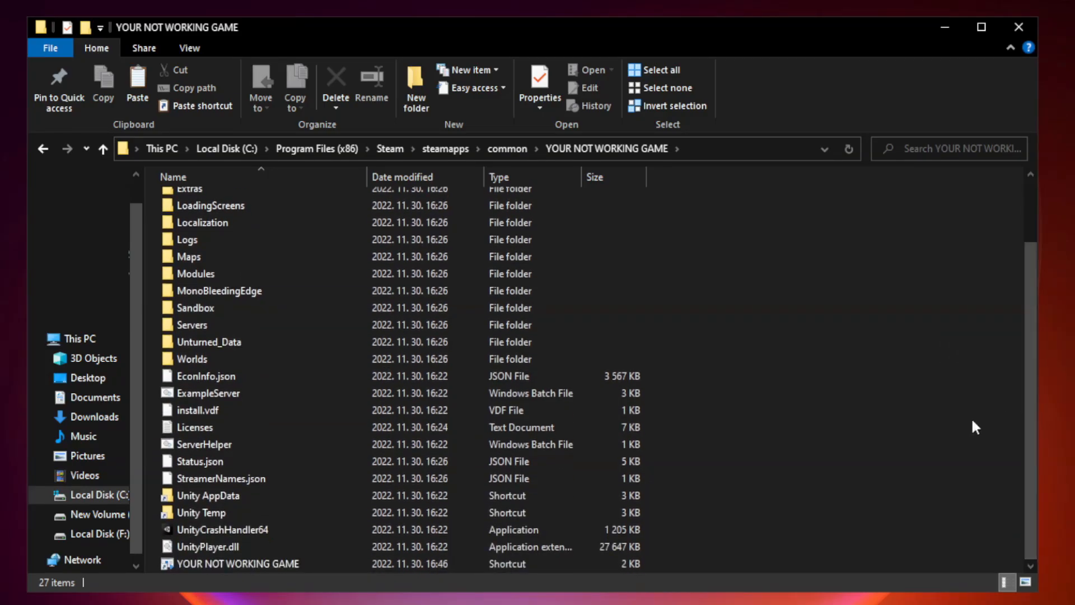
left_click(238, 563)
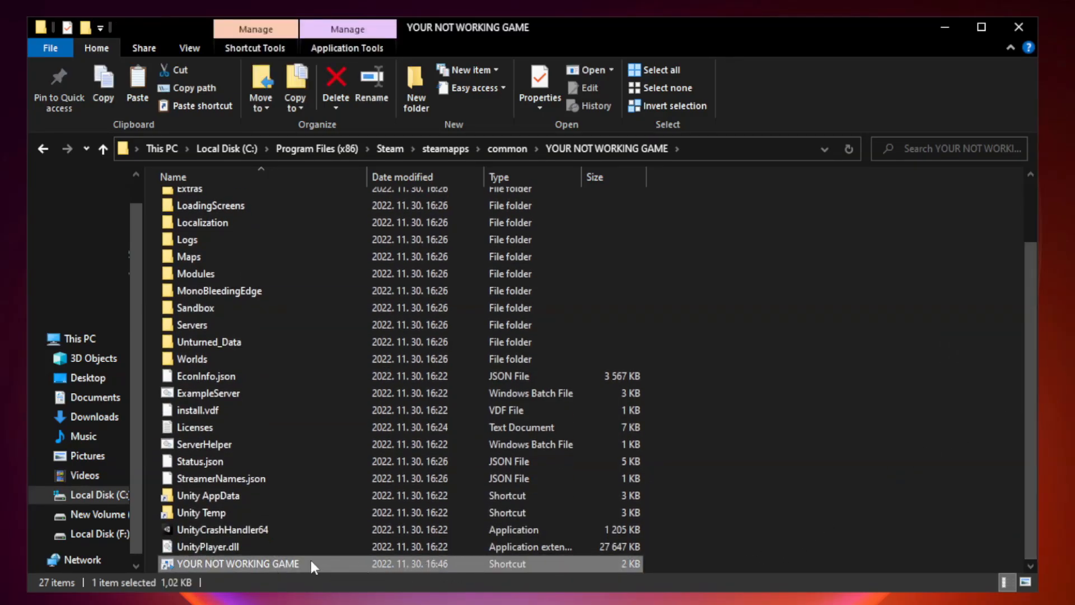
right_click(236, 564)
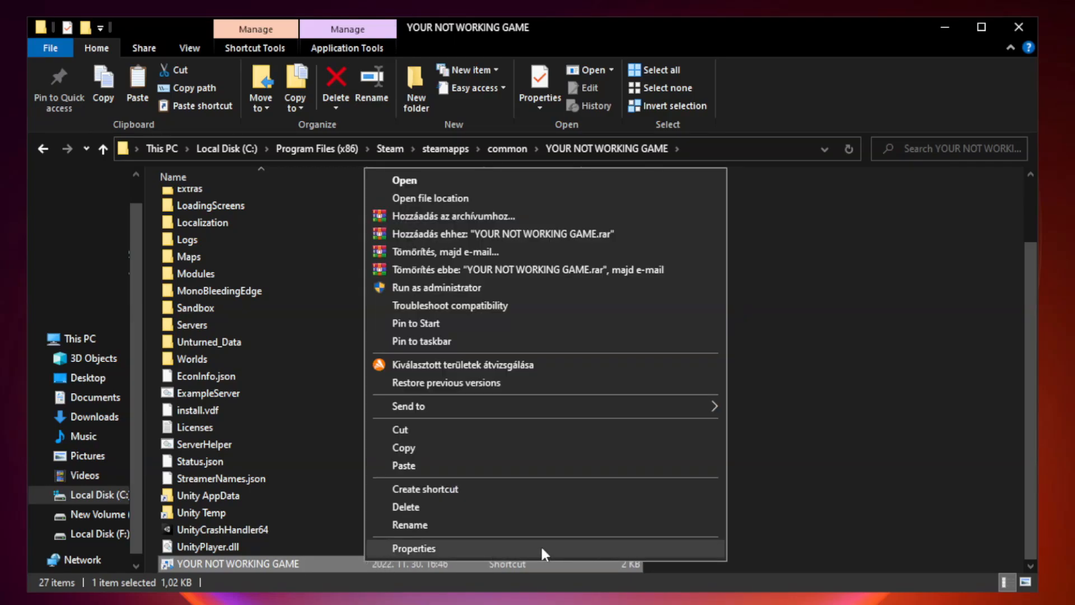
left_click(413, 548)
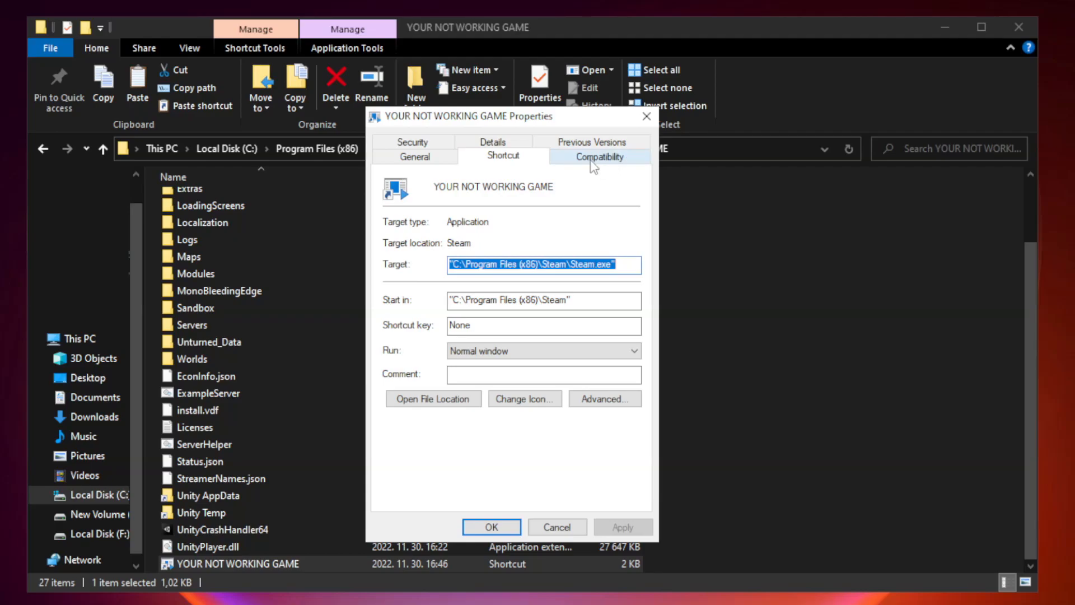
Step: Set the shortcut to Windows 8 compatibility, disable fullscreen optimizations, run as administrator, and apply
left_click(598, 154)
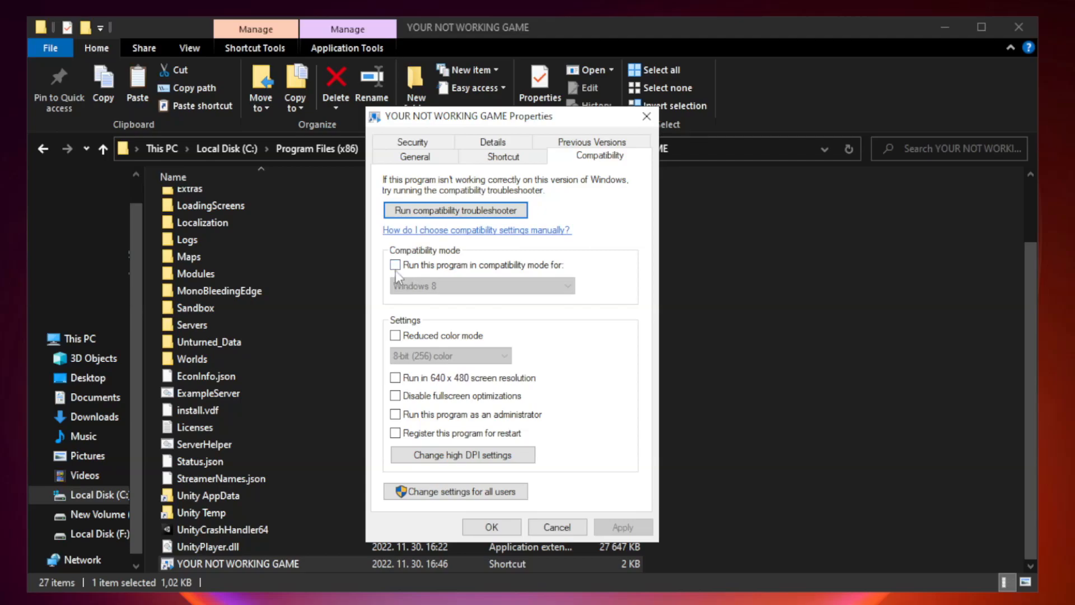
mouse_move(426, 270)
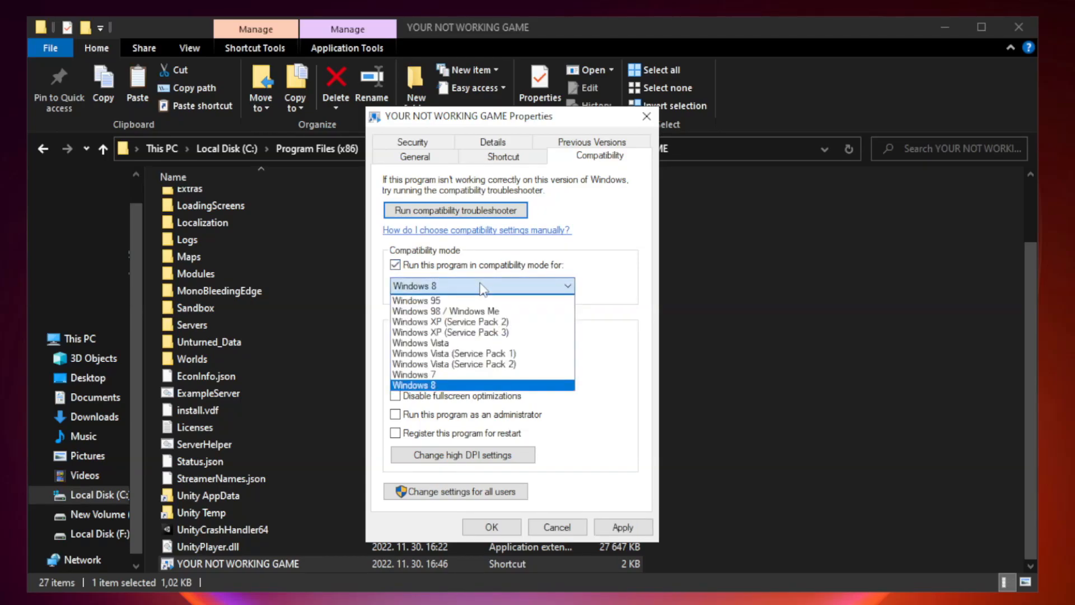
mouse_move(452, 388)
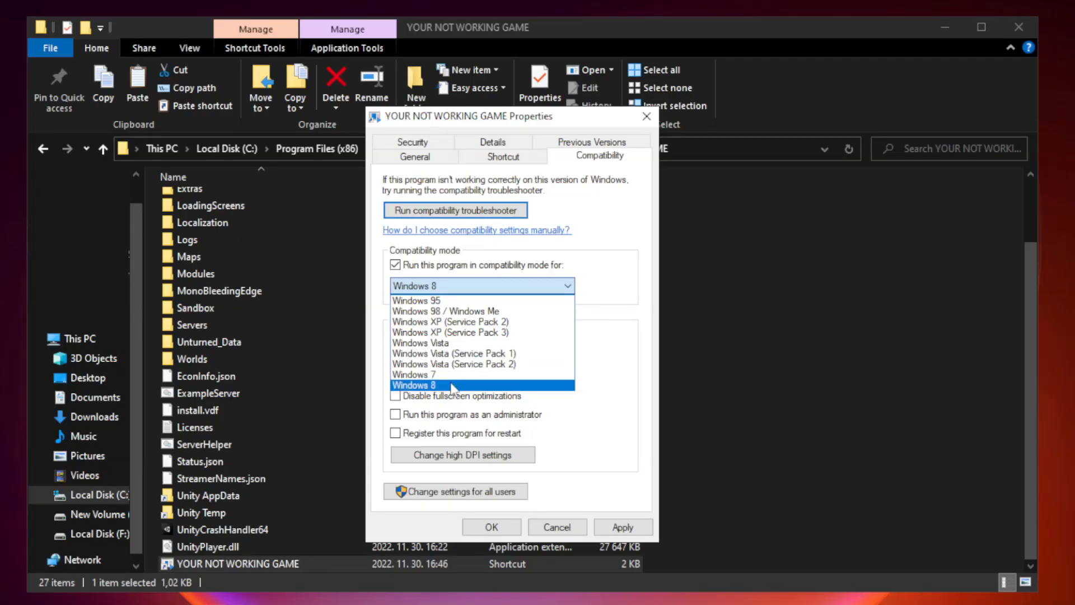
left_click(453, 384)
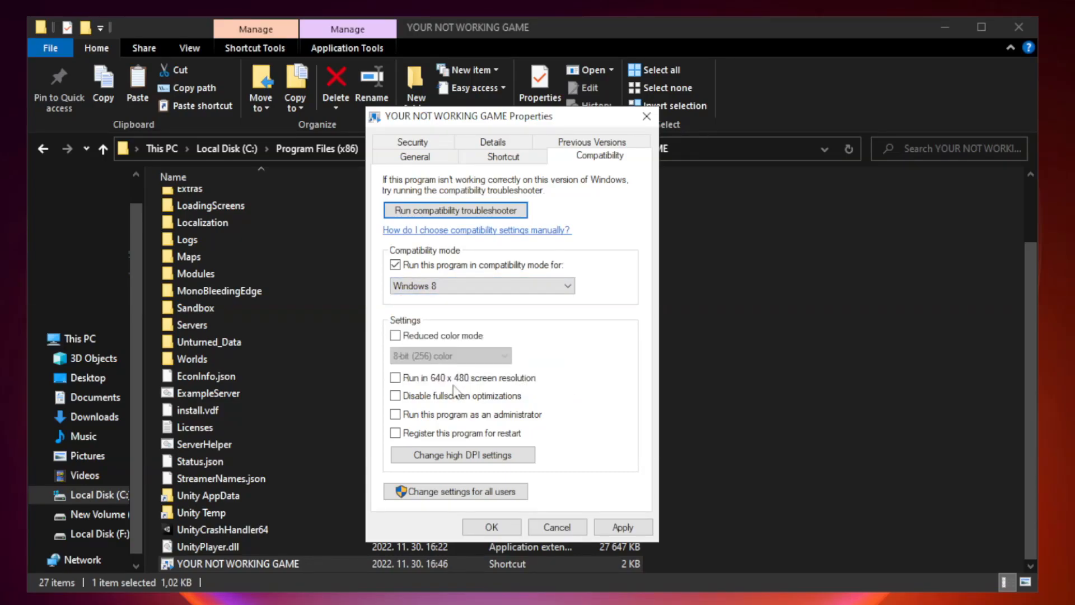
mouse_move(418, 408)
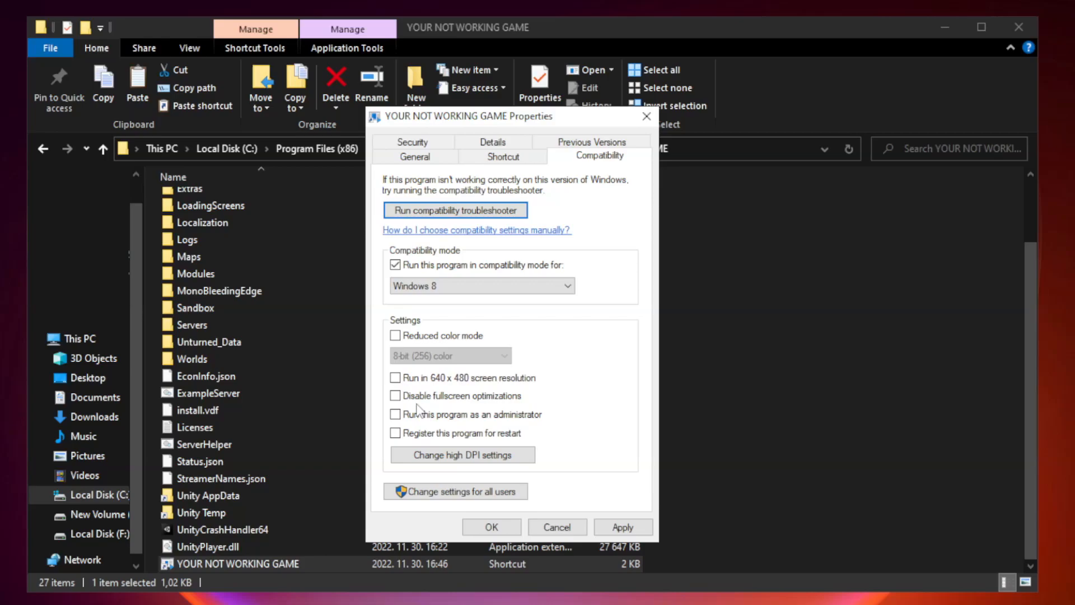
left_click(395, 396)
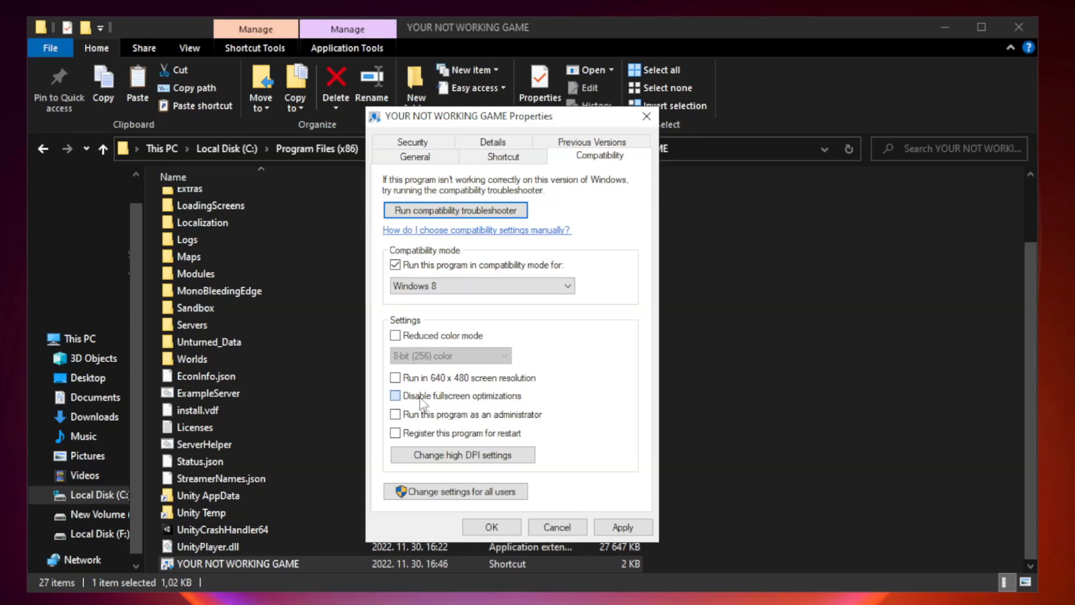
left_click(395, 395)
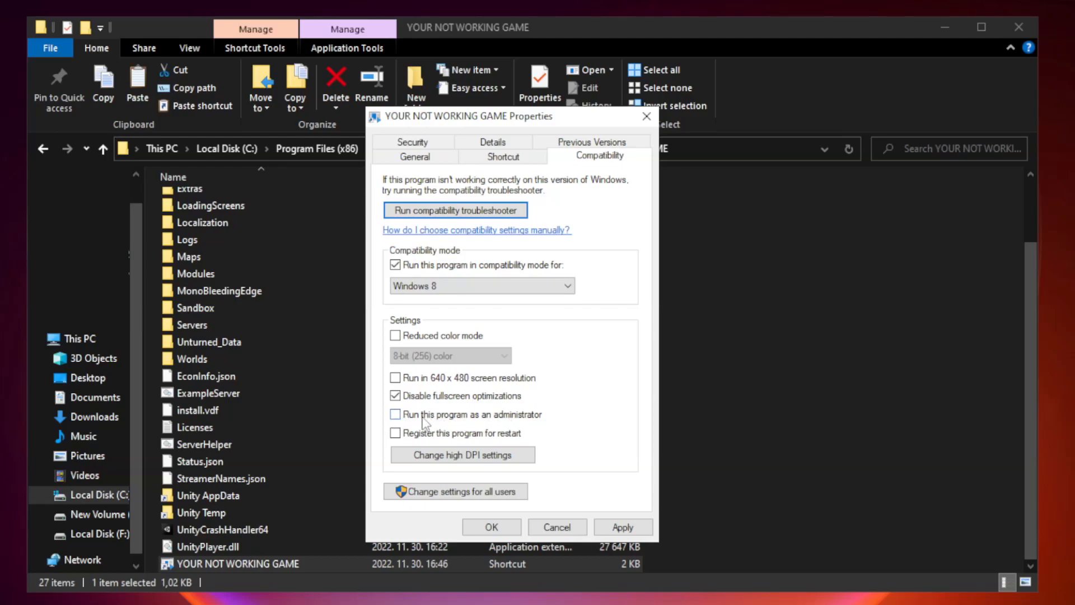
left_click(395, 414)
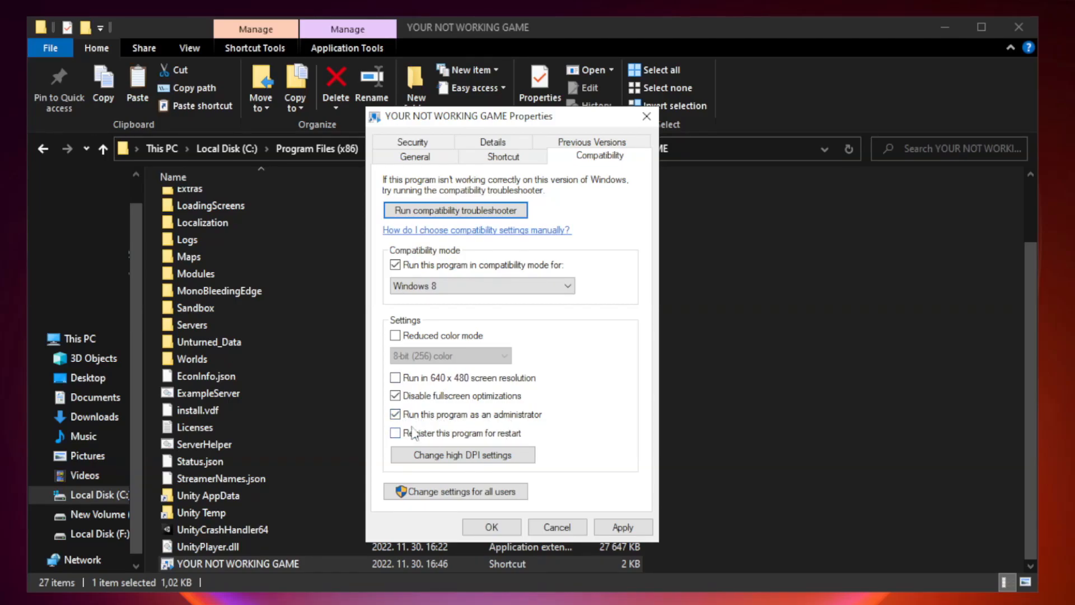
left_click(623, 526)
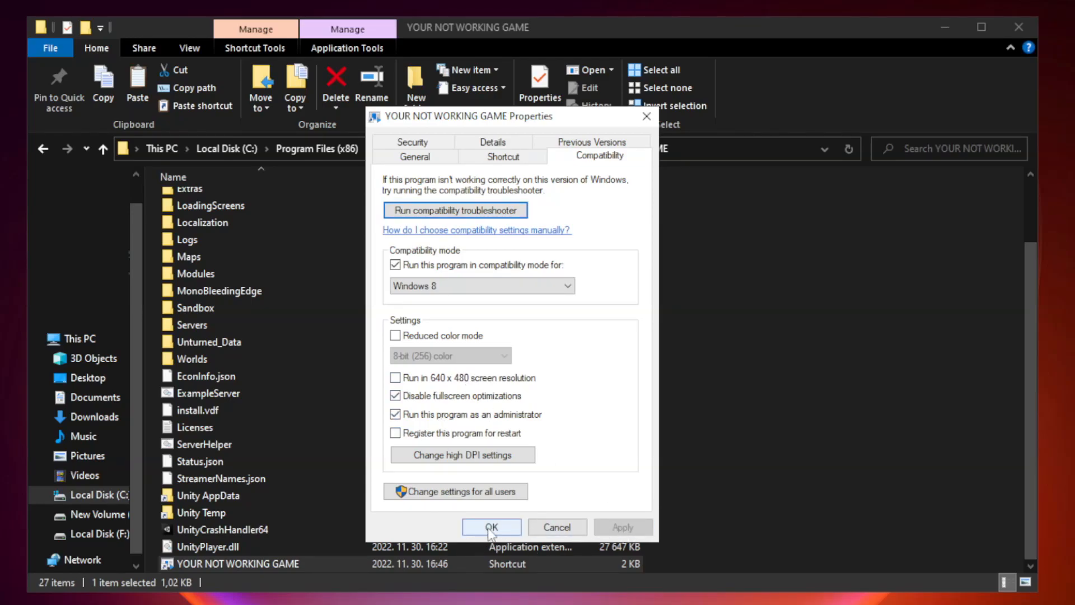
left_click(490, 526)
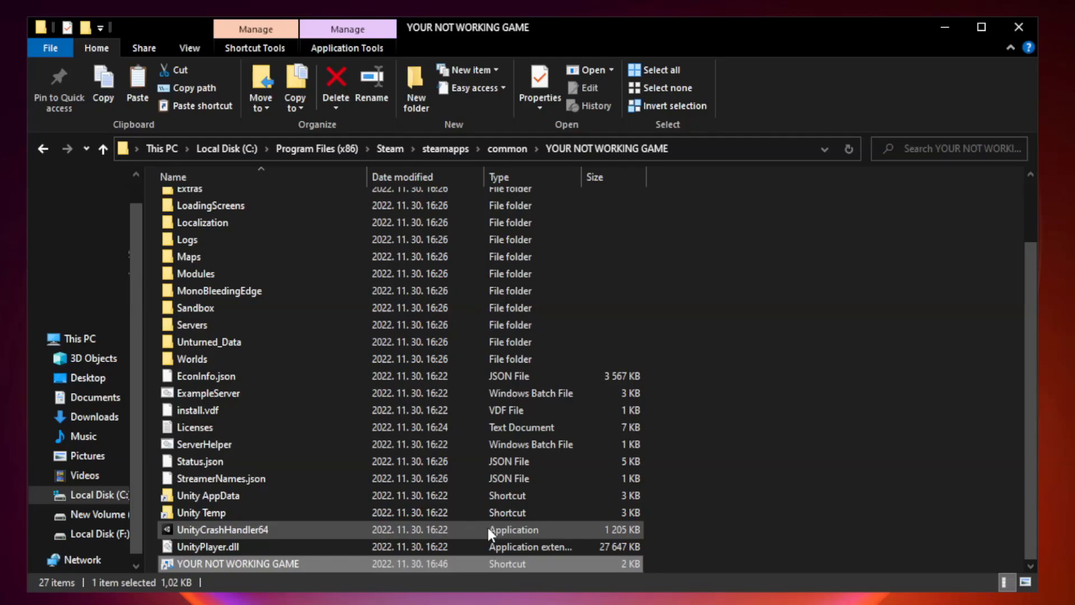
mouse_move(993, 81)
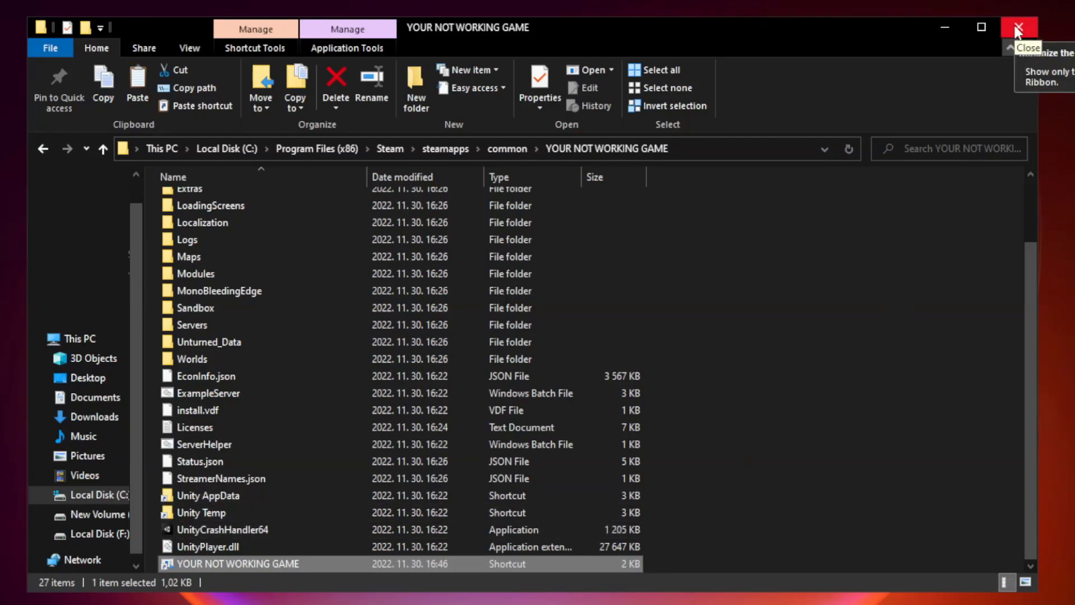
Step: Close File Explorer and open Task Manager from the Start button's shortcut menu
left_click(1018, 27)
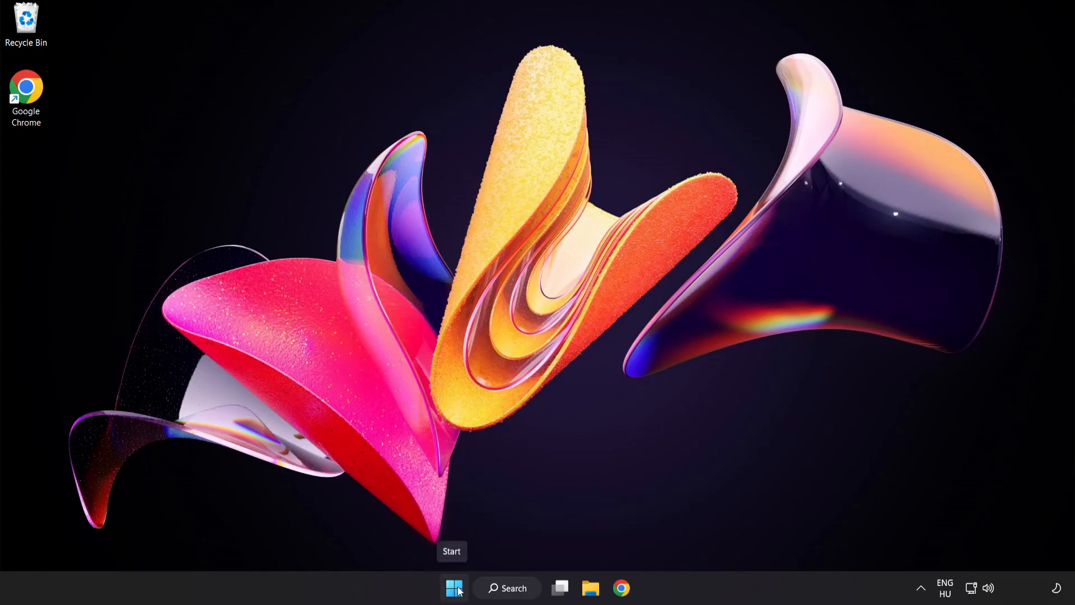
right_click(452, 588)
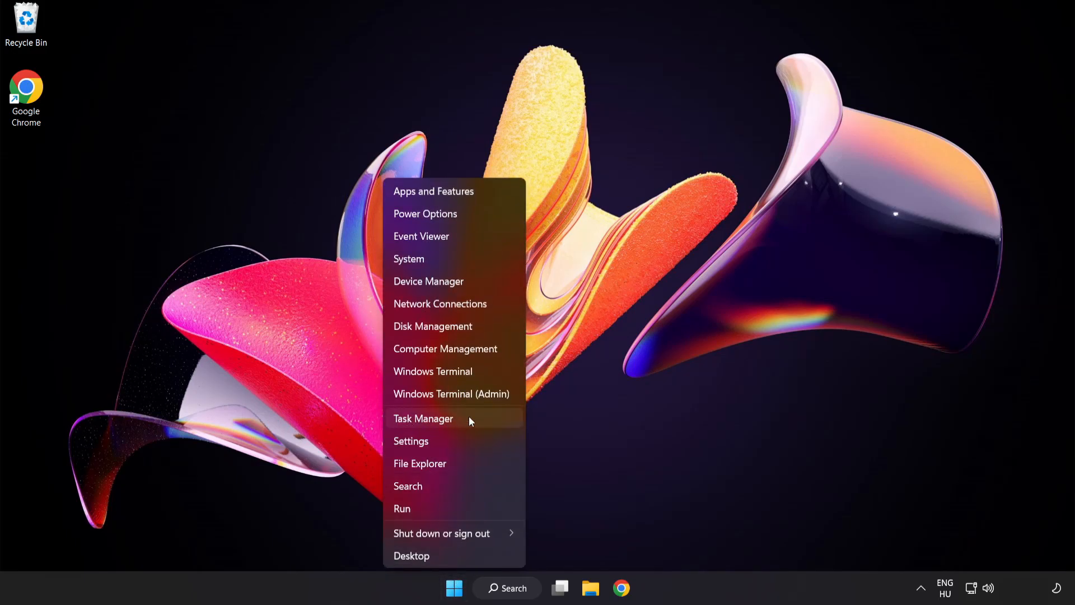
left_click(423, 417)
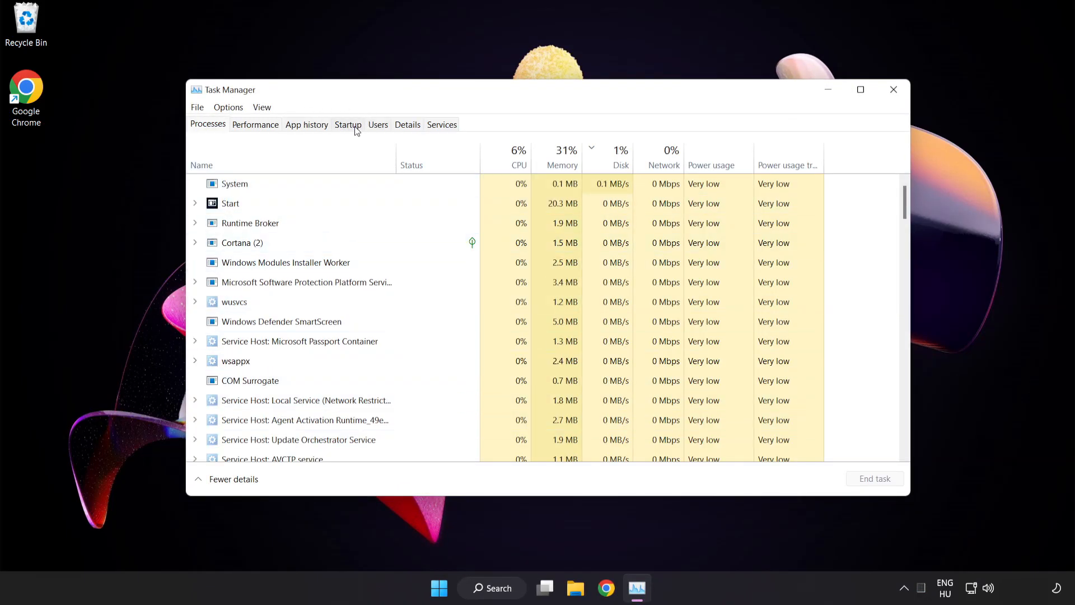
Step: On the Startup tab, disable Cortana and Phone Link from launching at startup
left_click(347, 125)
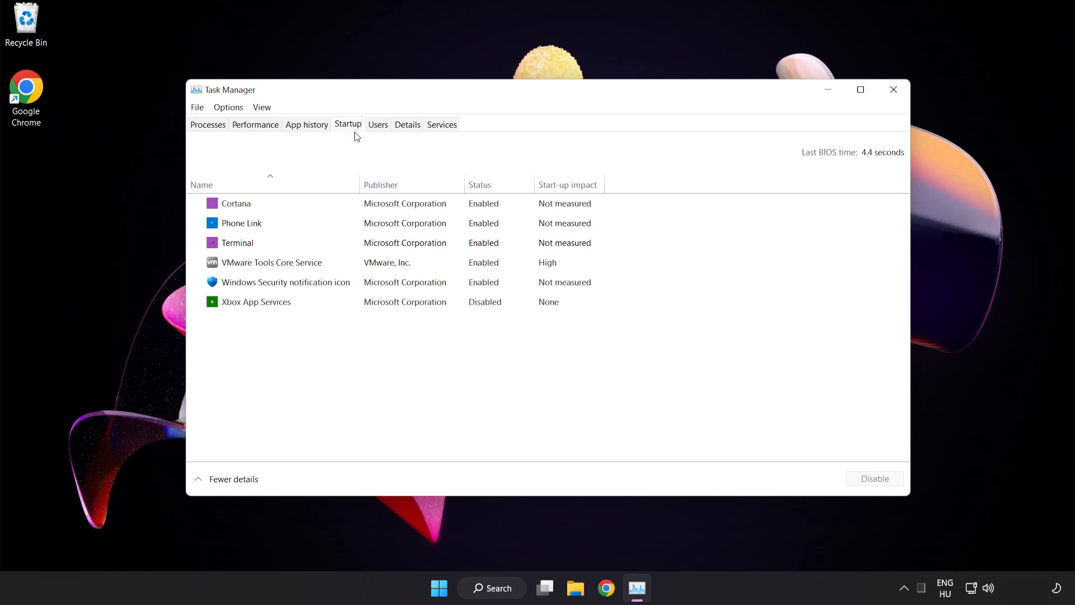
left_click(237, 202)
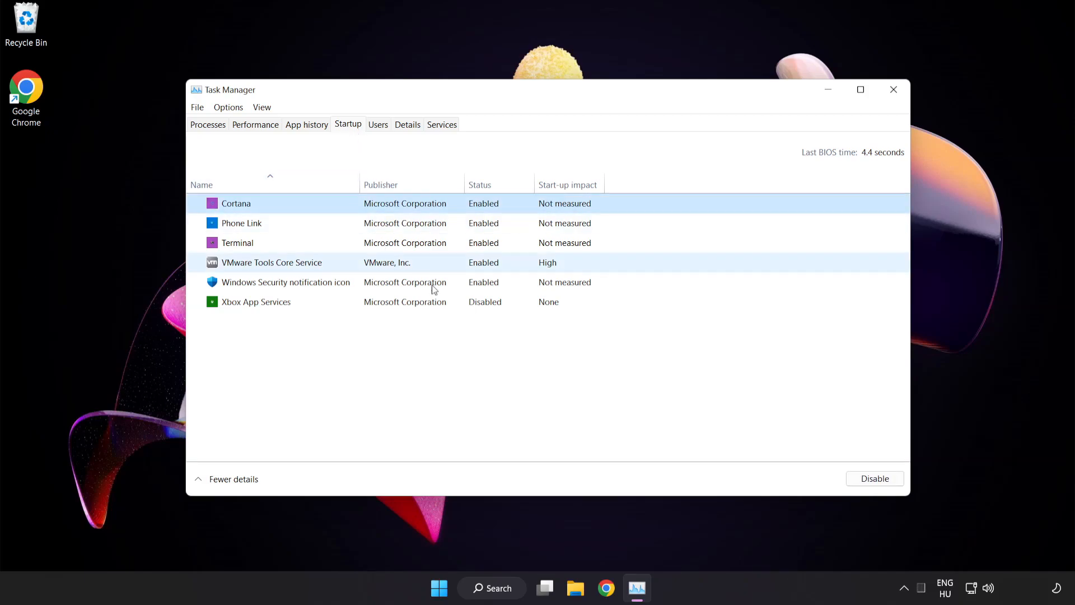
left_click(874, 478)
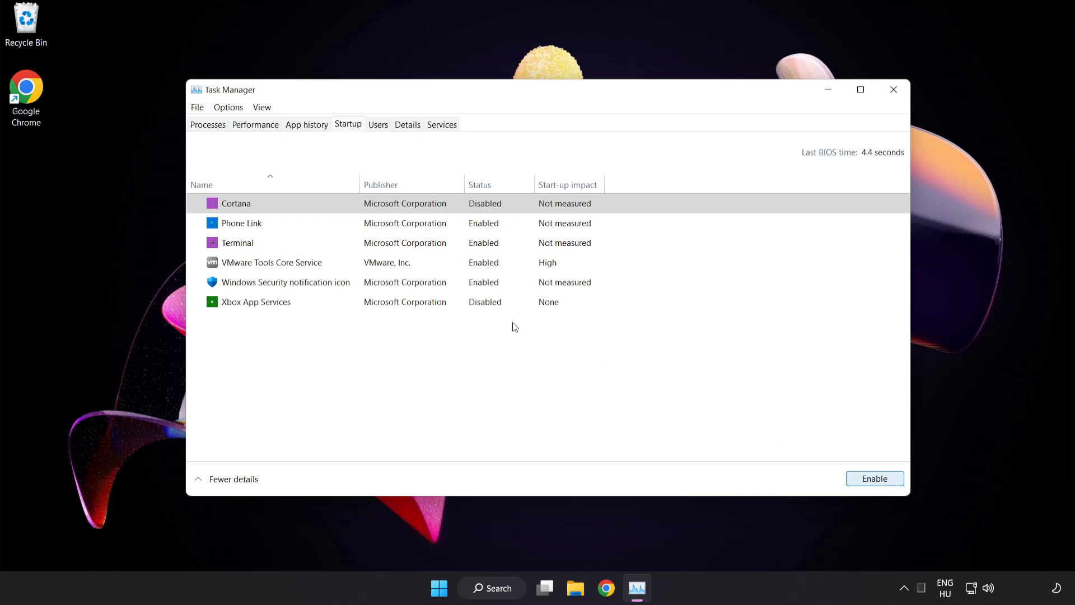
left_click(242, 223)
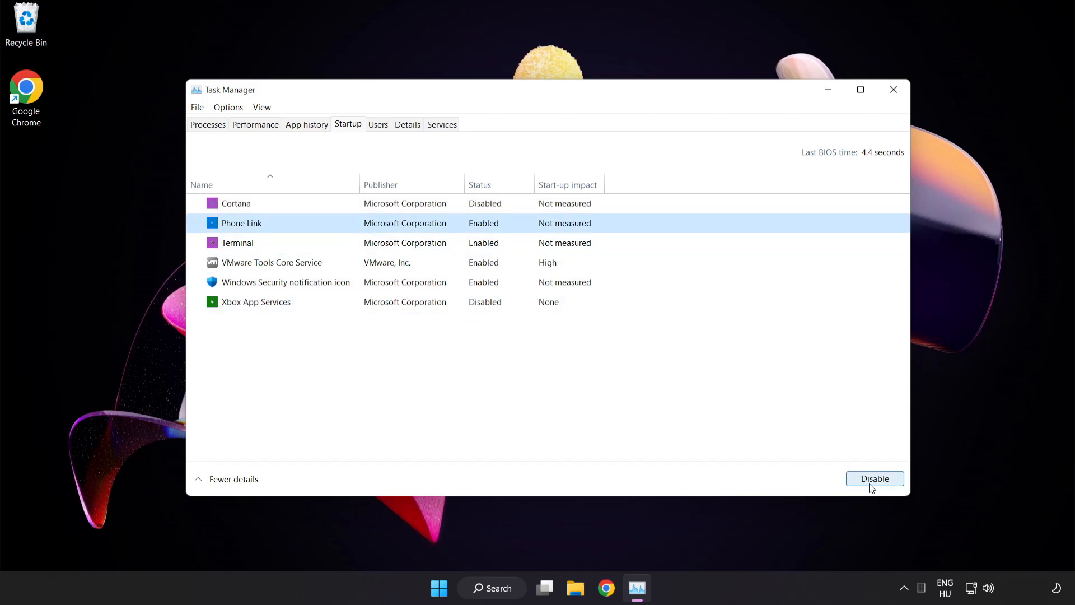
left_click(875, 479)
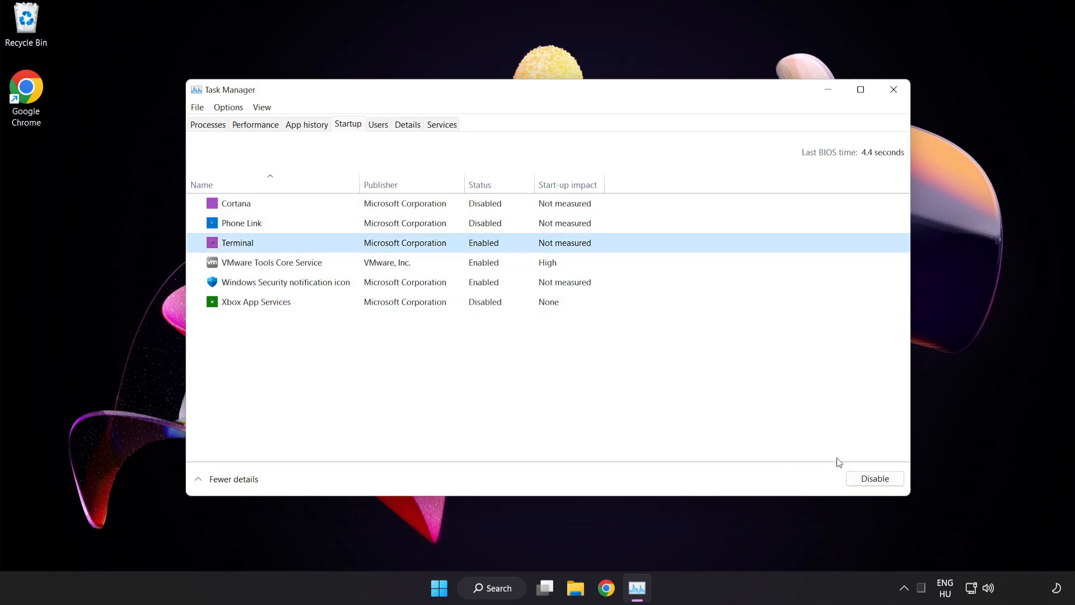
Step: Disable Terminal and the Windows Security notification icon at startup, then close Task Manager
left_click(875, 479)
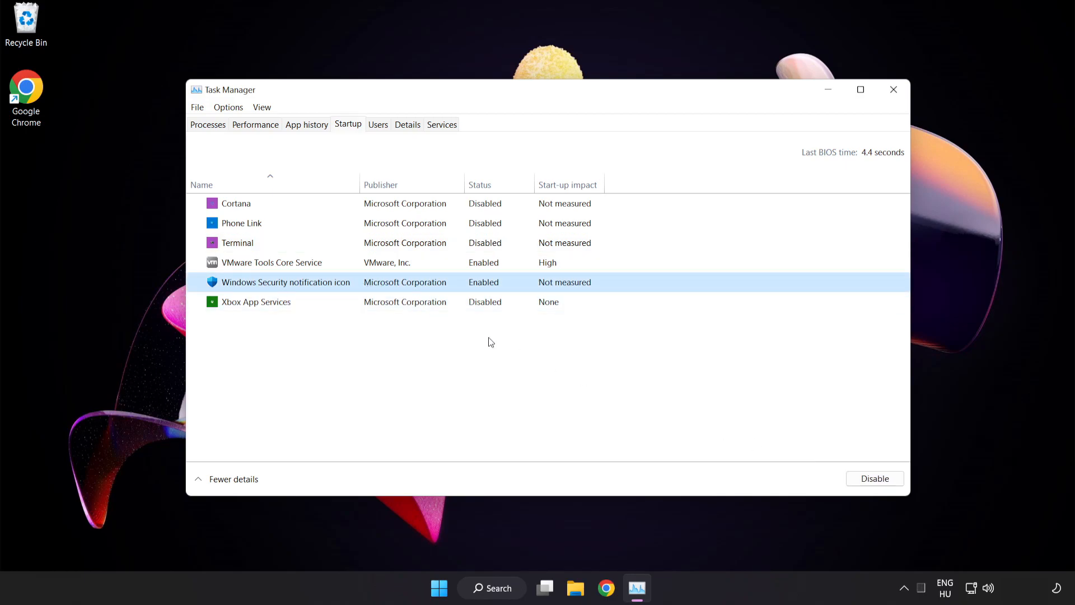
left_click(875, 478)
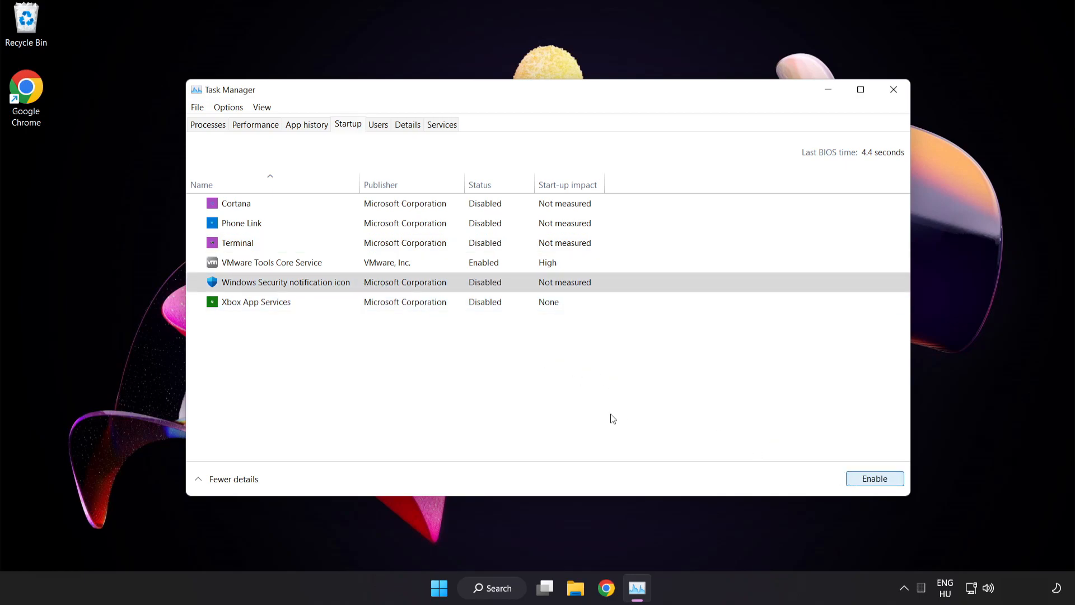
mouse_move(894, 89)
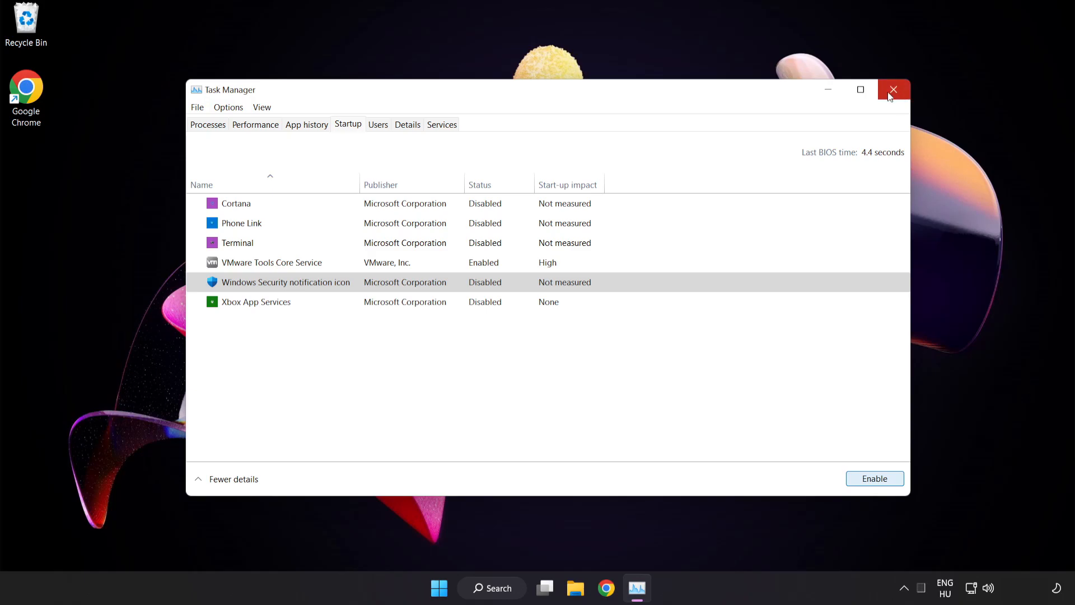
mouse_move(894, 89)
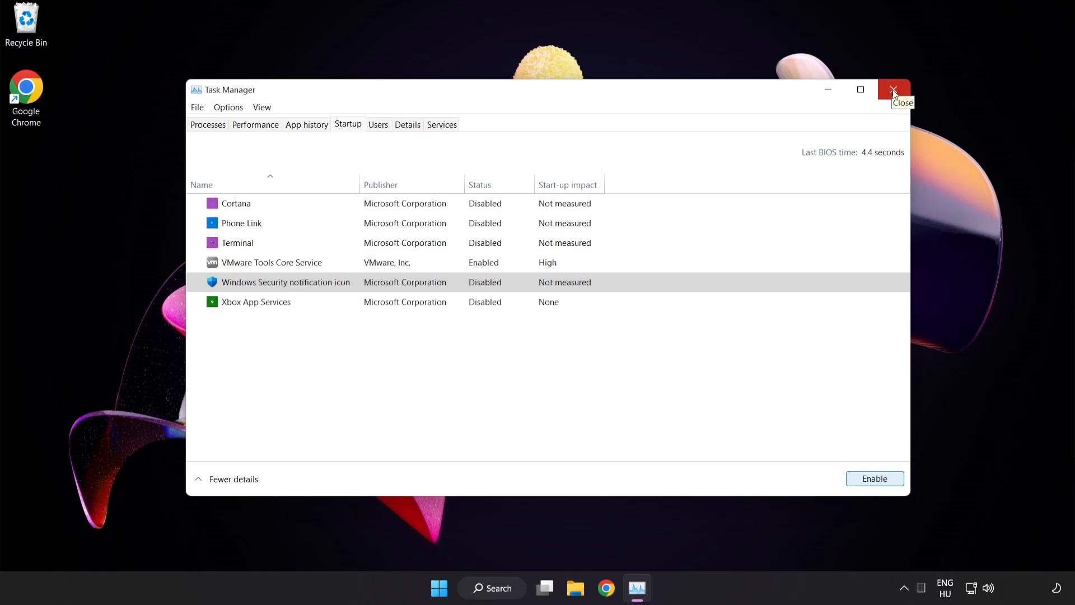
left_click(894, 90)
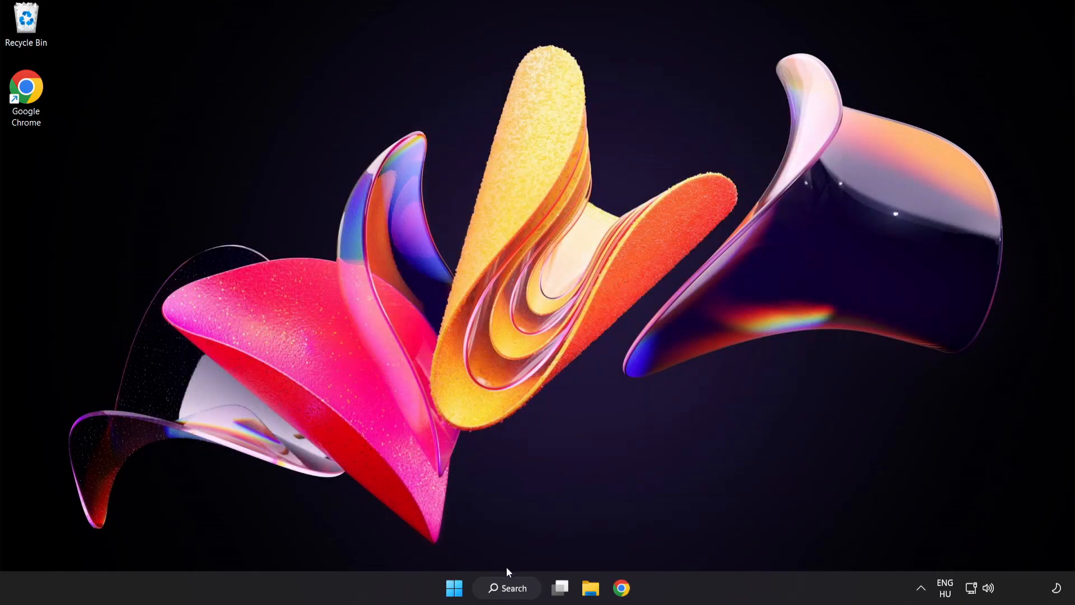
Step: Search for 'cmd' and launch Command Prompt with administrator rights
left_click(506, 588)
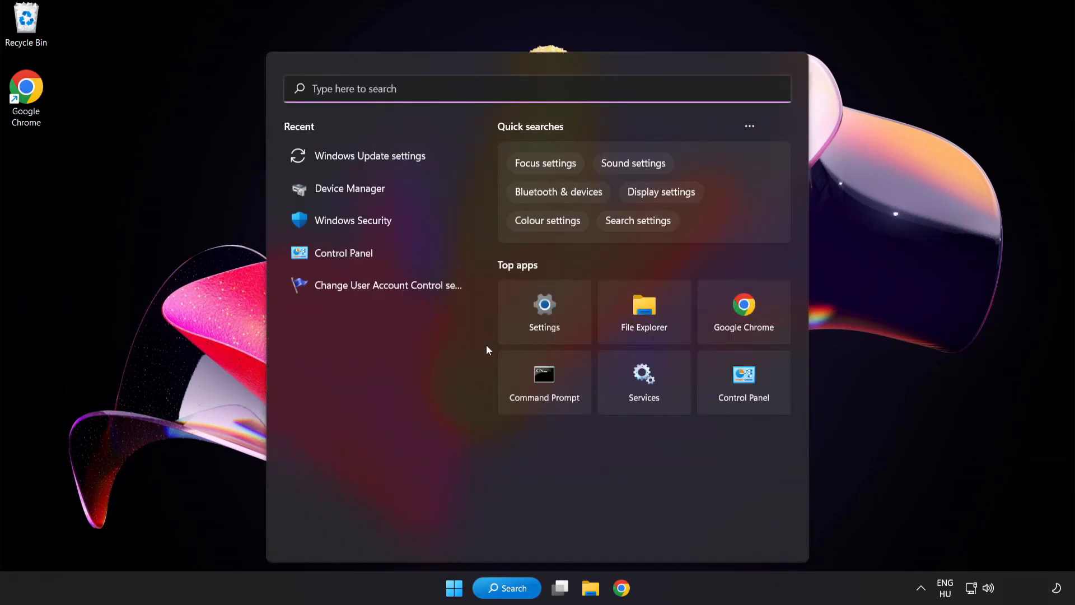
type("cm")
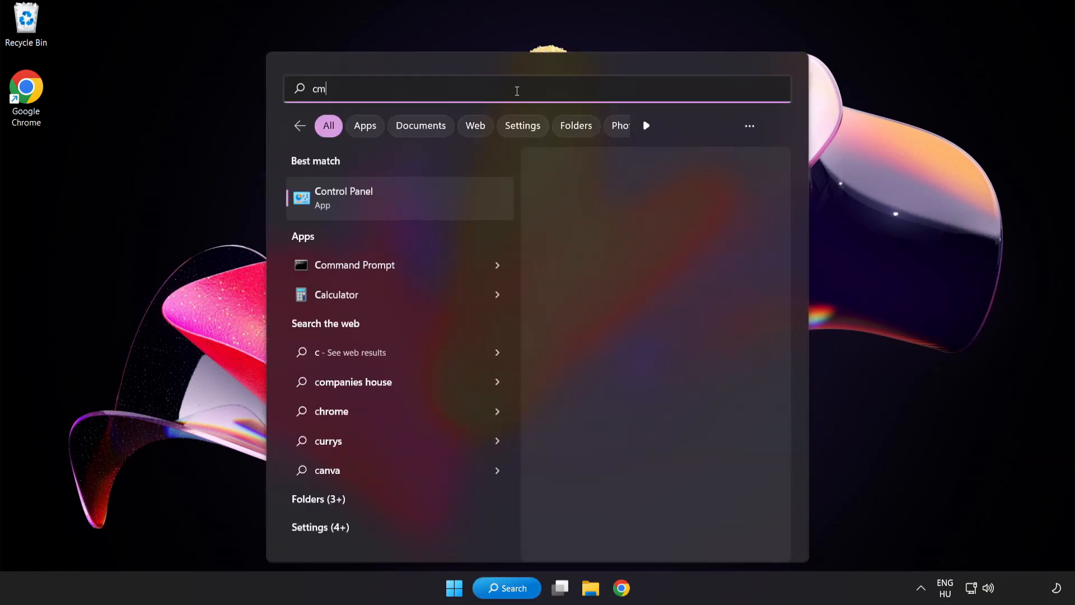
type("d")
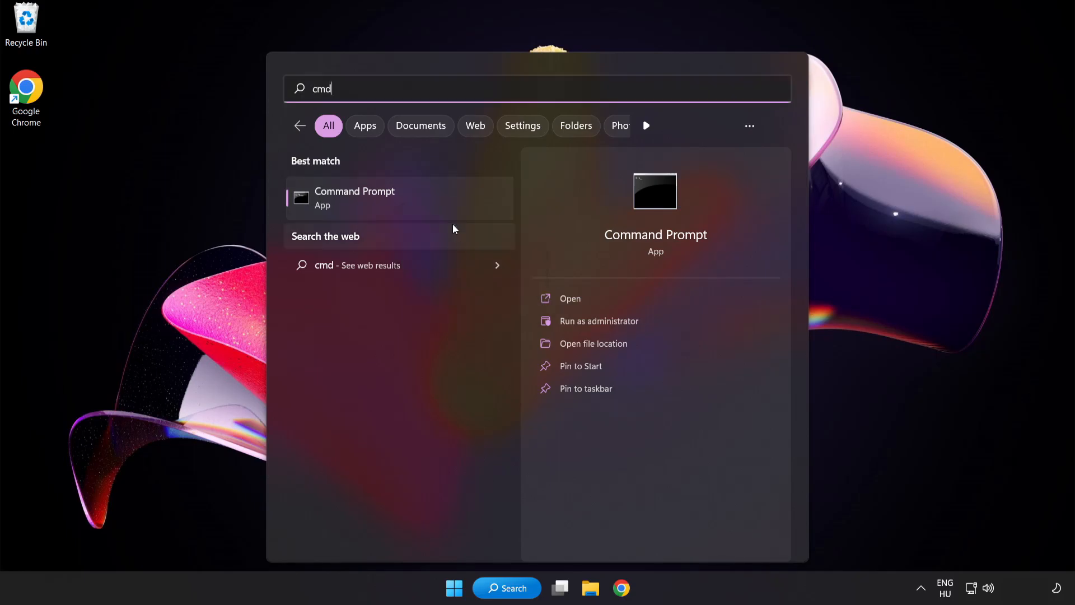
left_click(598, 322)
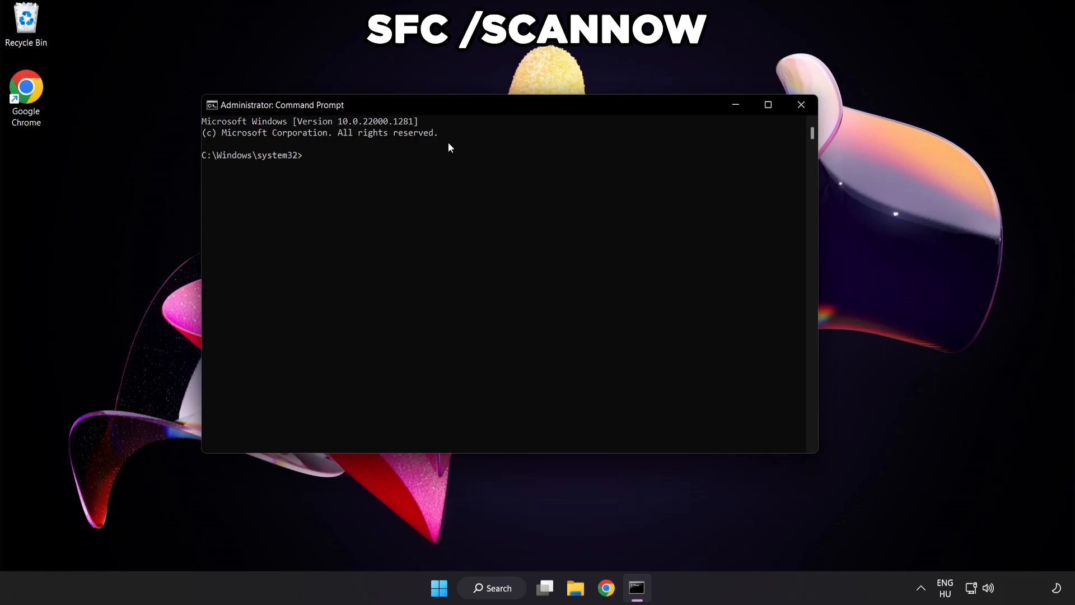
Step: Run 'sfc /scannow' to scan system files; it reports no integrity violations
type("sfc /")
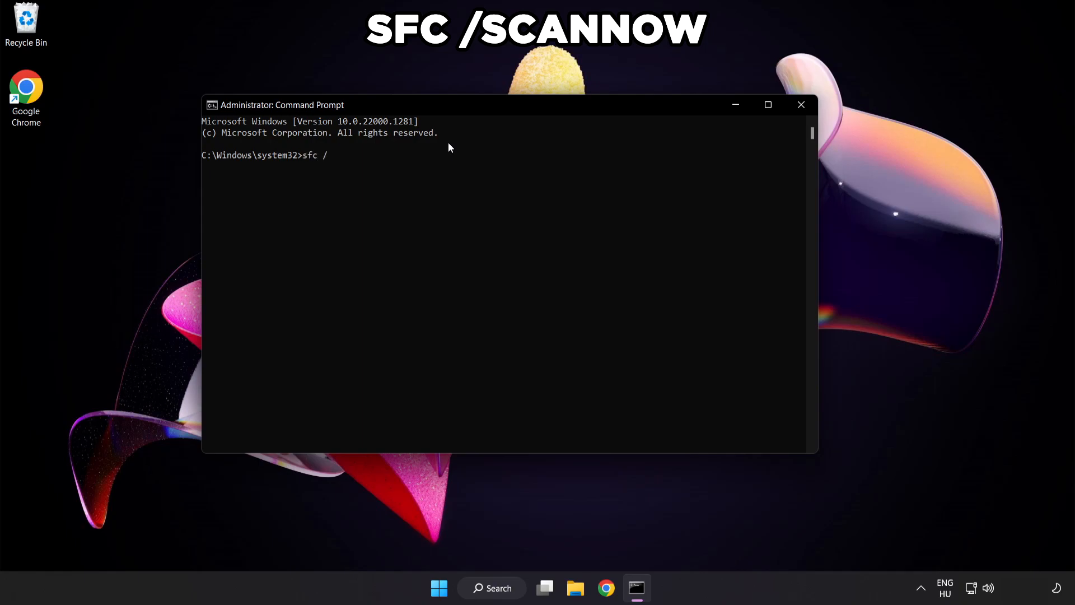
type("scannow")
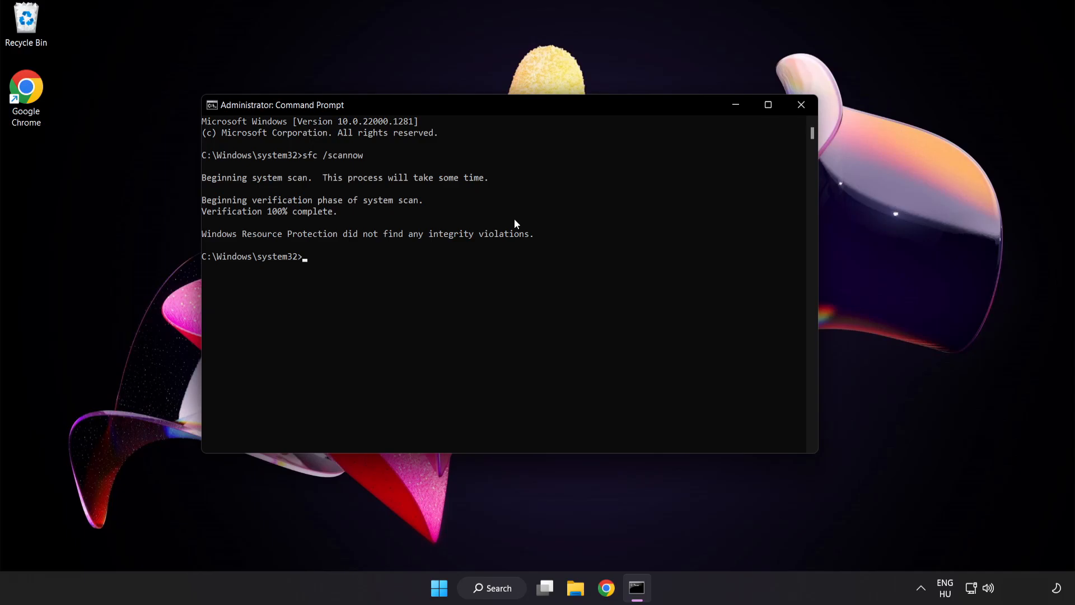
mouse_move(757, 142)
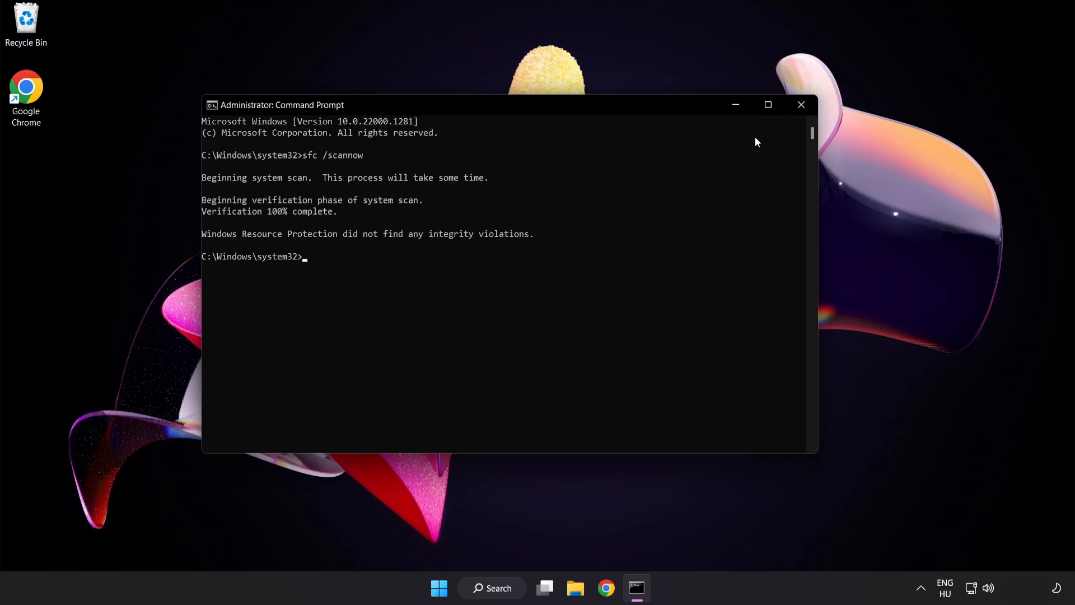
Step: Close Command Prompt and bring up the Start menu for its power options
left_click(801, 105)
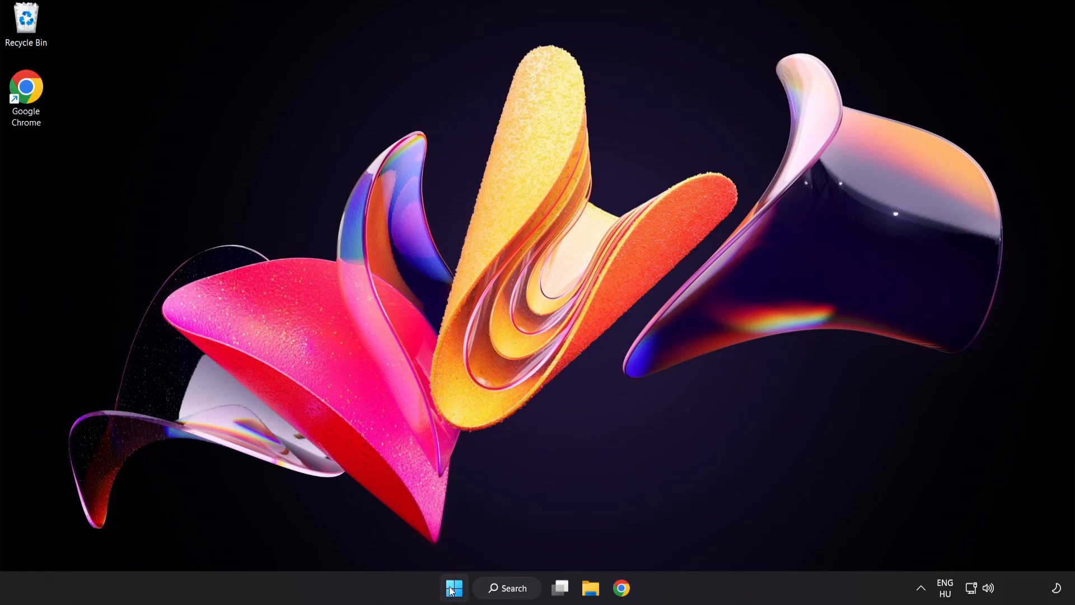
left_click(454, 588)
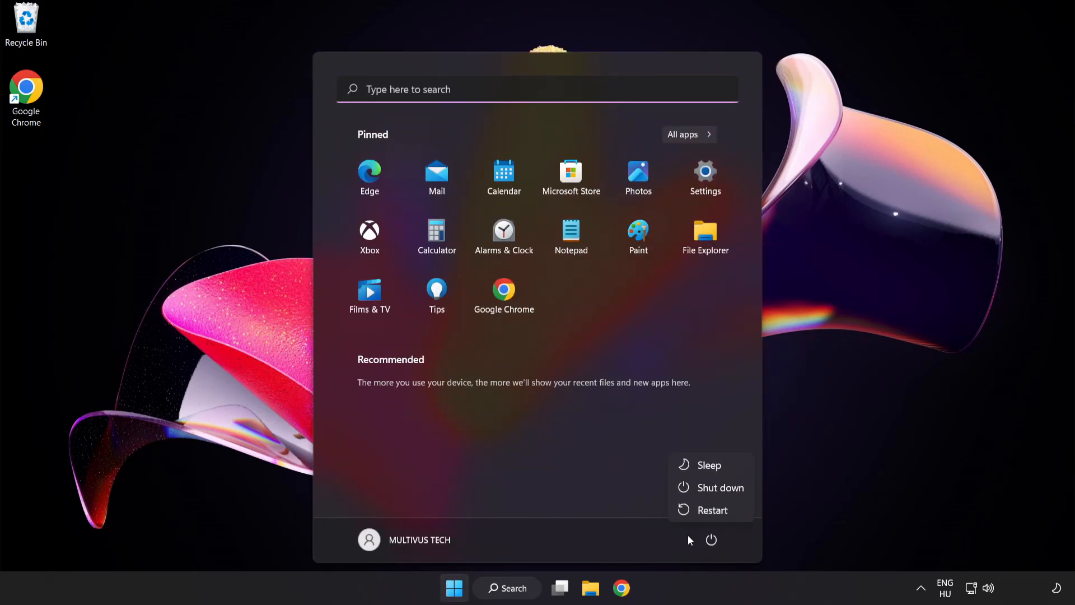
mouse_move(714, 511)
type("se")
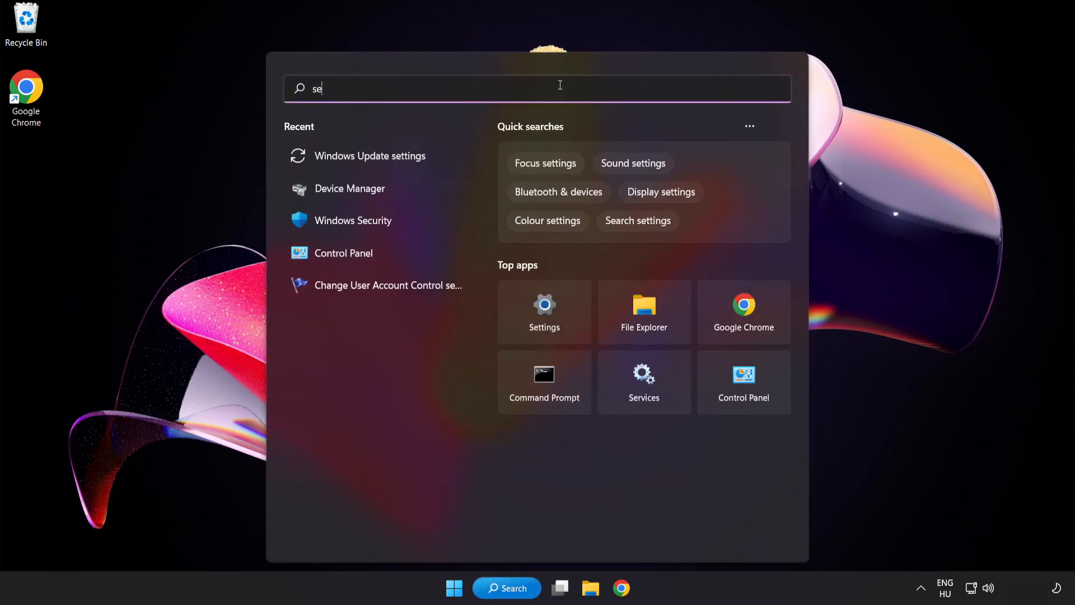
Step: Search for 'security' to find the Windows Security app
type("curity")
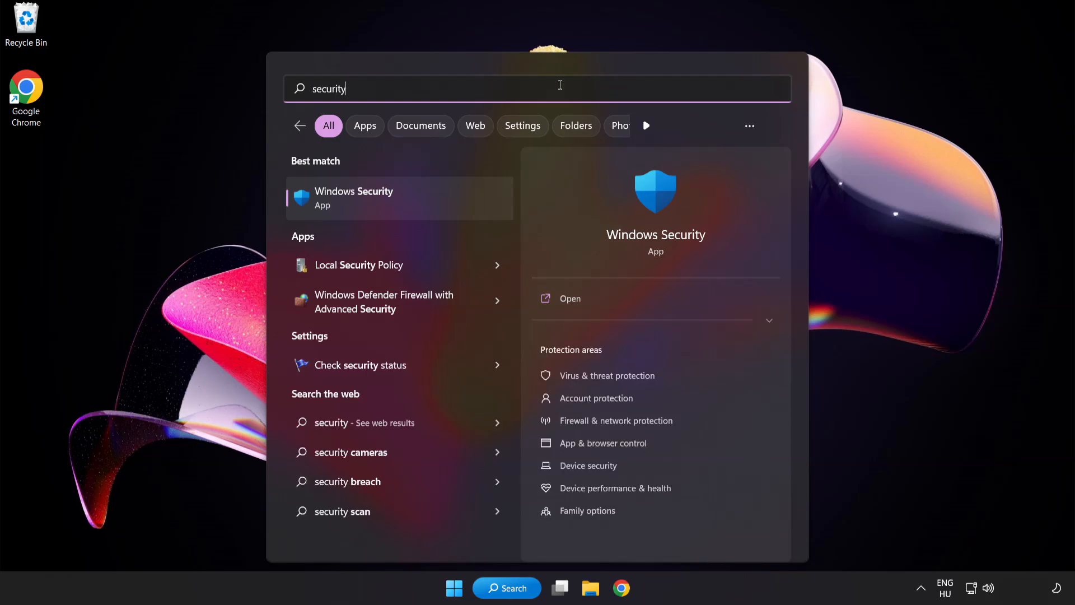
mouse_move(405, 200)
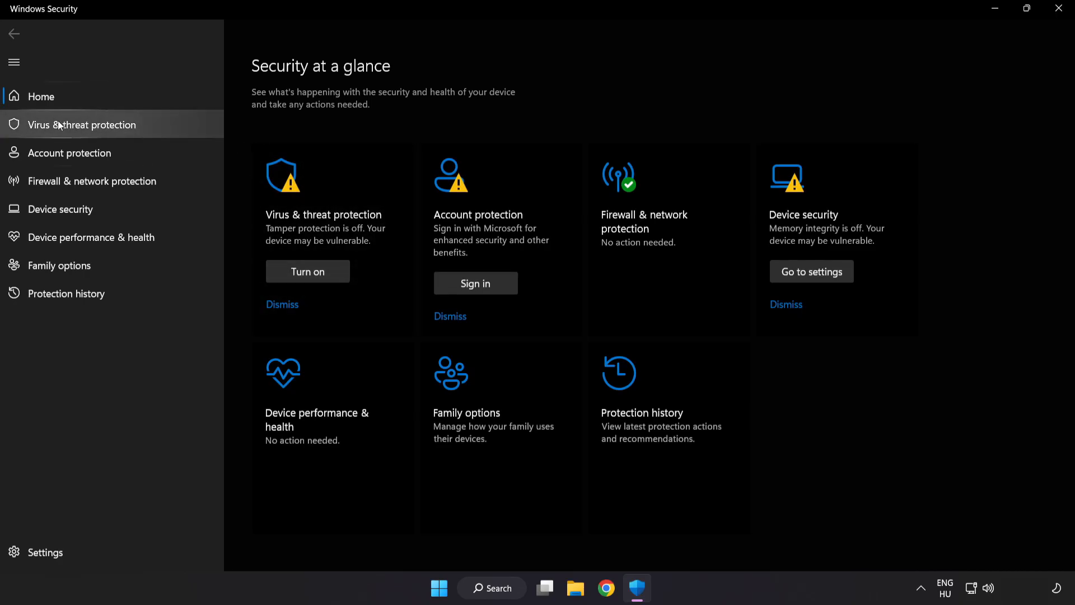
mouse_move(164, 129)
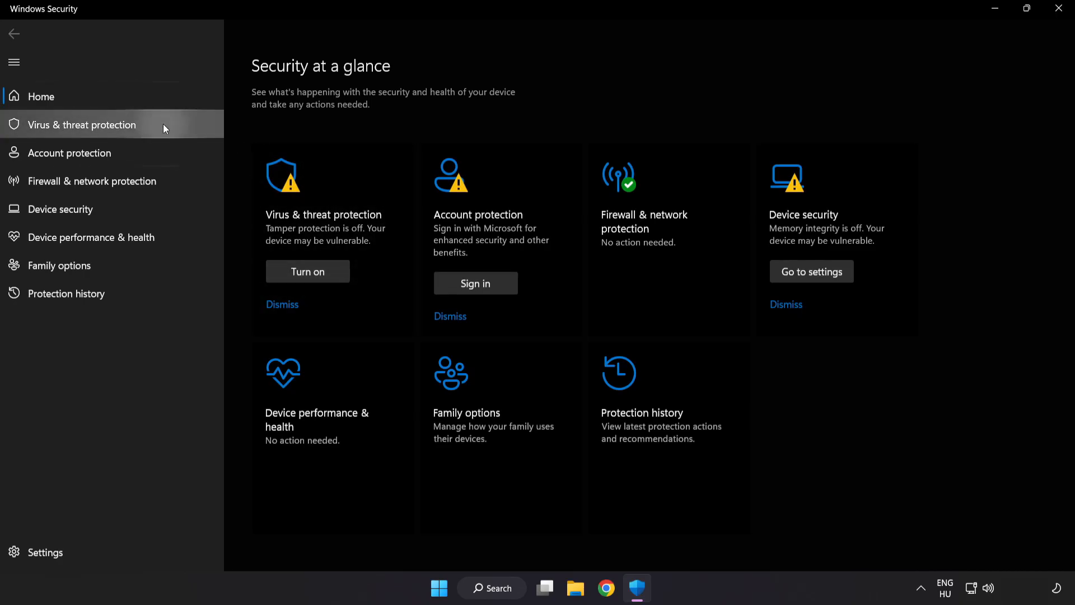
Step: Go to Virus & threat protection and its Manage settings page
left_click(81, 124)
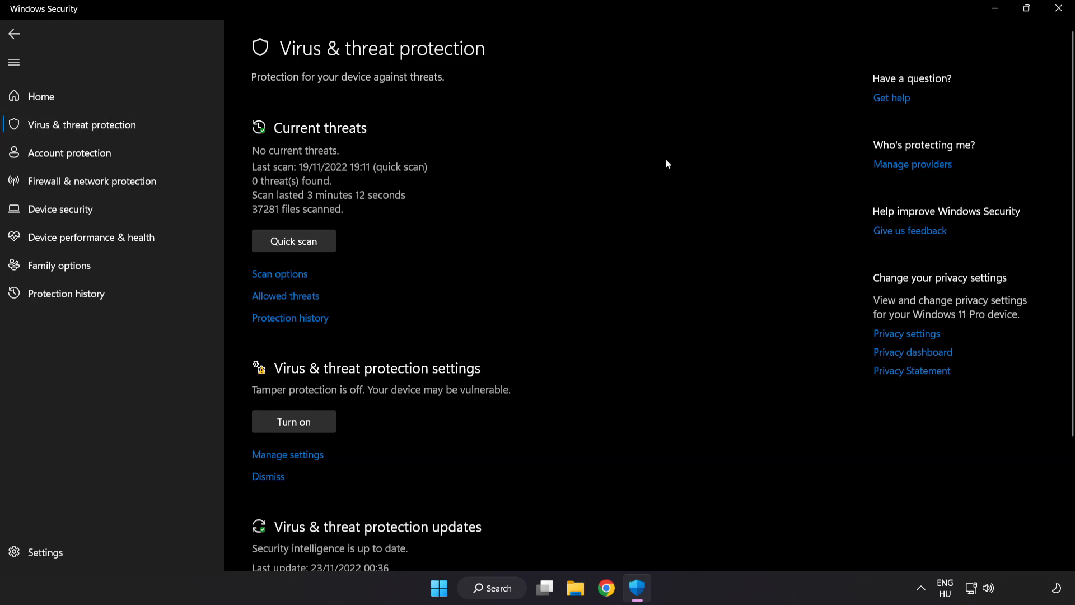
scroll("down", 3)
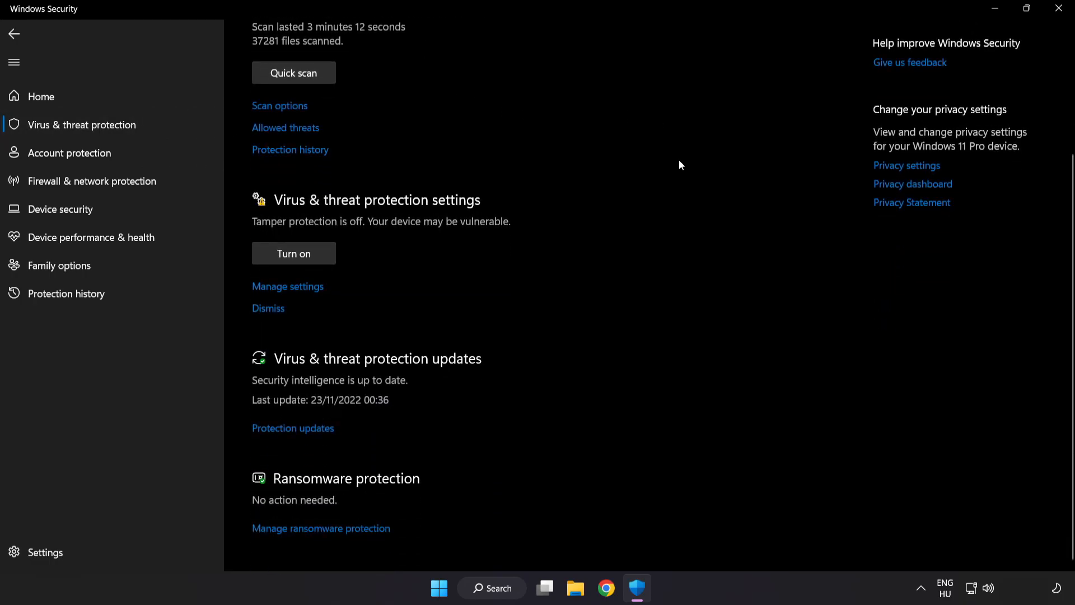
mouse_move(288, 286)
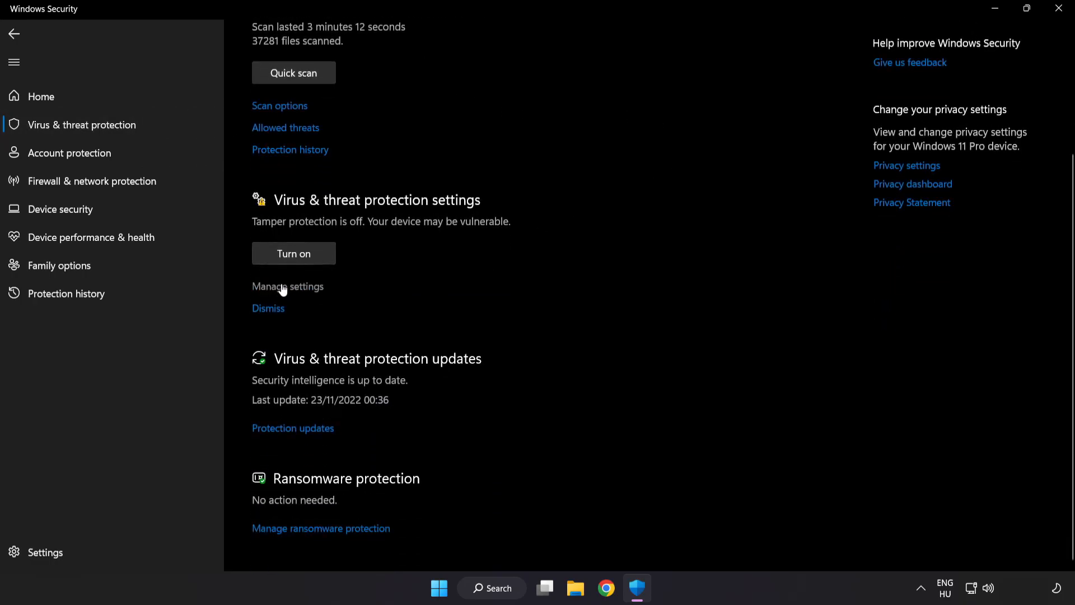
left_click(288, 286)
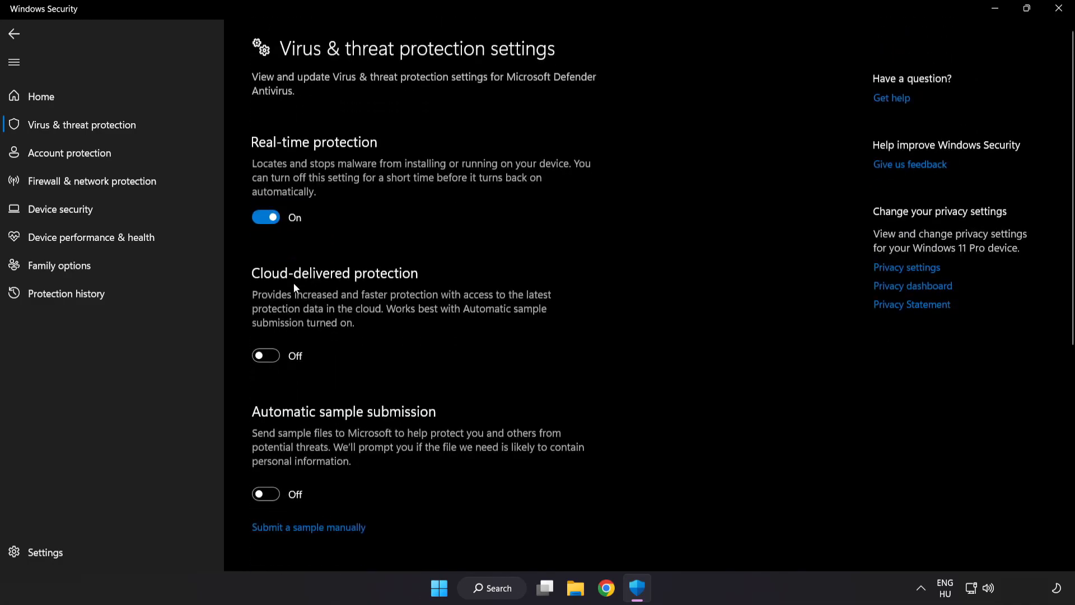
Step: Reach Exclusions and show the scan-exclusion list, which already contains chrome.exe
scroll("down", 3)
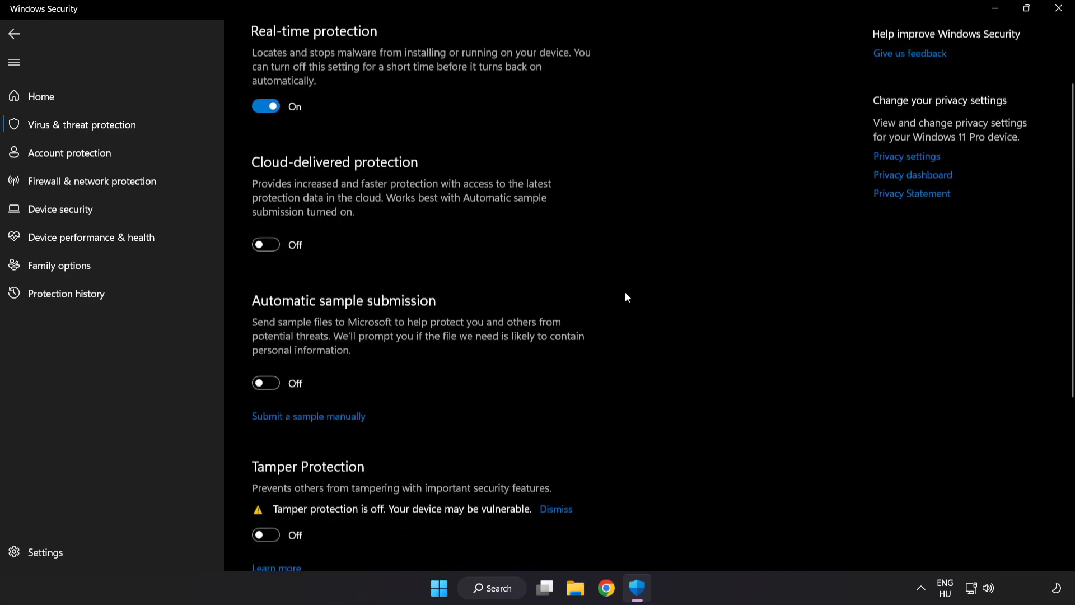
scroll("down", 3)
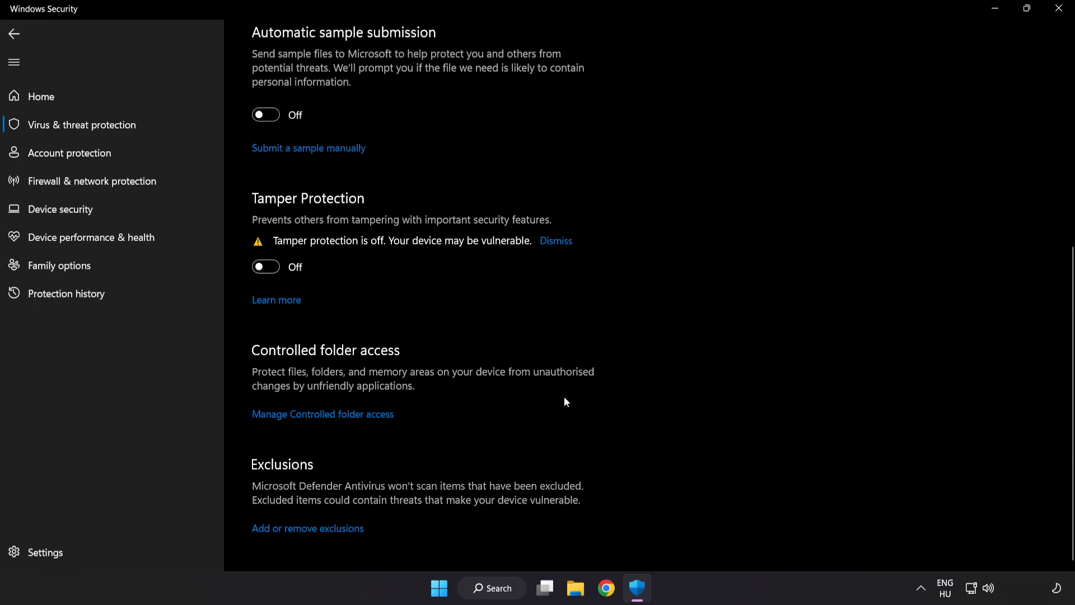
mouse_move(318, 532)
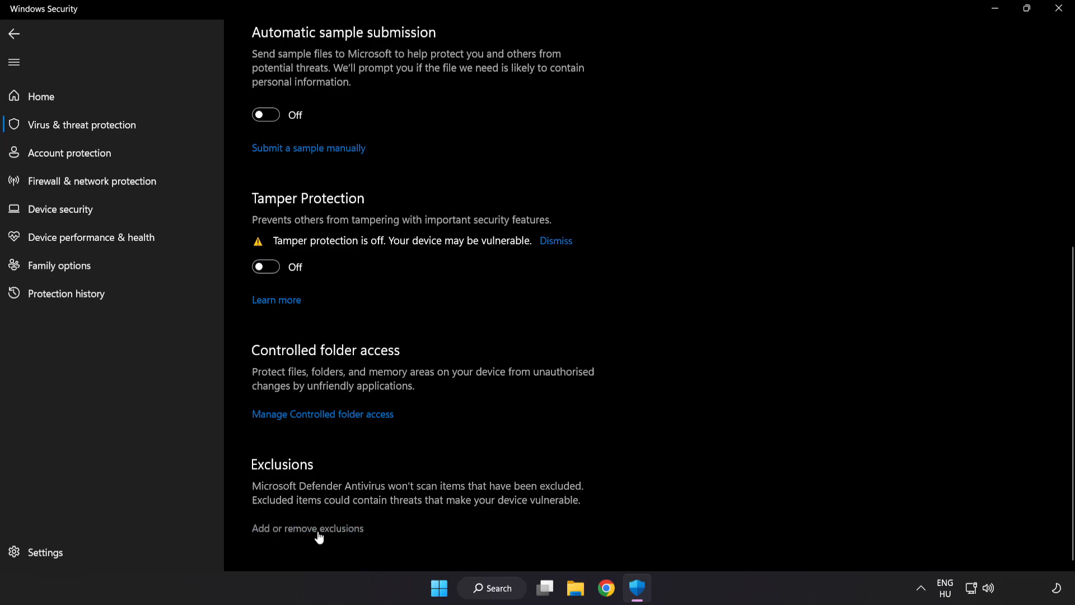
left_click(307, 528)
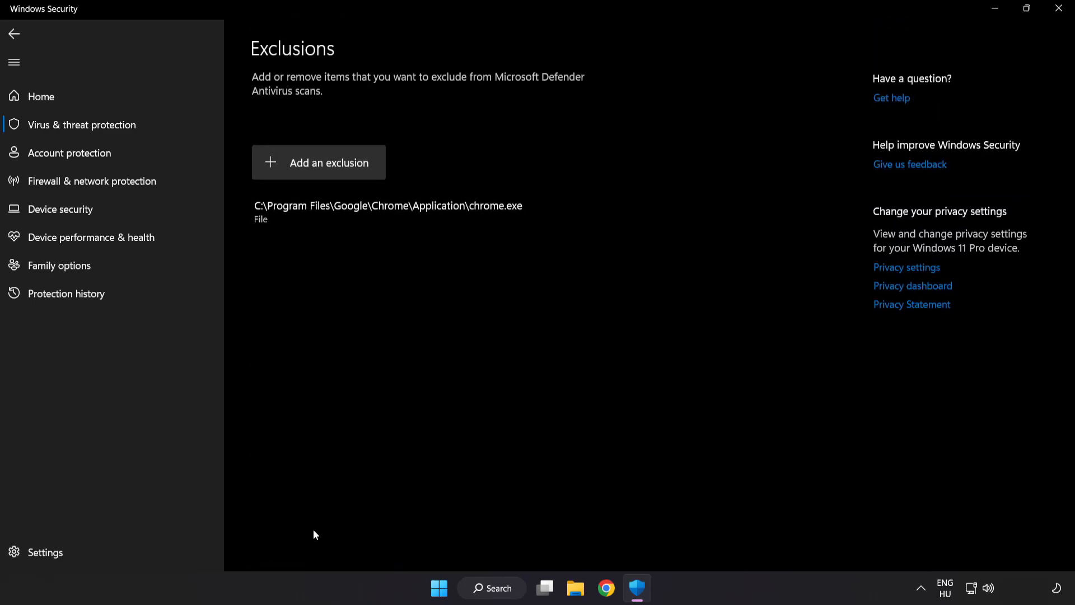
mouse_move(320, 162)
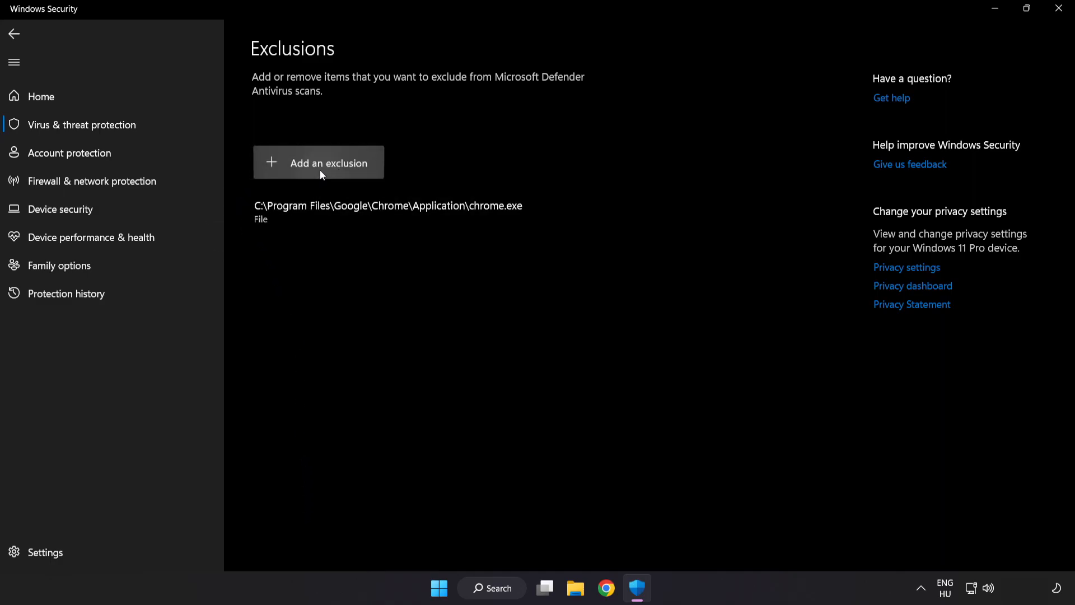
left_click(318, 163)
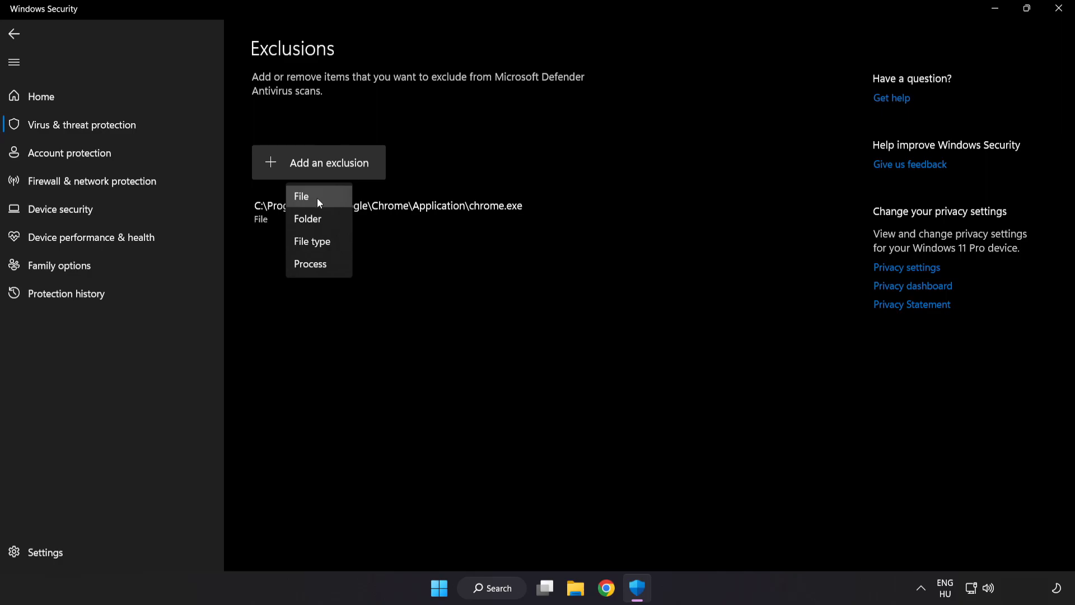
mouse_move(313, 201)
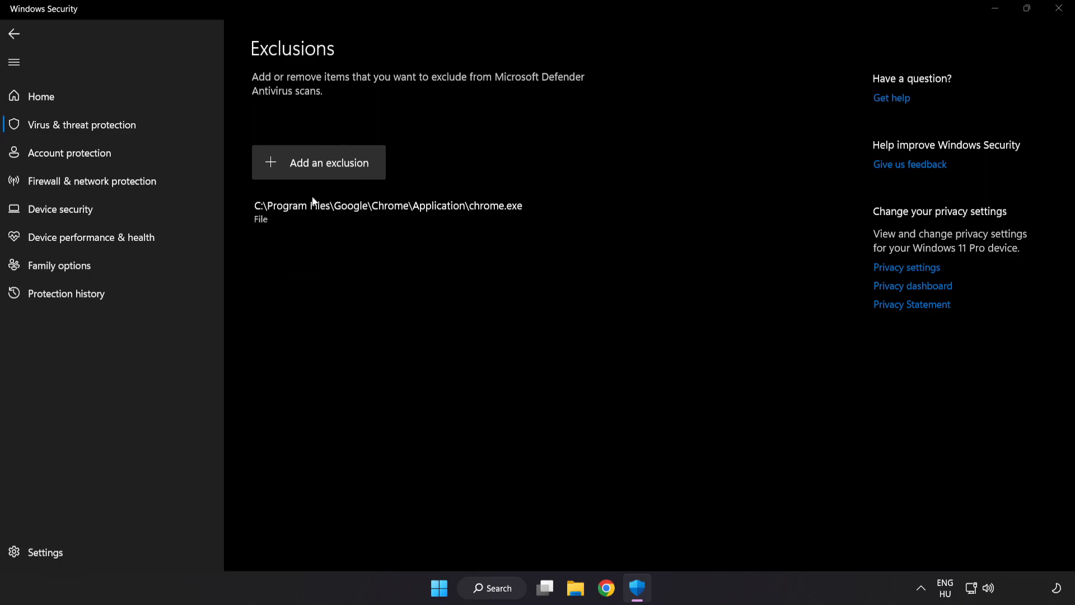
left_click(318, 162)
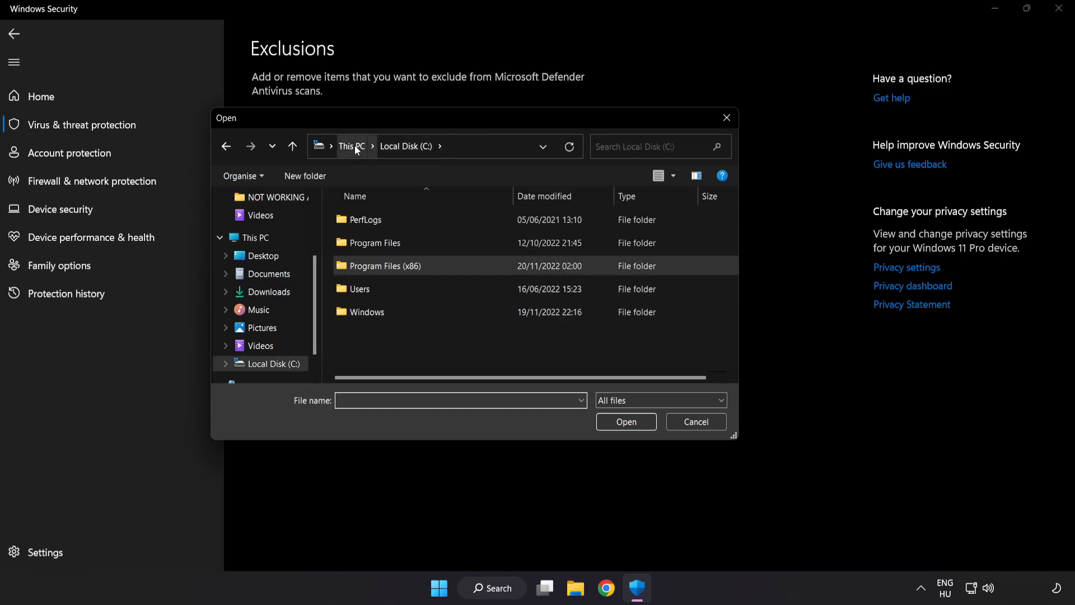
left_click(352, 145)
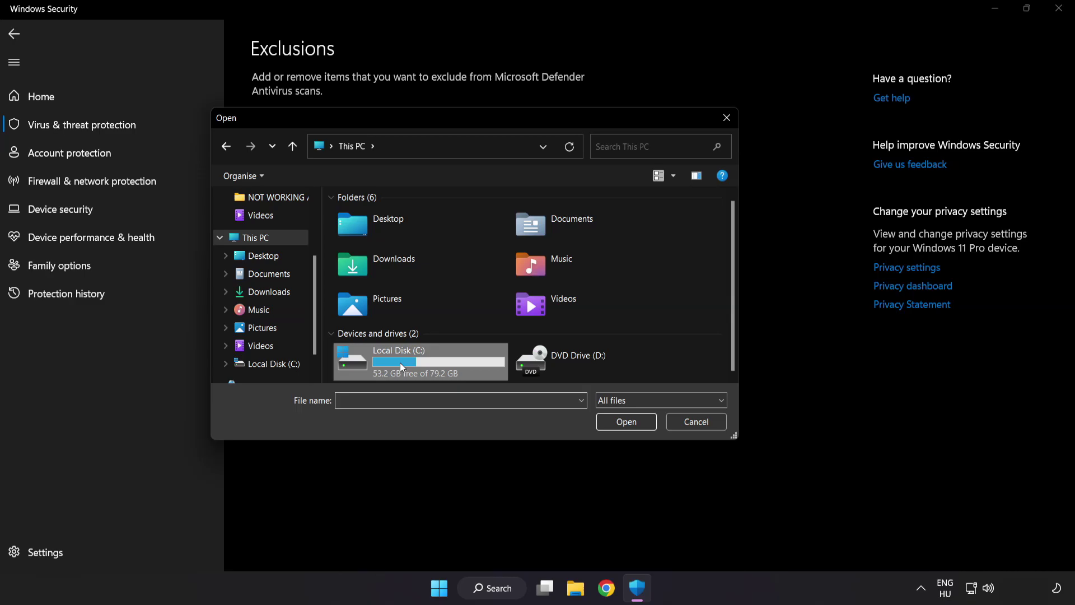
double_click(398, 360)
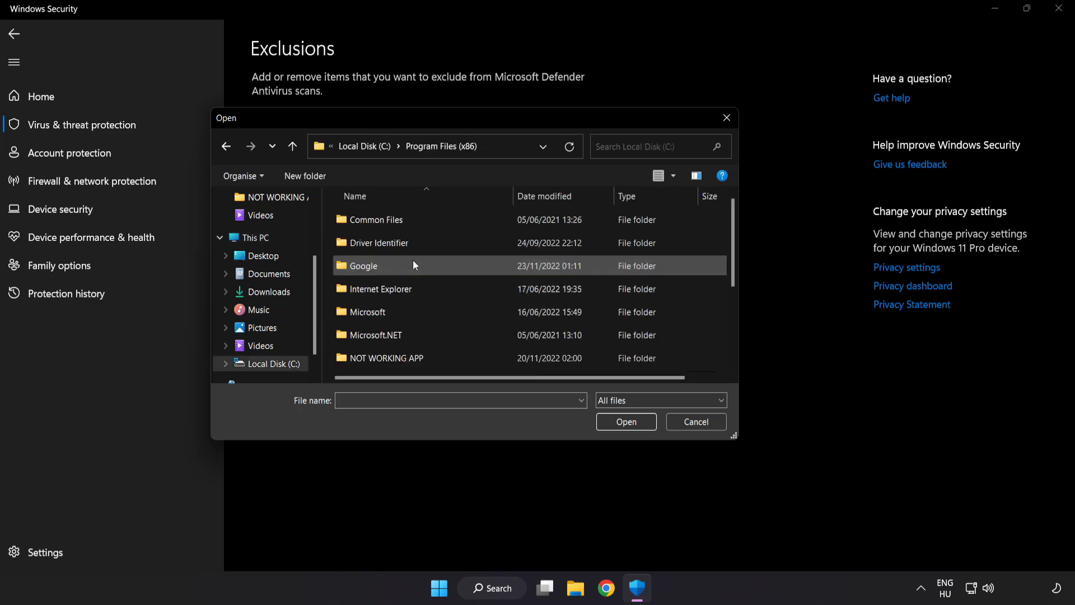
scroll("down", 3)
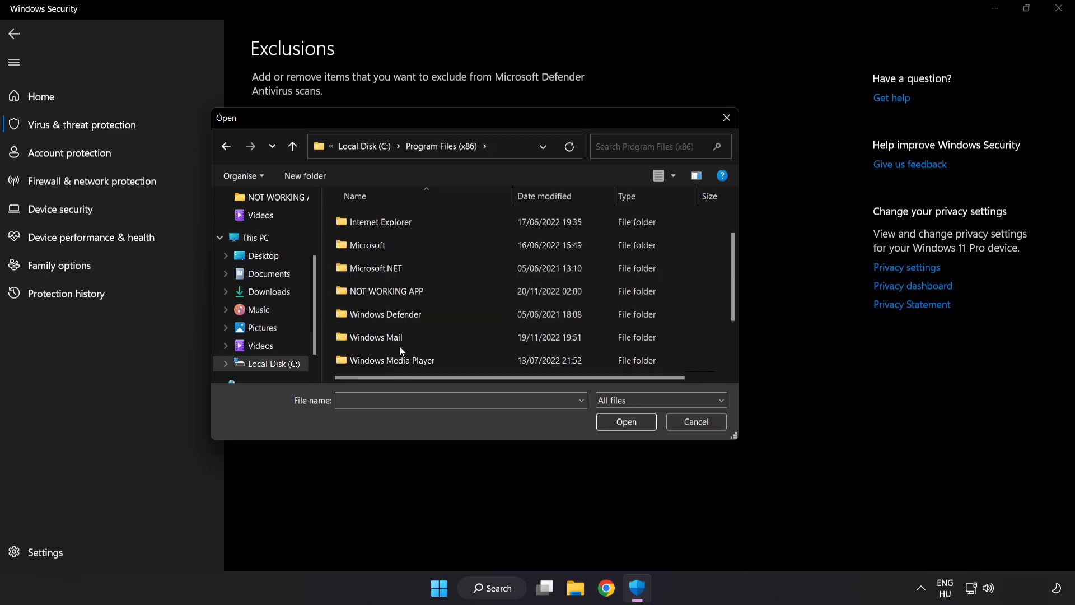
double_click(387, 291)
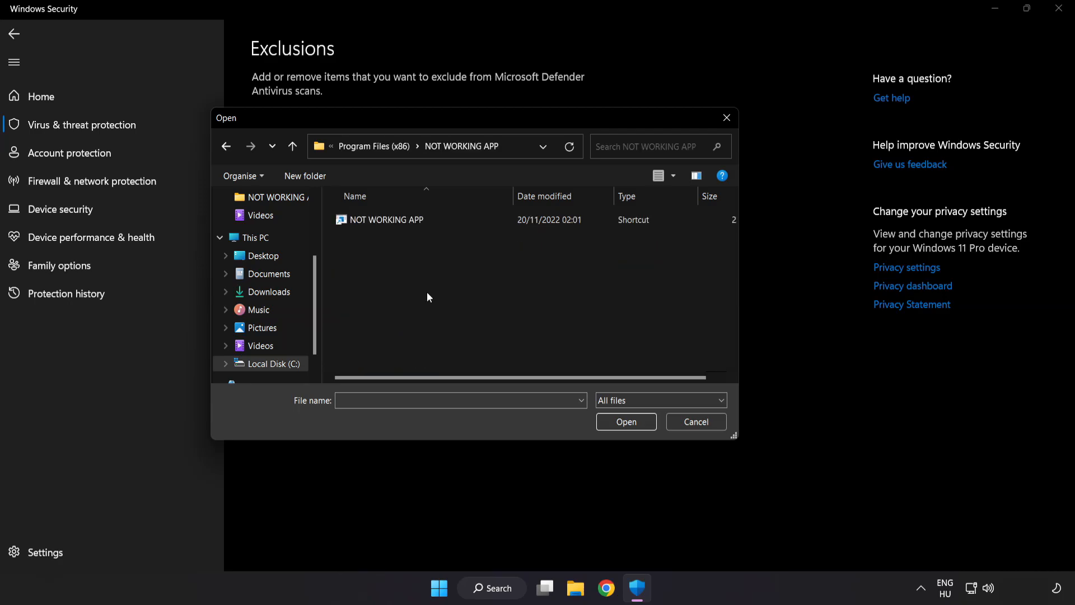
left_click(387, 220)
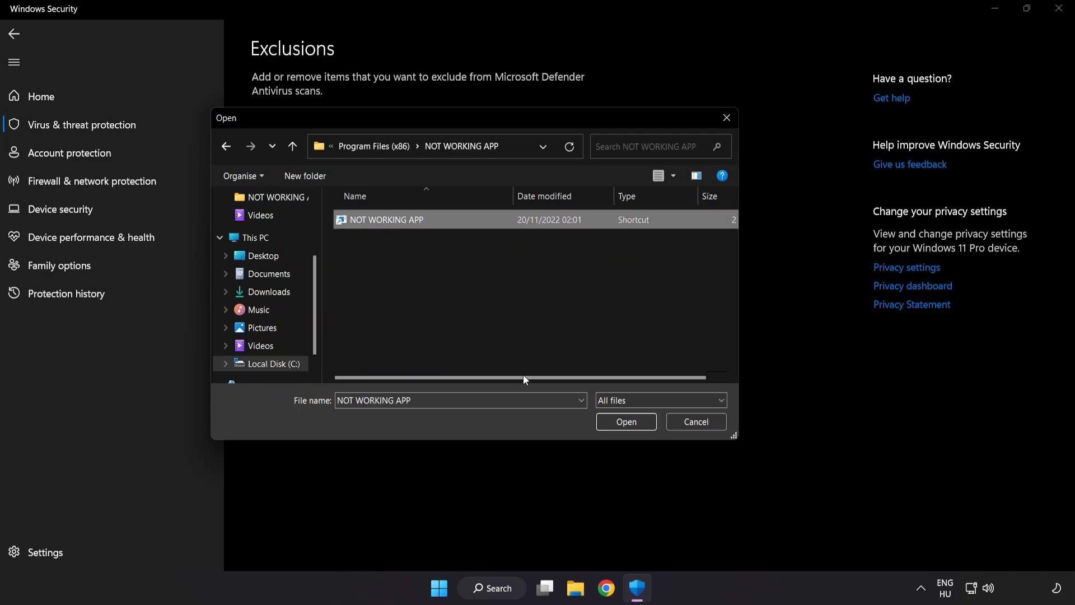
left_click(625, 422)
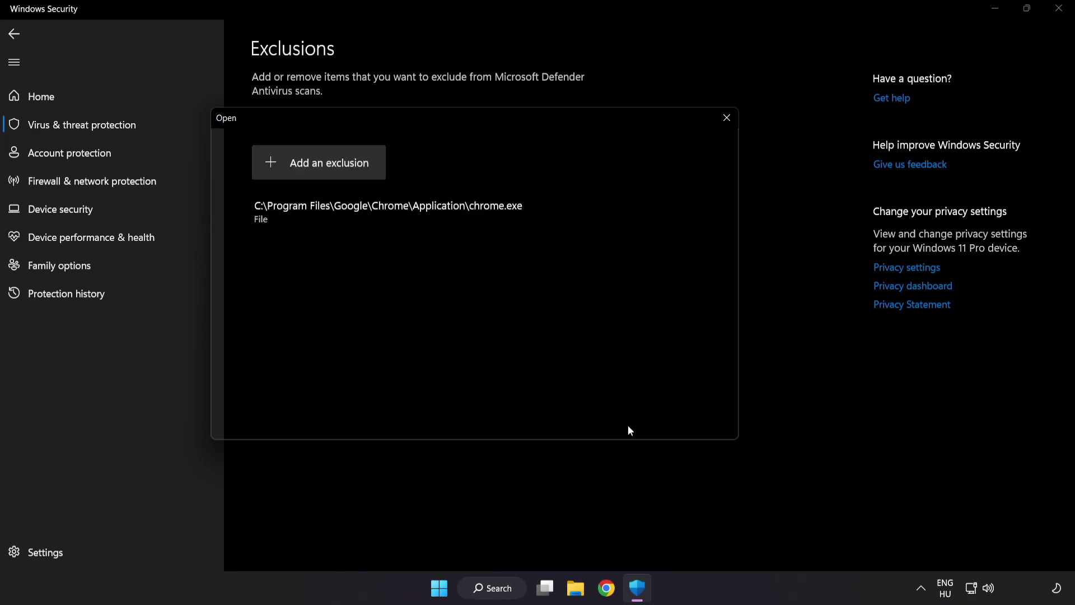
left_click(726, 118)
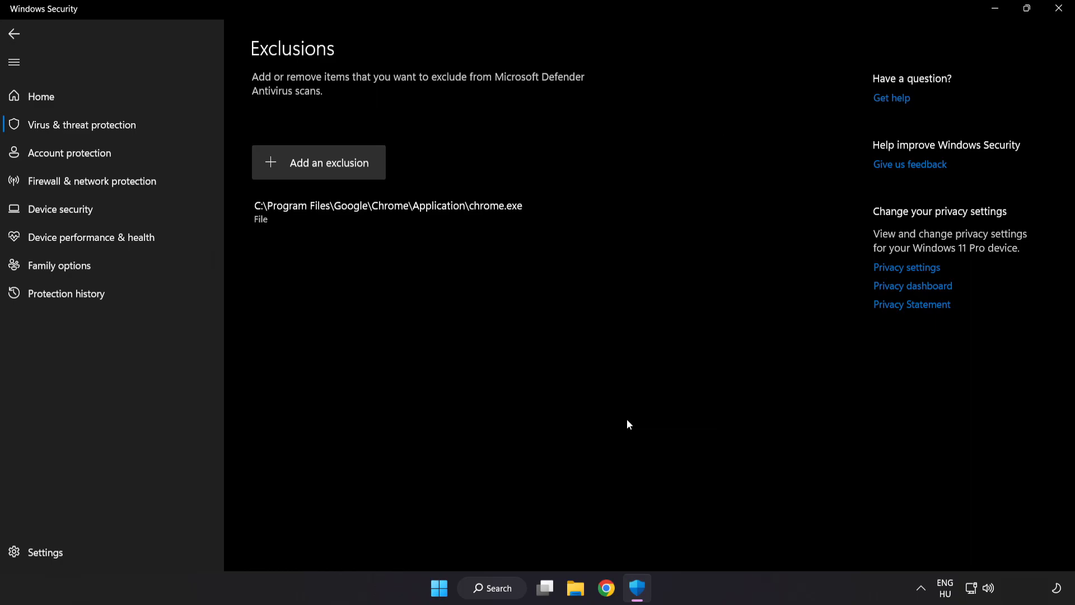
mouse_move(624, 430)
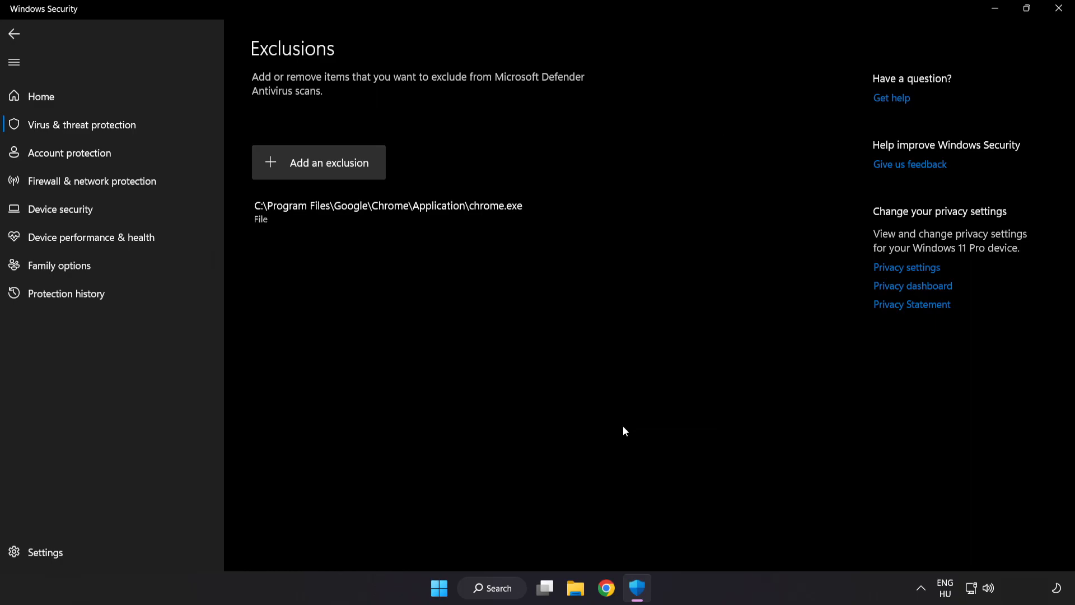
mouse_move(658, 318)
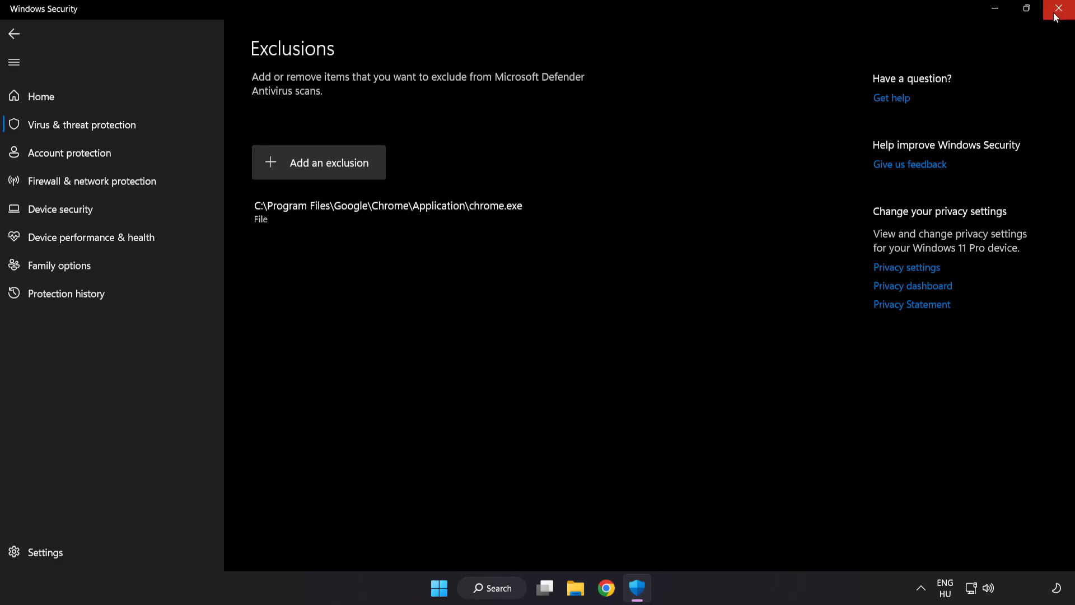
Step: Close Windows Security and show Start's Sleep, Shut down and Restart choices
left_click(1062, 7)
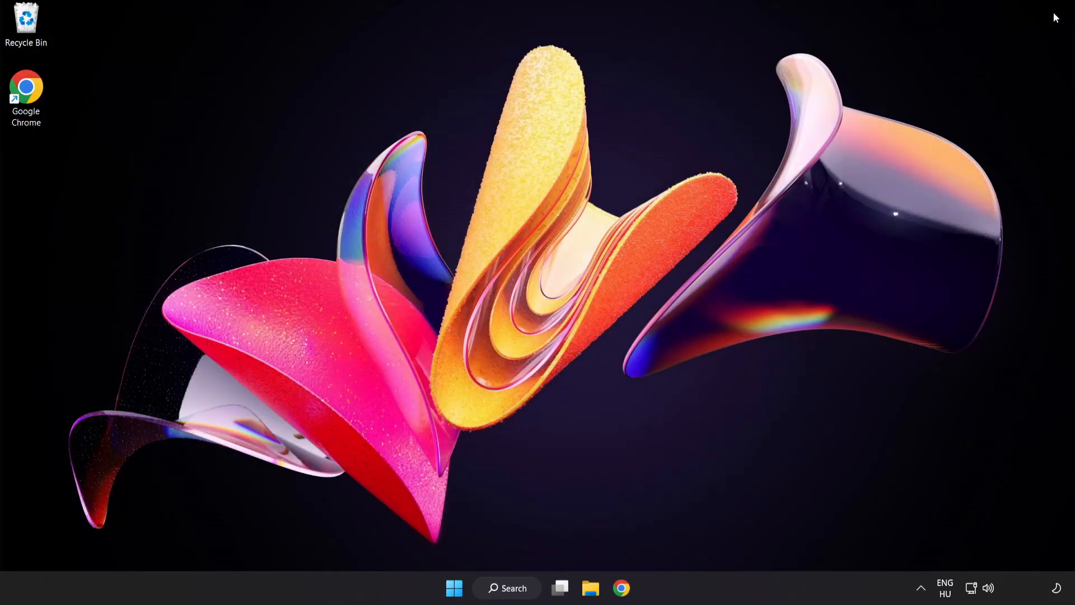
mouse_move(1012, 56)
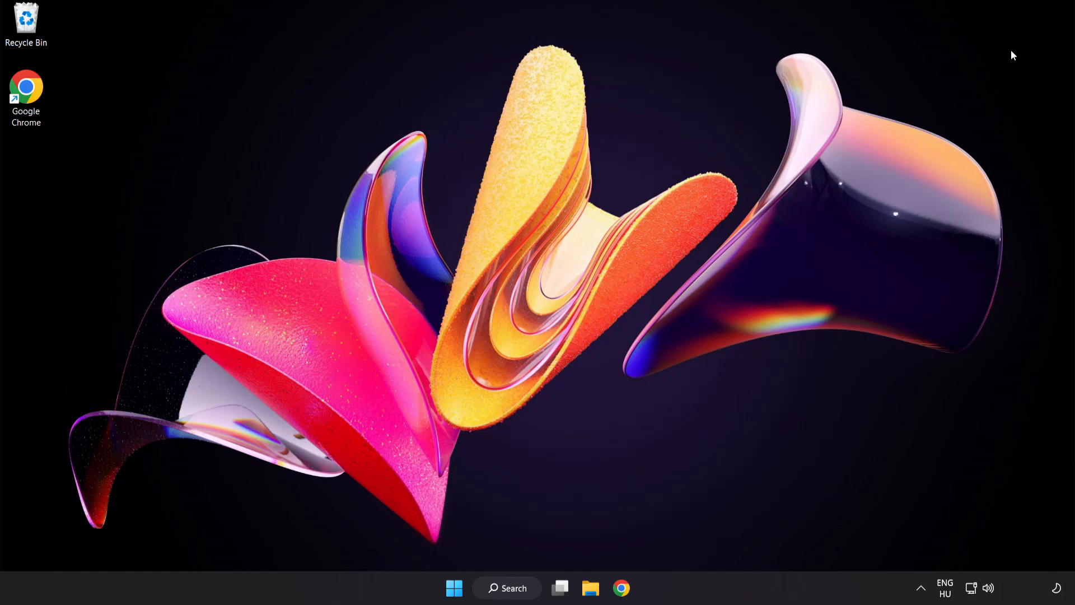
left_click(454, 588)
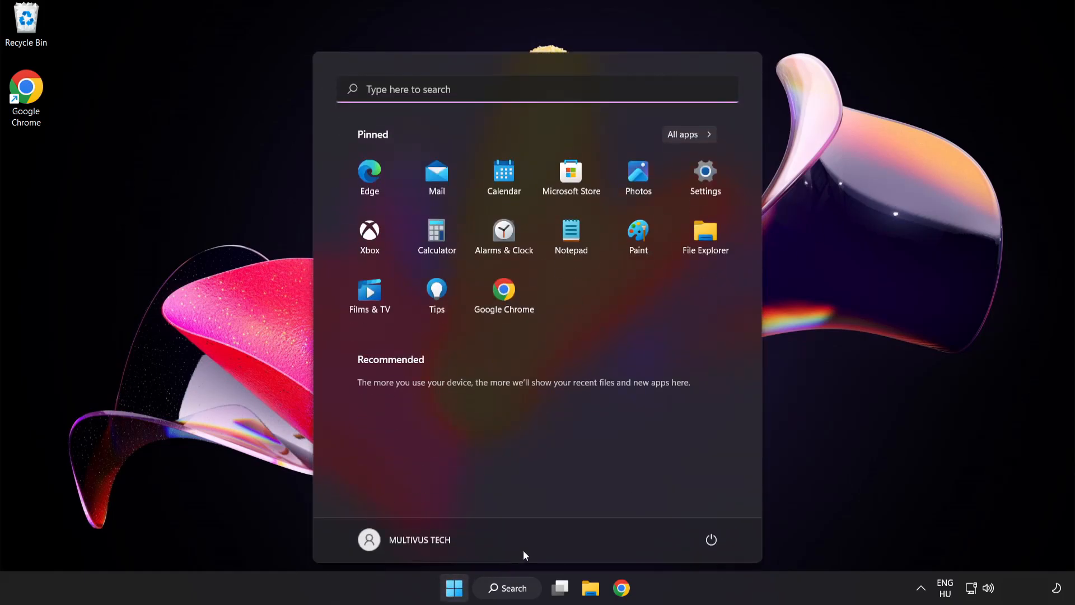
left_click(711, 540)
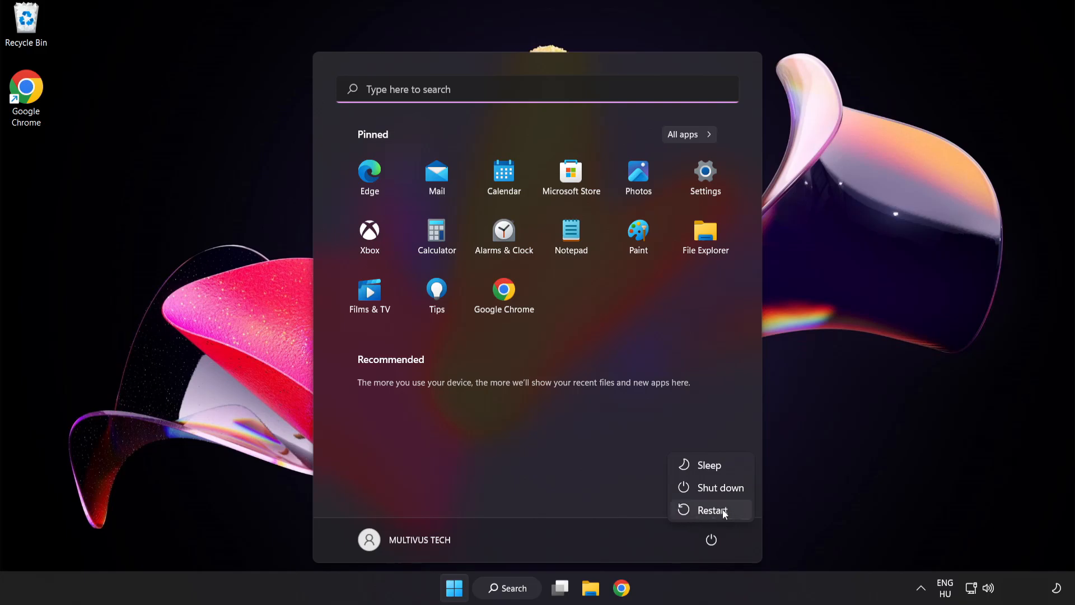